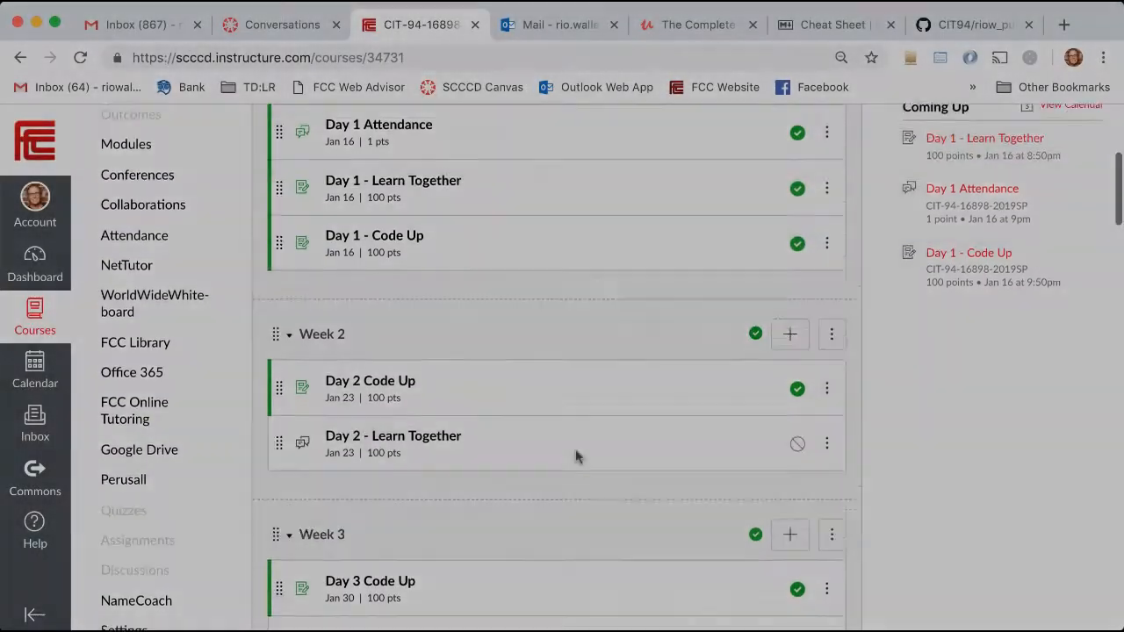
Open the Day 2 - Learn Together discussion and highlight the 'Name your develop project' requirement.
scroll("down", 3)
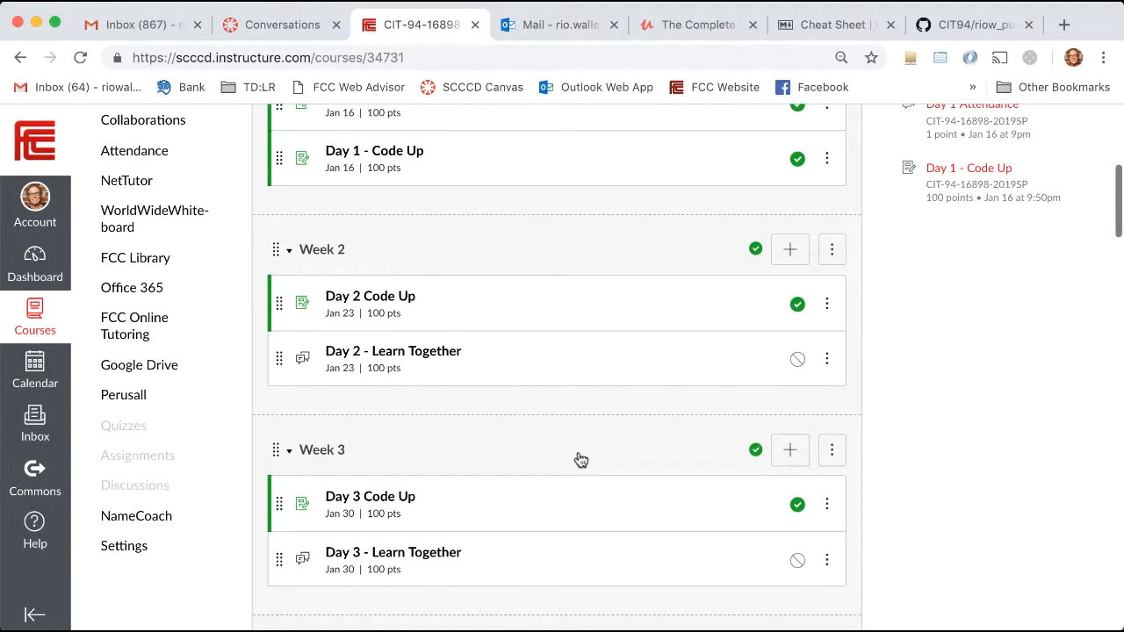
scroll("up", 3)
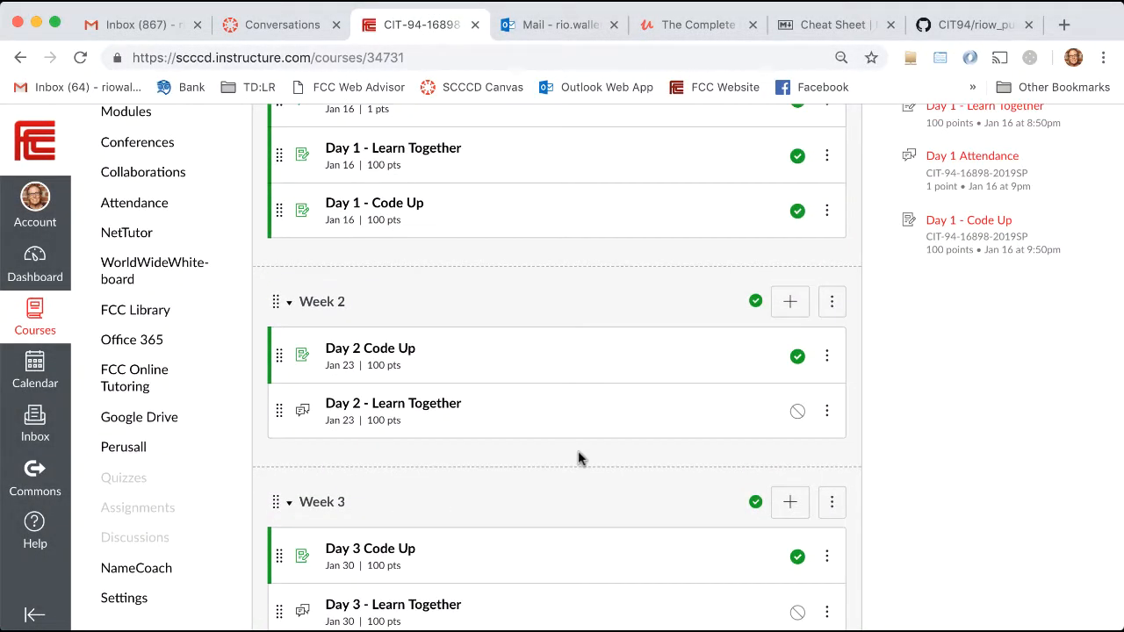
scroll("up", 3)
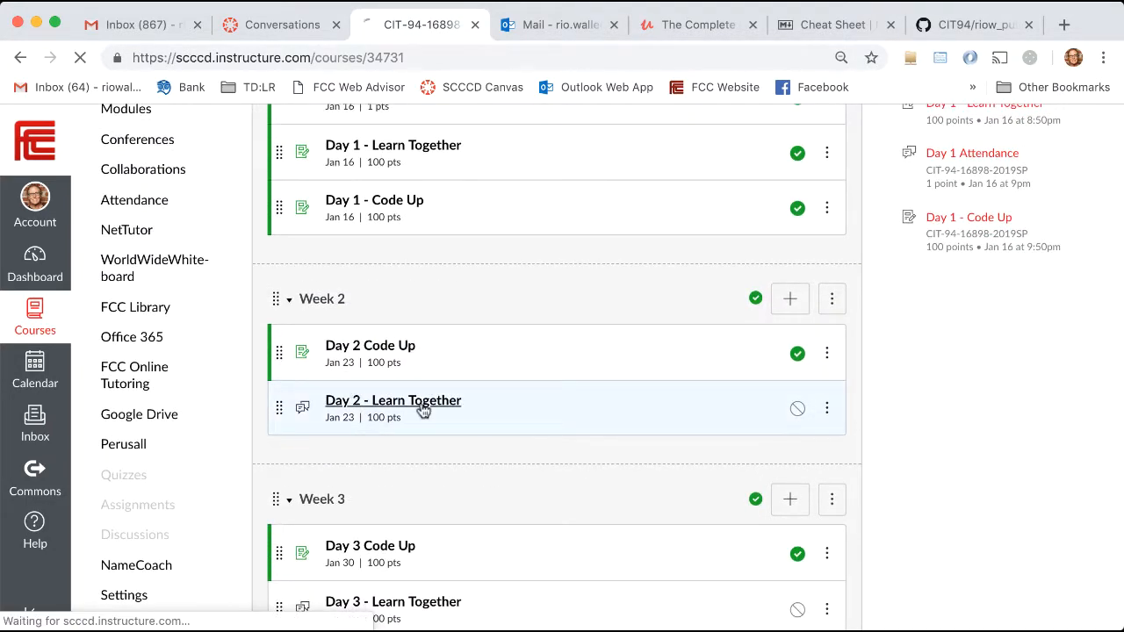
left_click(393, 401)
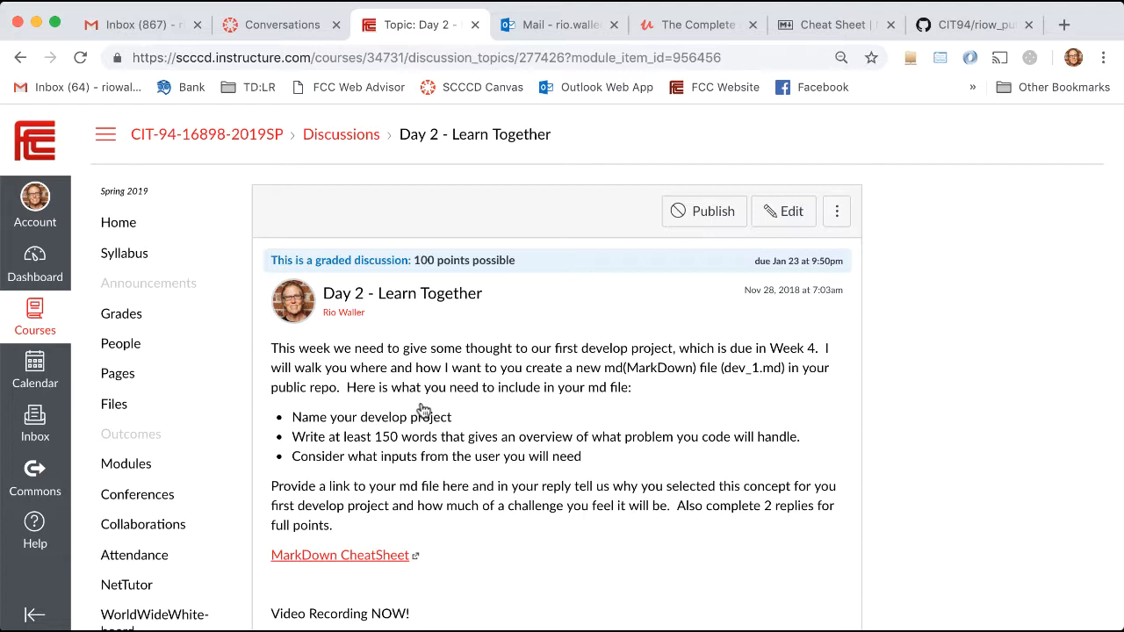
mouse_move(396, 432)
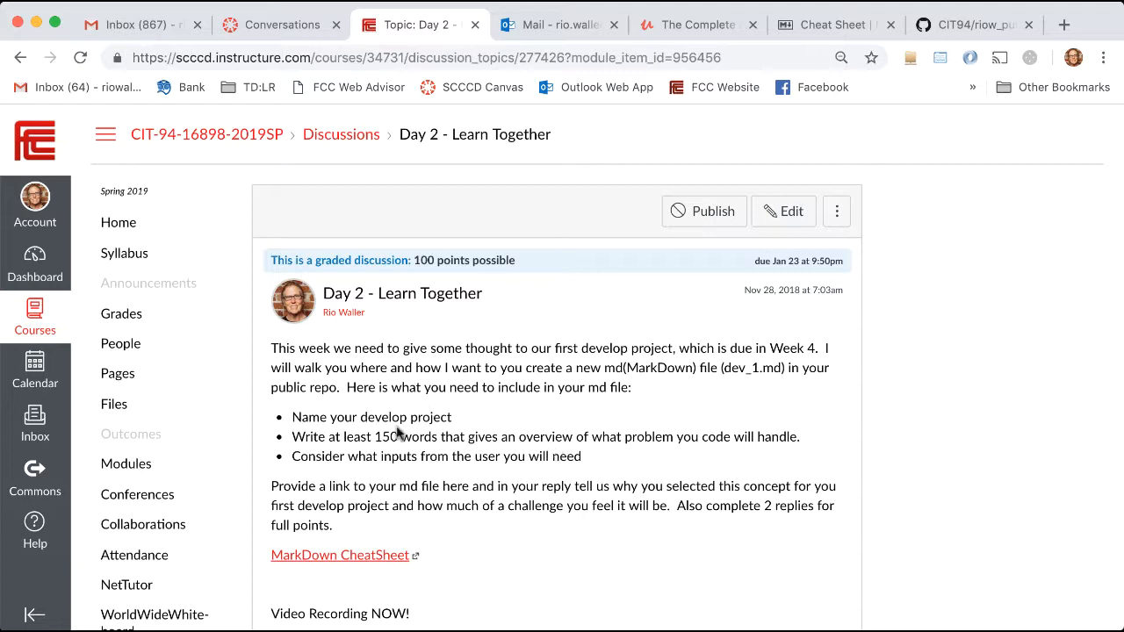
mouse_move(449, 410)
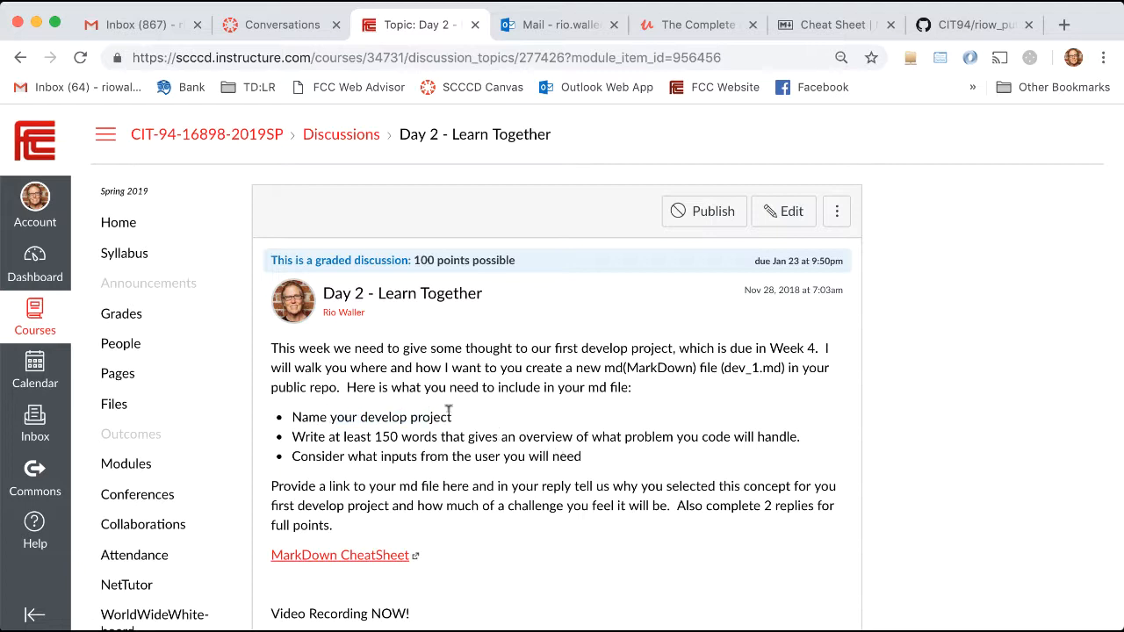
mouse_move(369, 416)
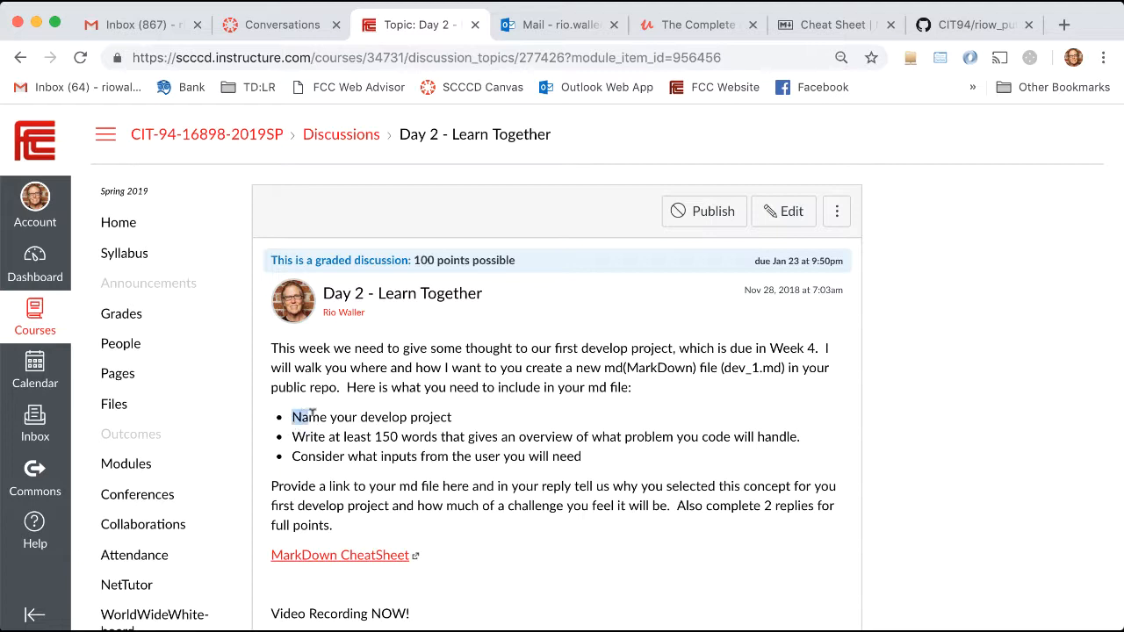
double_click(372, 416)
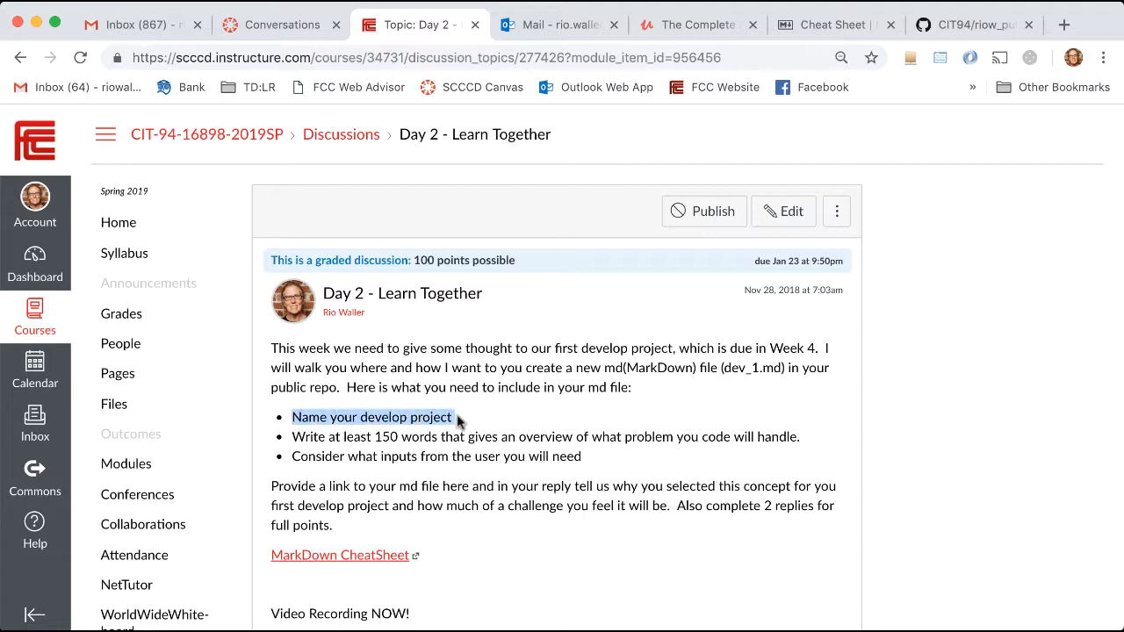
Switch to the Udemy Node.js course and scroll to Section 3 Node.js Fundamentals.
left_click(693, 25)
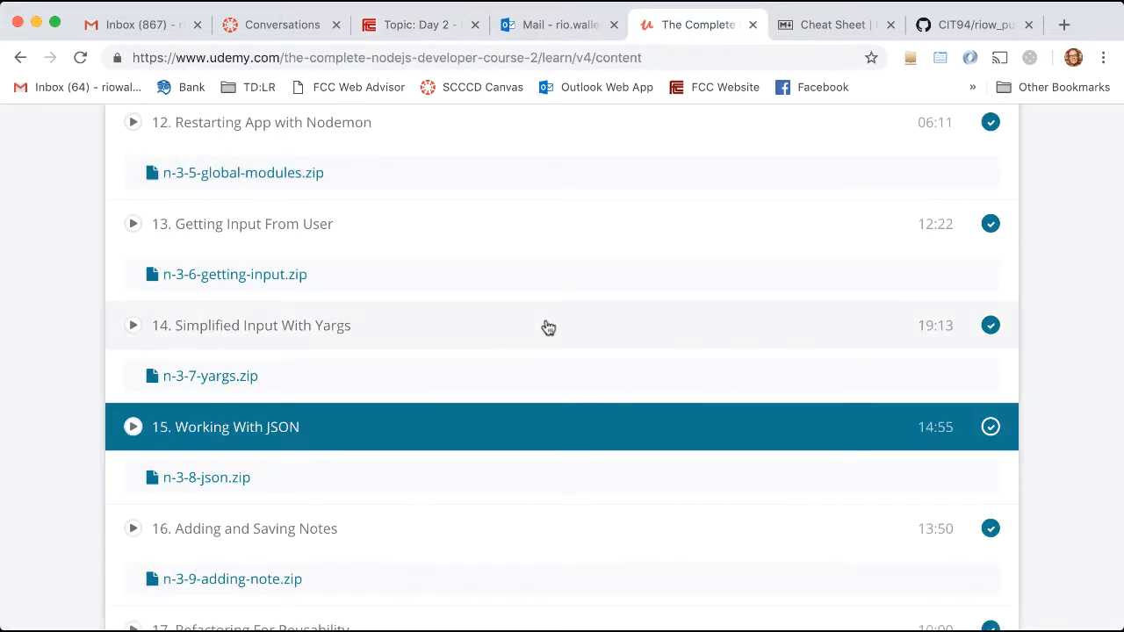
scroll("up", 3)
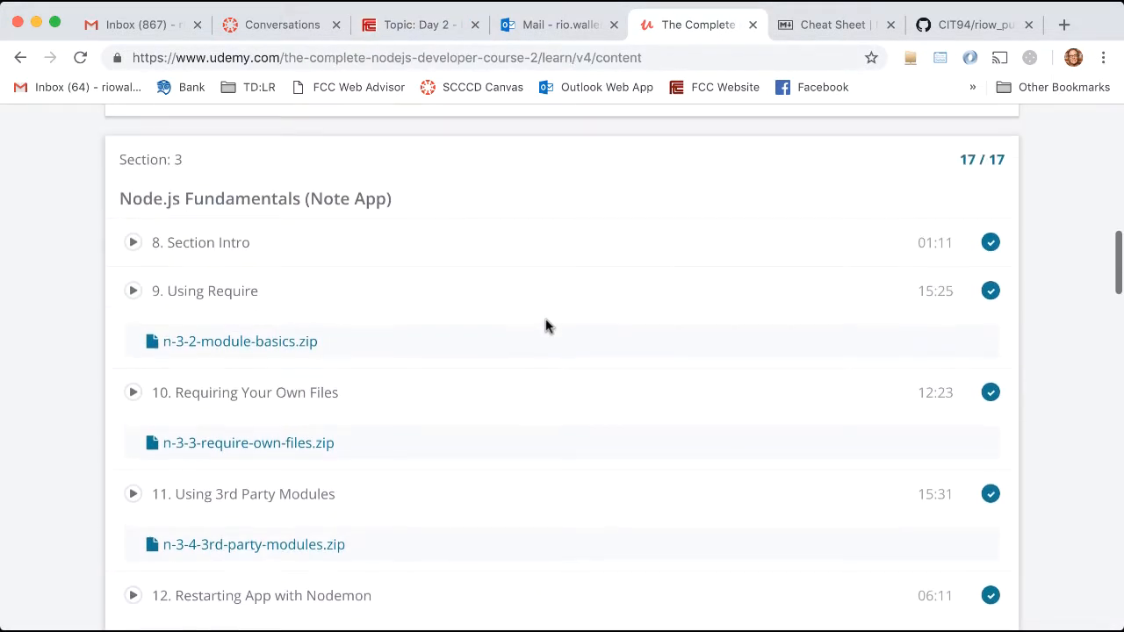
scroll("up", 3)
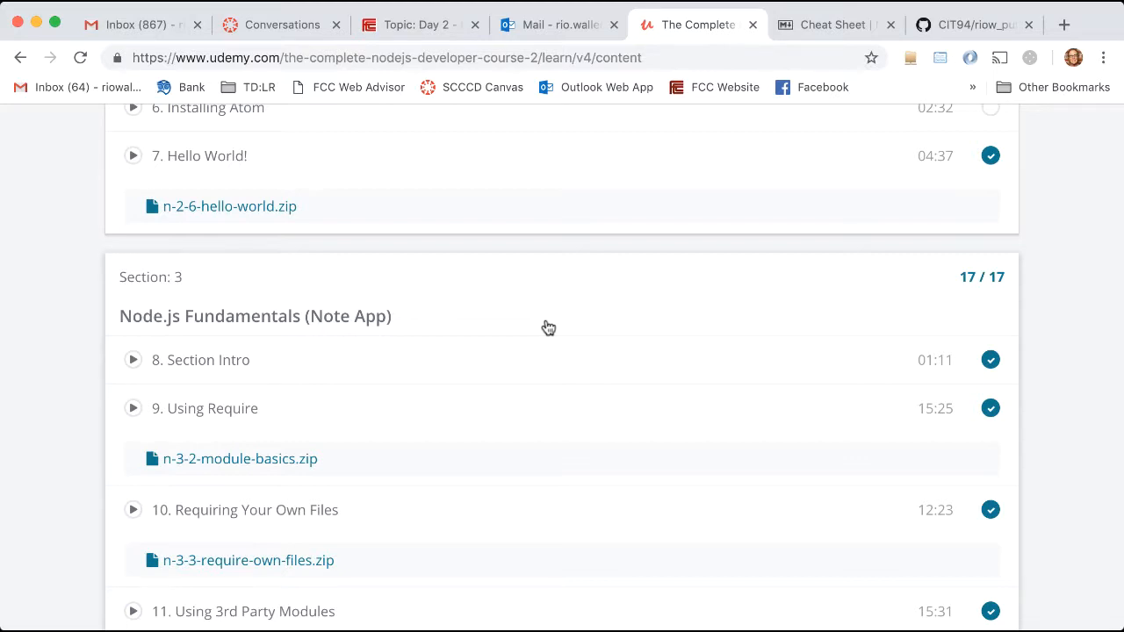
mouse_move(257, 316)
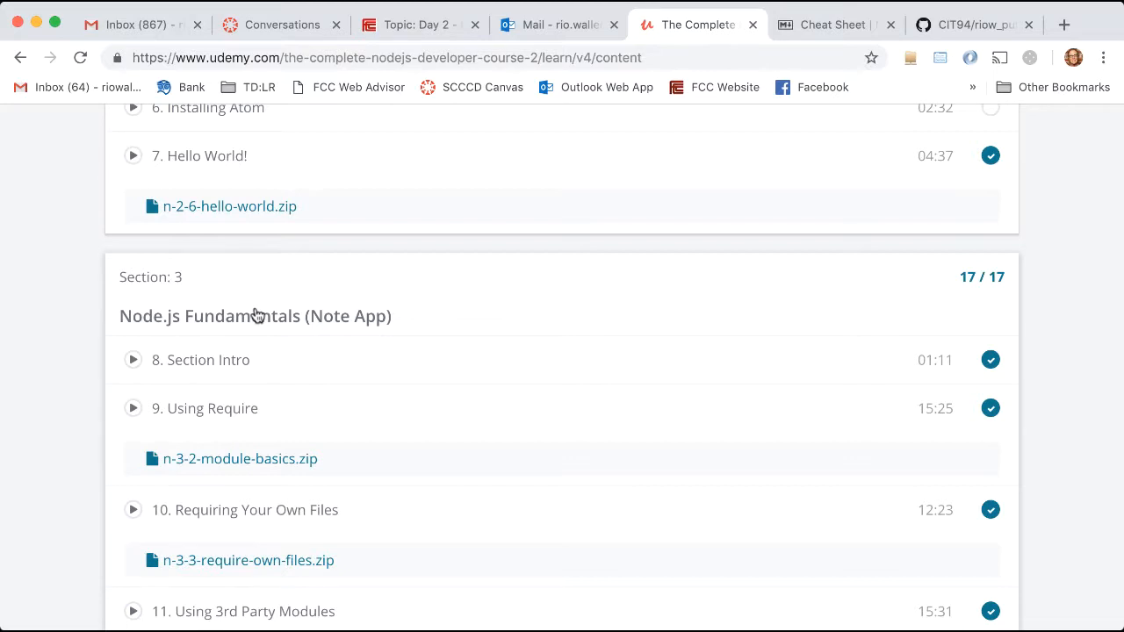
mouse_move(360, 165)
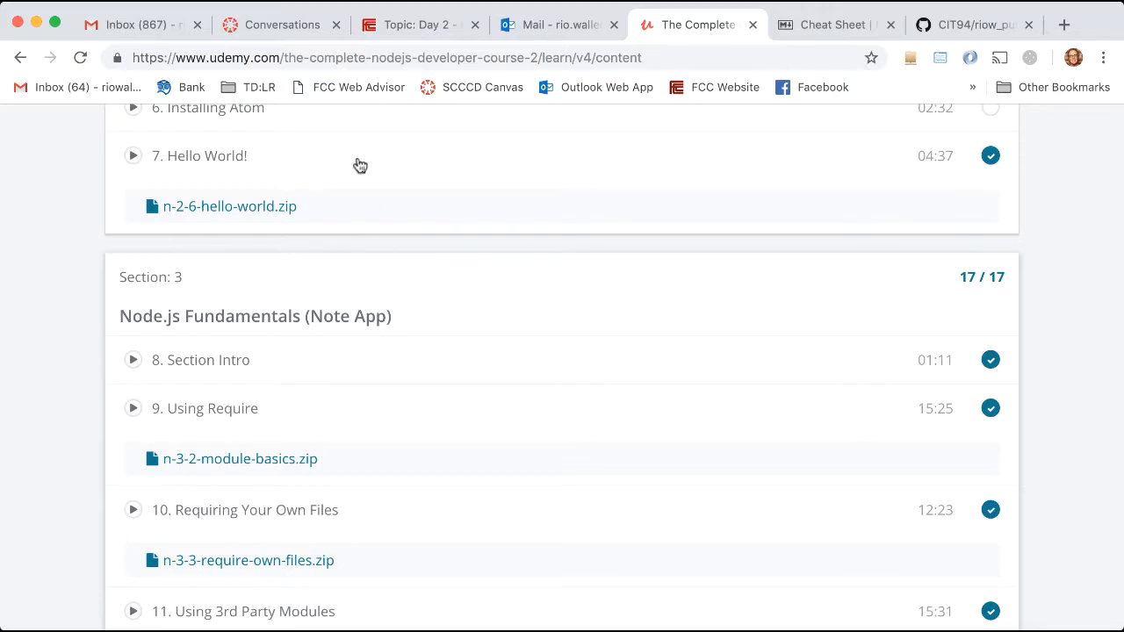
Glance at the Canvas inbox conversations, then return to the Day 2 discussion requirements.
left_click(281, 24)
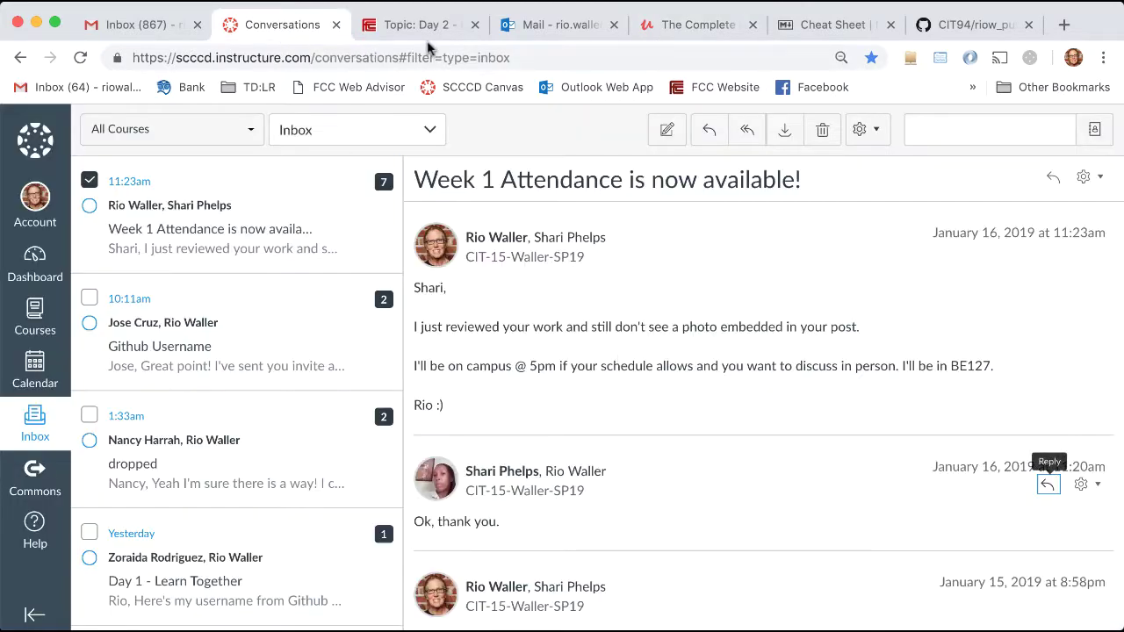
left_click(418, 24)
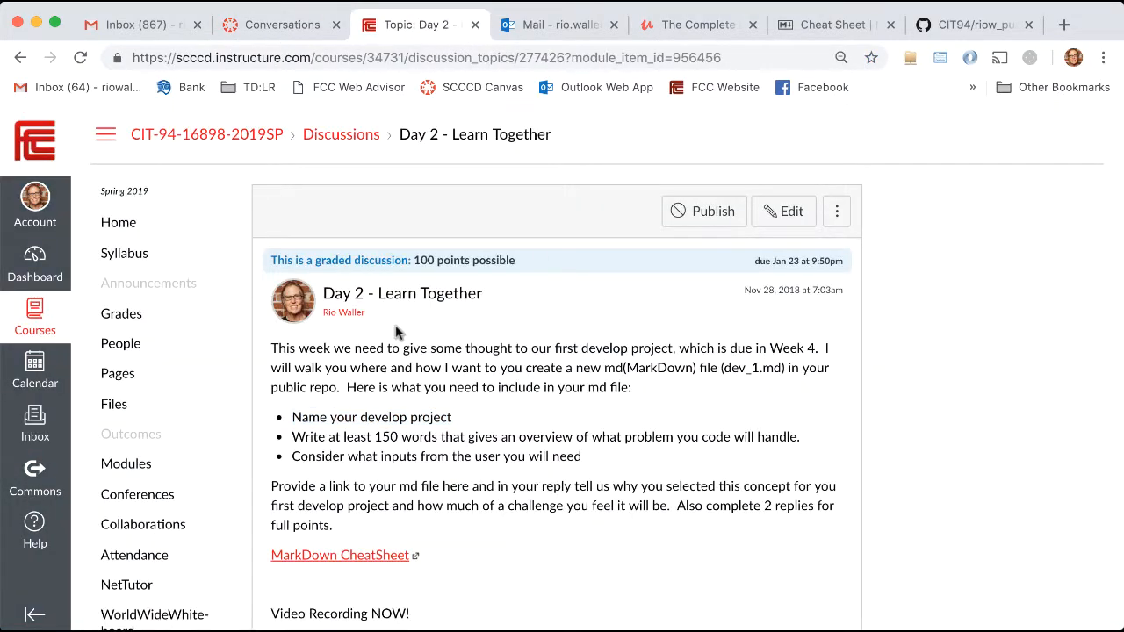
scroll("down", 3)
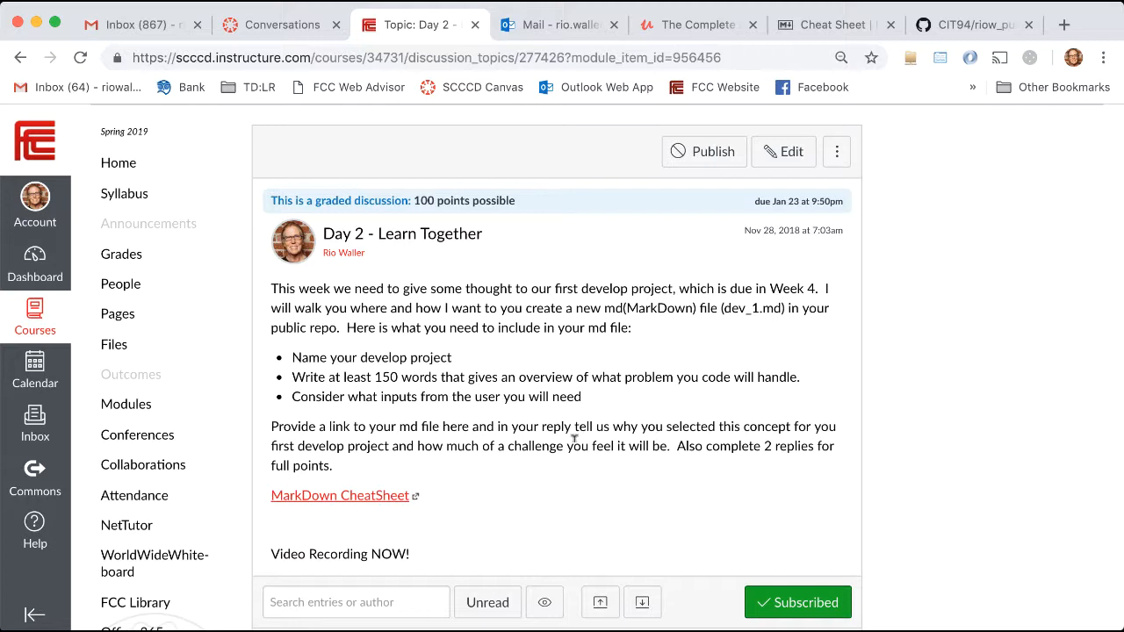
mouse_move(725, 284)
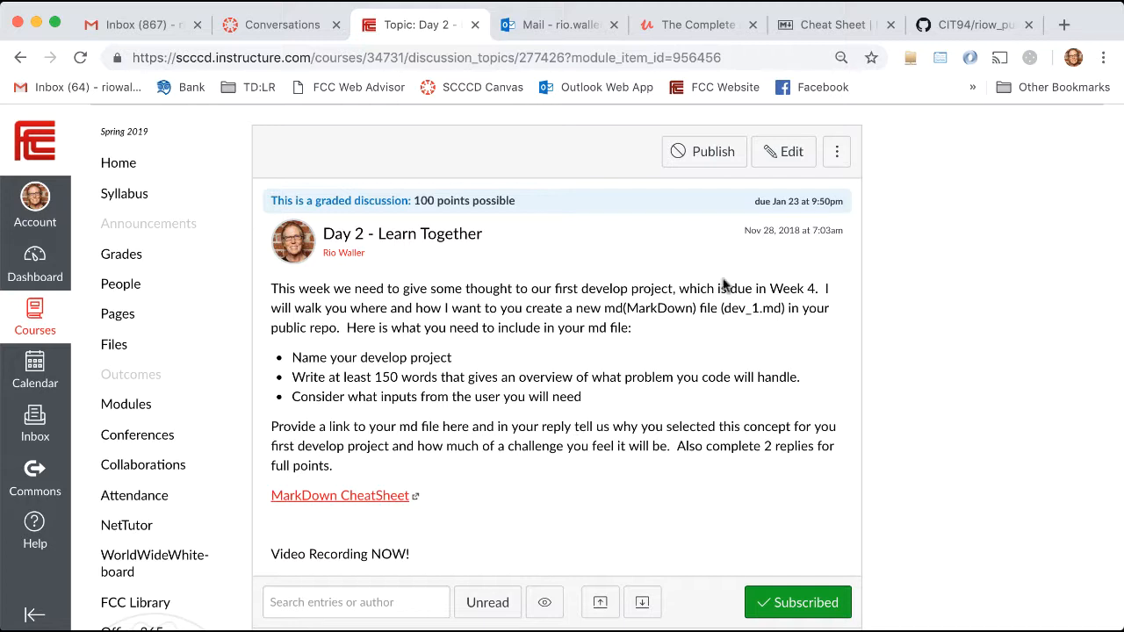
Review the Udemy Section 3 lessons, then return to the Canvas Day 2 discussion.
left_click(696, 25)
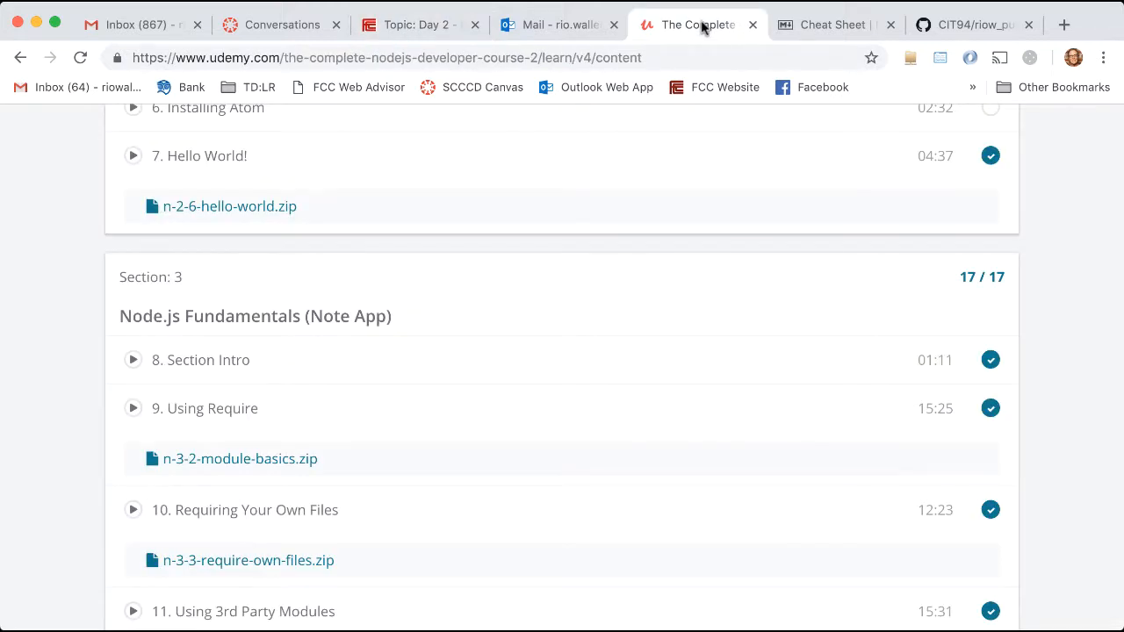
scroll("down", 3)
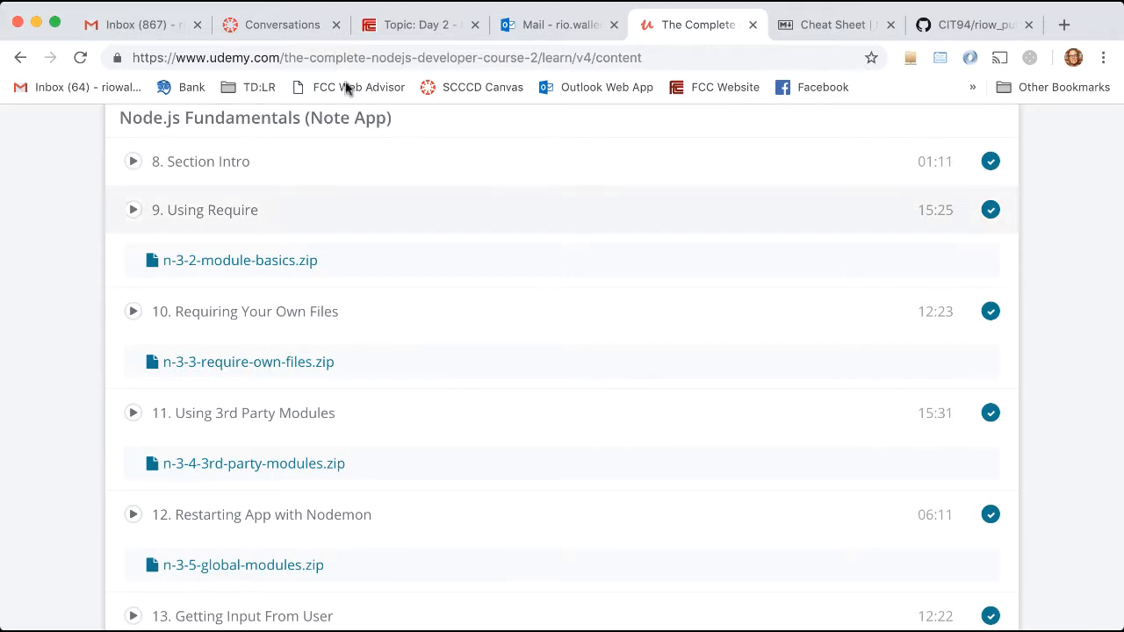
left_click(413, 24)
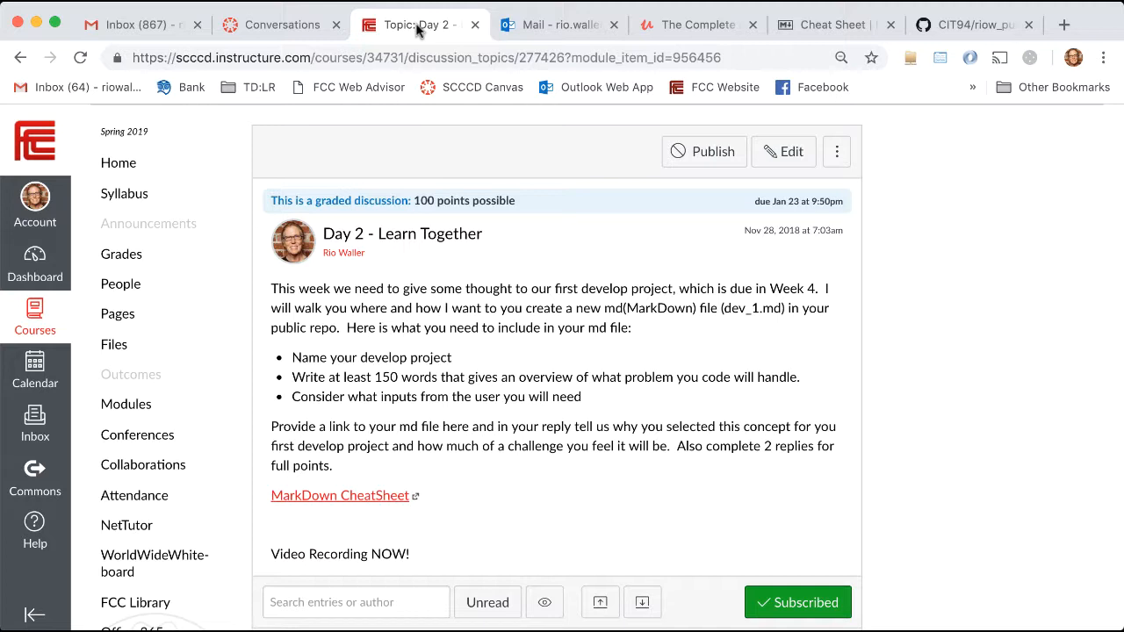
mouse_move(392, 344)
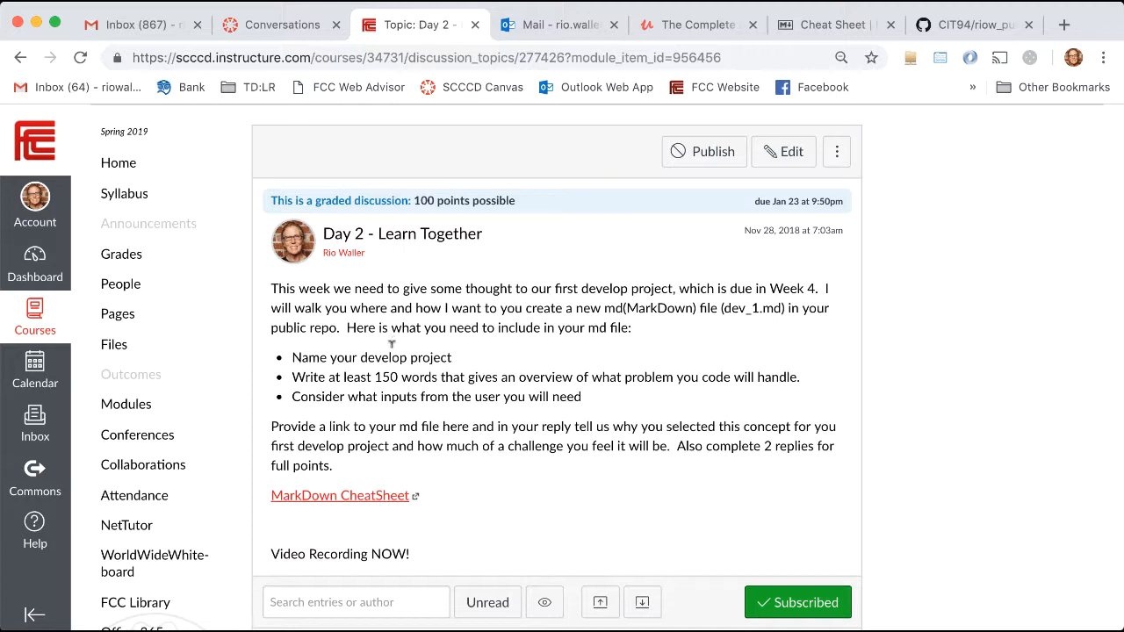
mouse_move(674, 369)
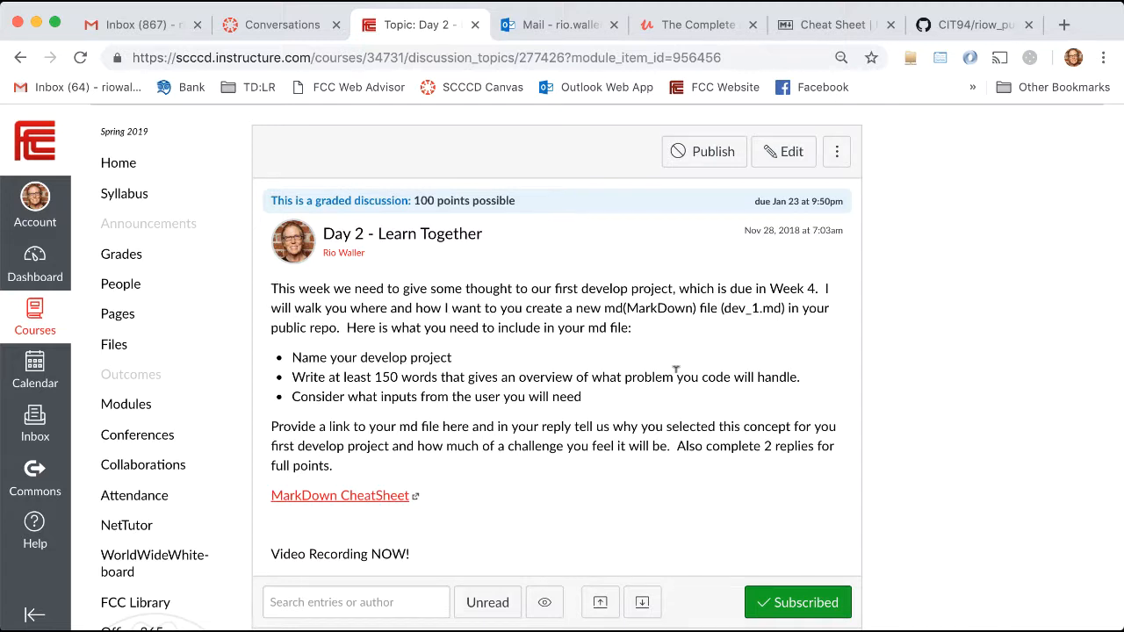
Scroll through the Day 2 discussion instructions and the Markdown cheat sheet link.
scroll("down", 3)
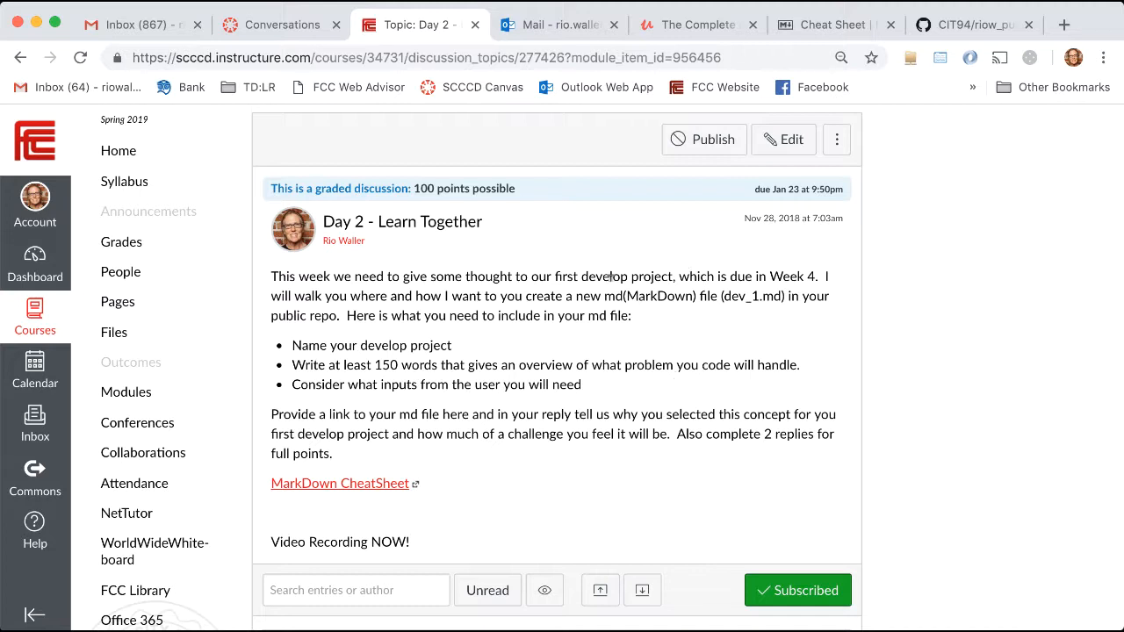
double_click(657, 295)
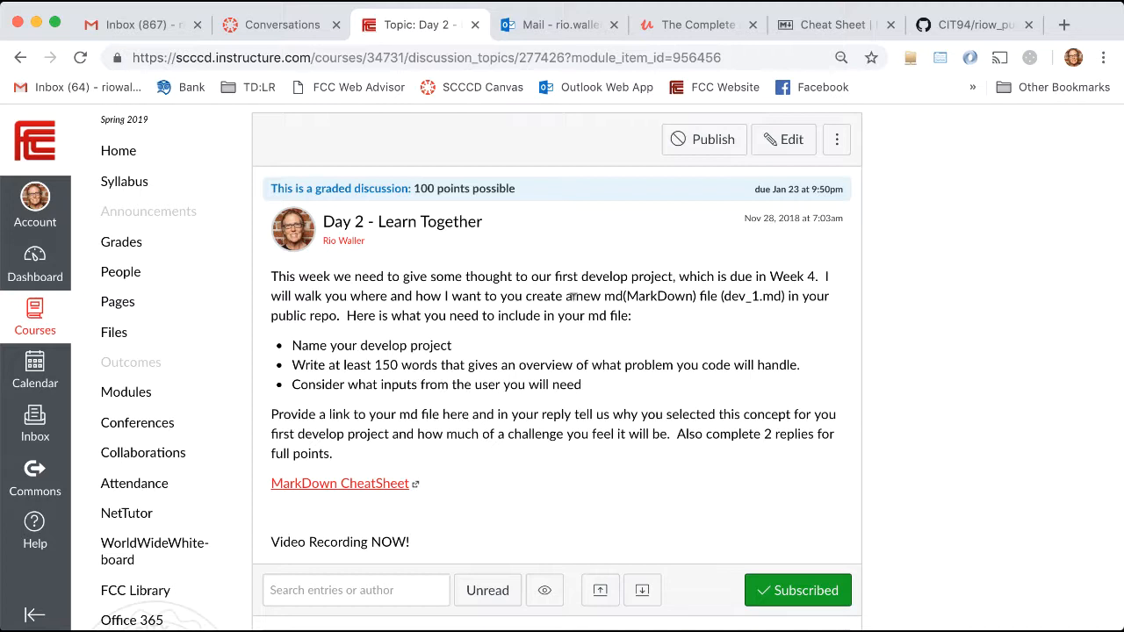
mouse_move(576, 309)
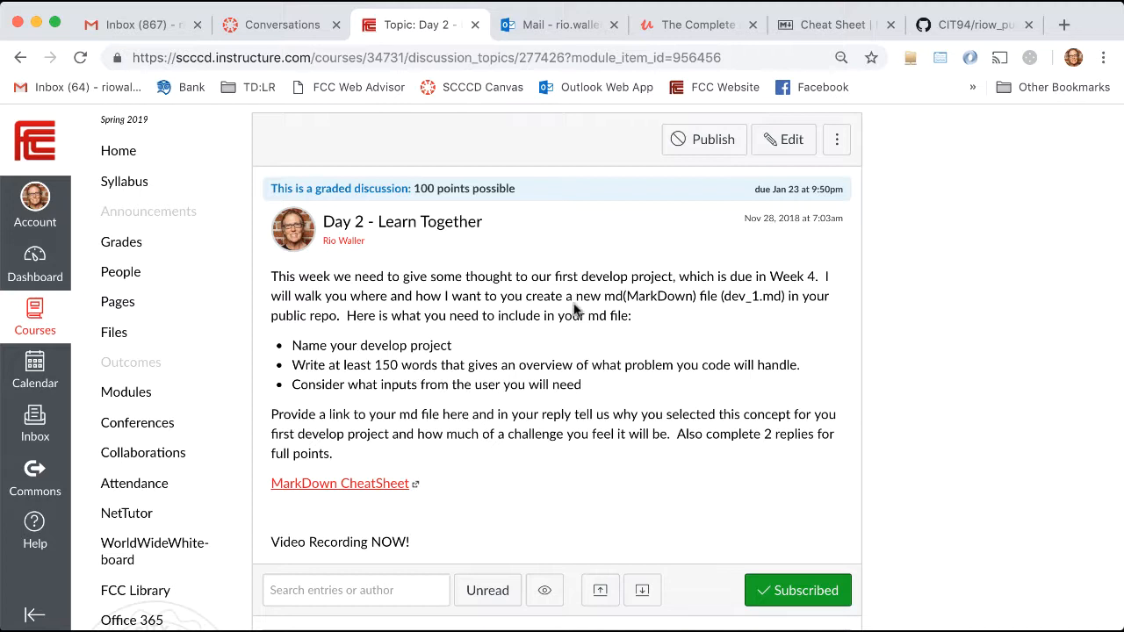
mouse_move(635, 292)
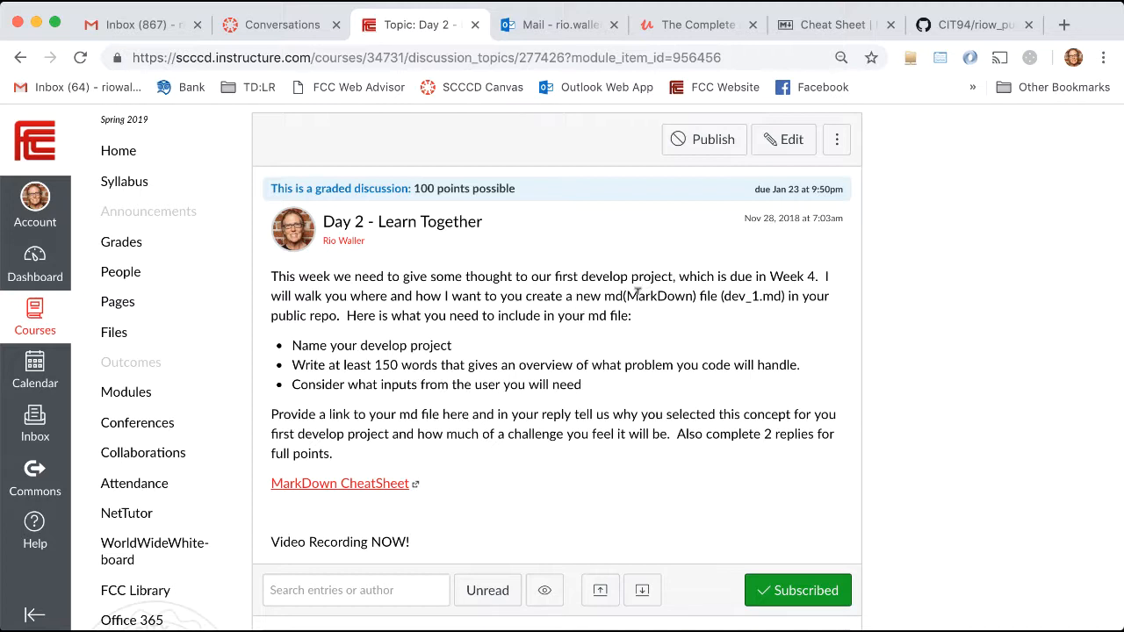
mouse_move(368, 495)
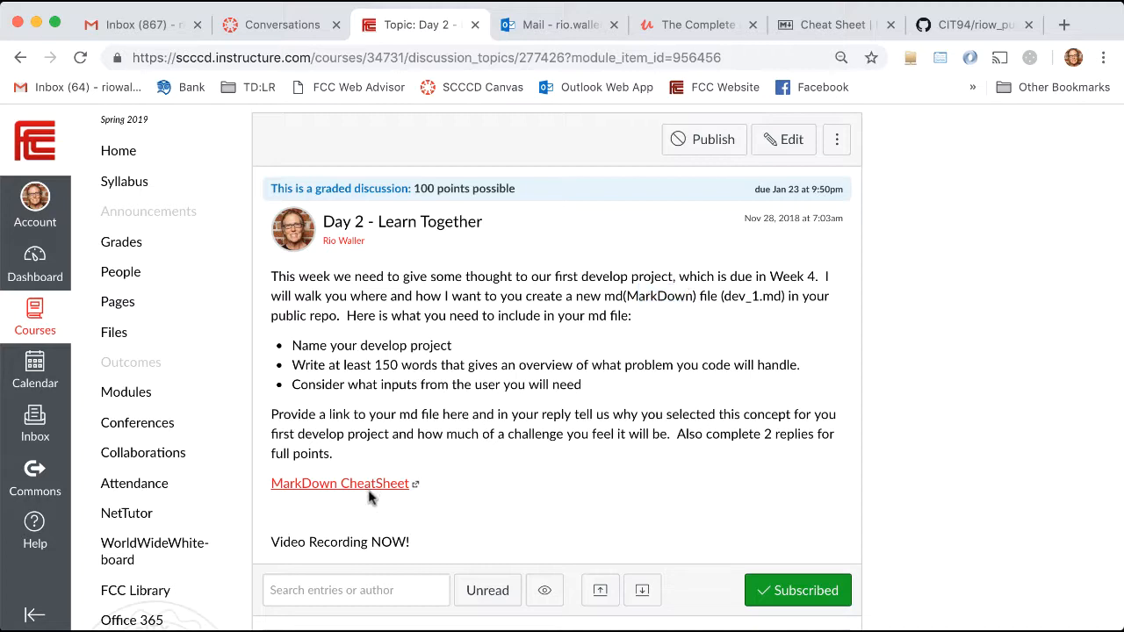
mouse_move(414, 490)
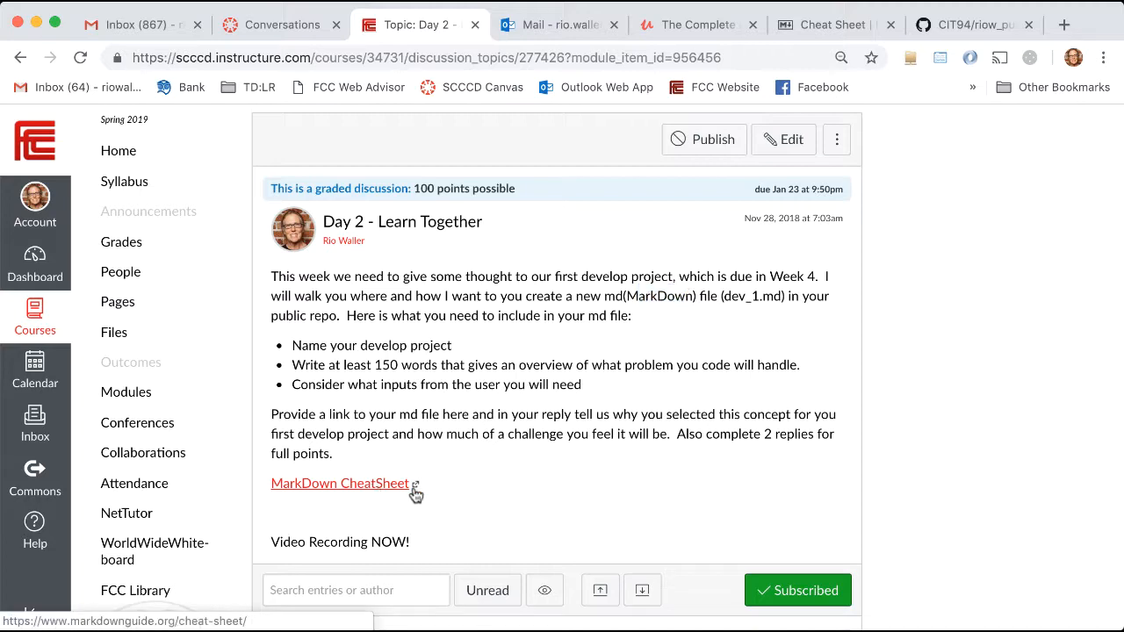
left_click(828, 24)
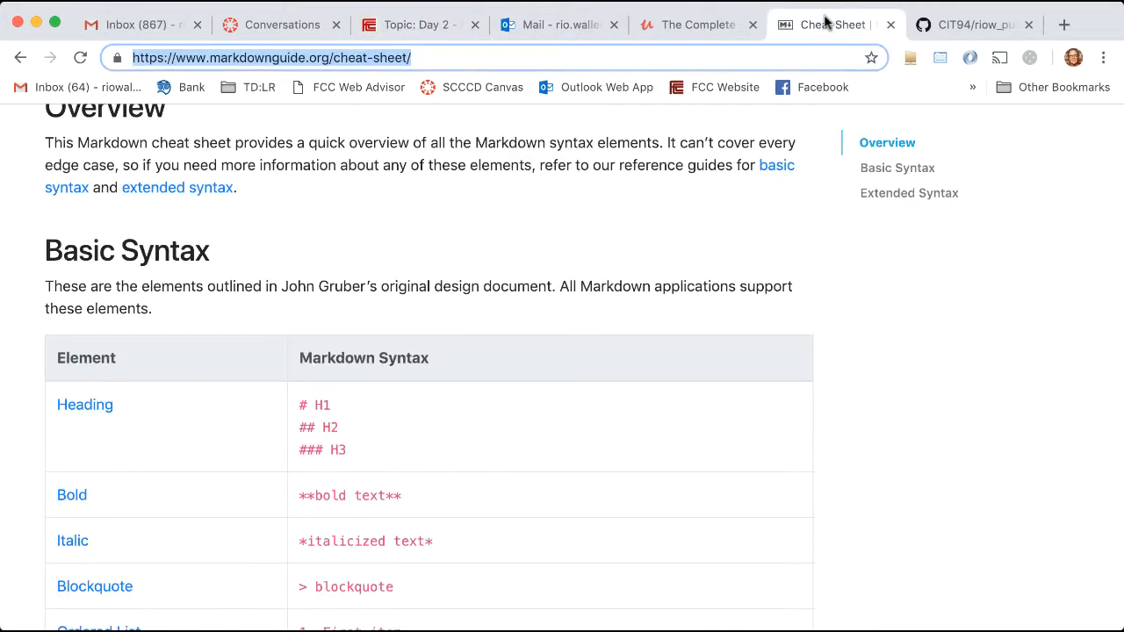
scroll("down", 3)
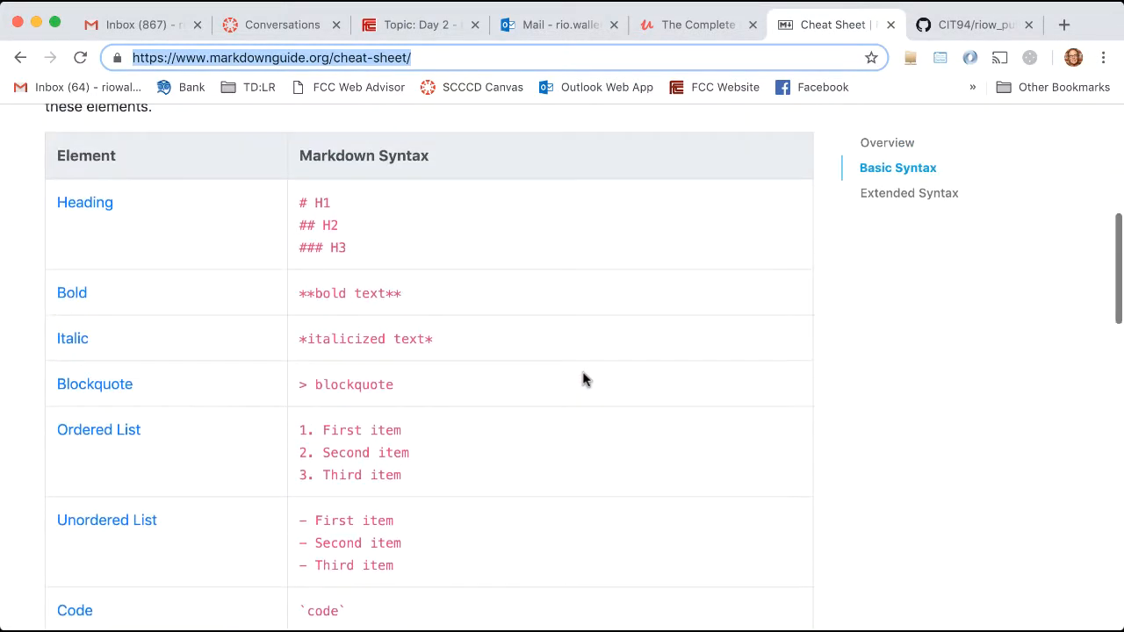
scroll("up", 3)
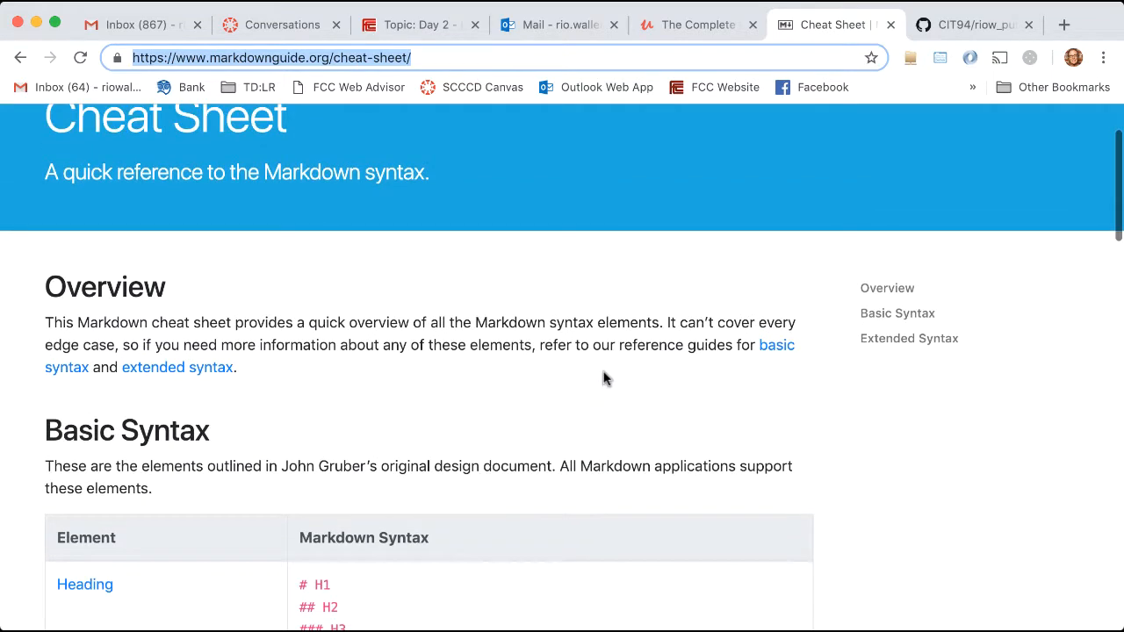
left_click(412, 24)
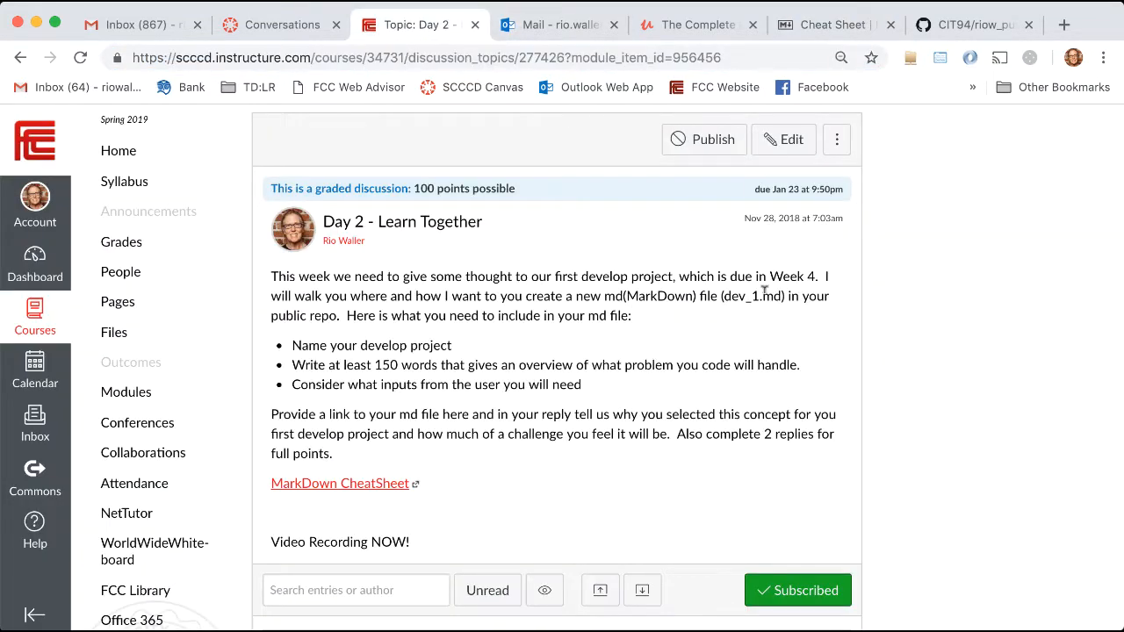
mouse_move(794, 328)
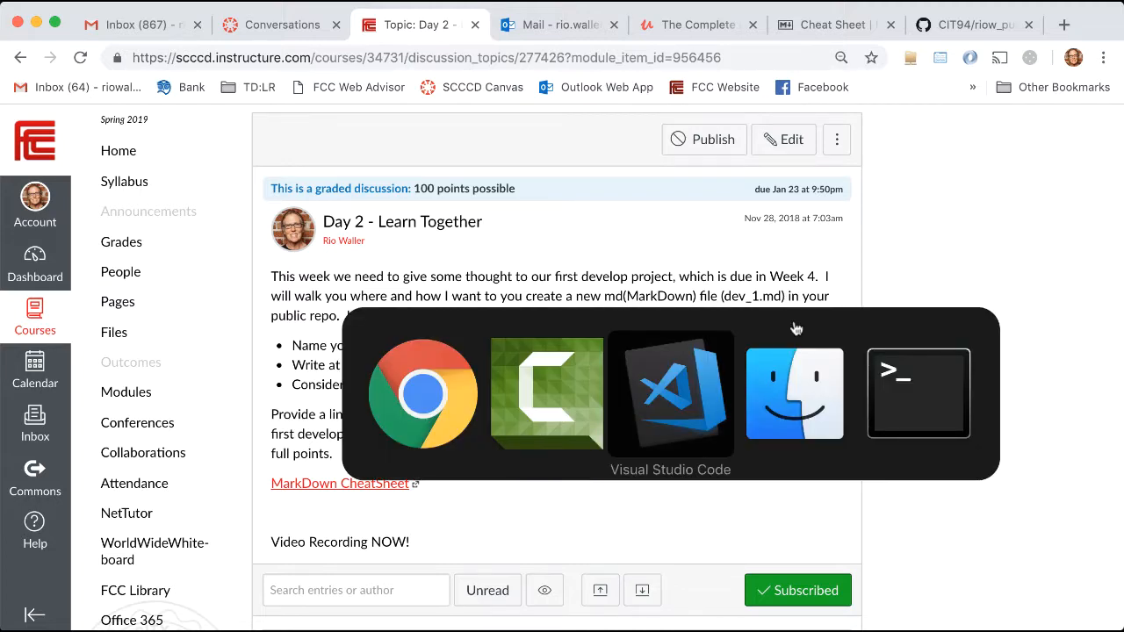
Review dev_1.md and its Rio Coin preview in the editor.
left_click(671, 393)
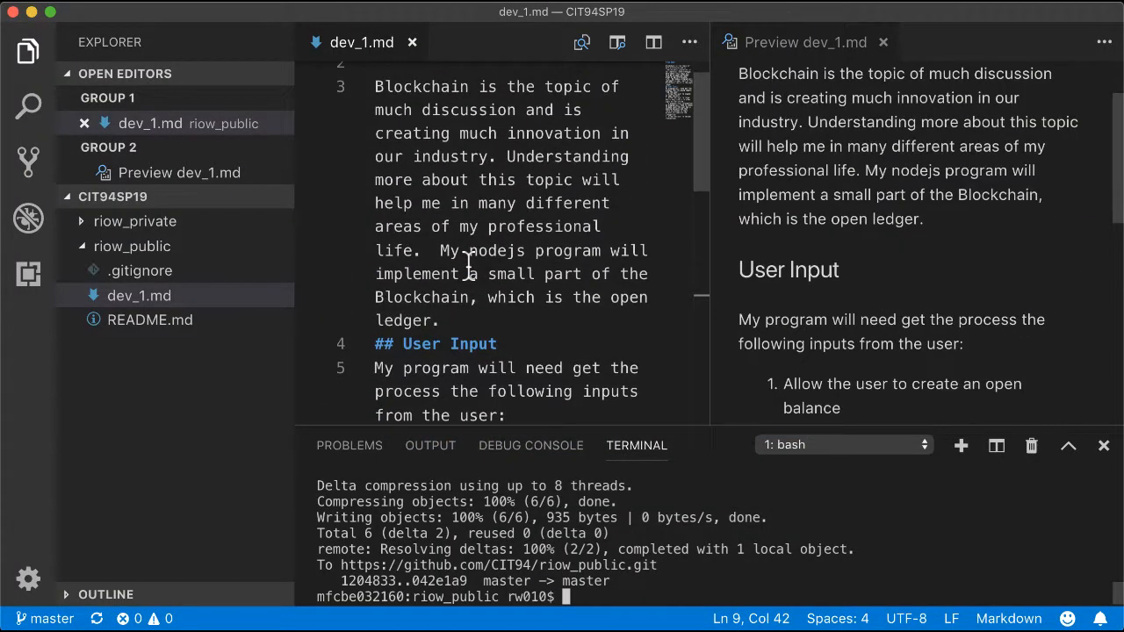
scroll("up", 3)
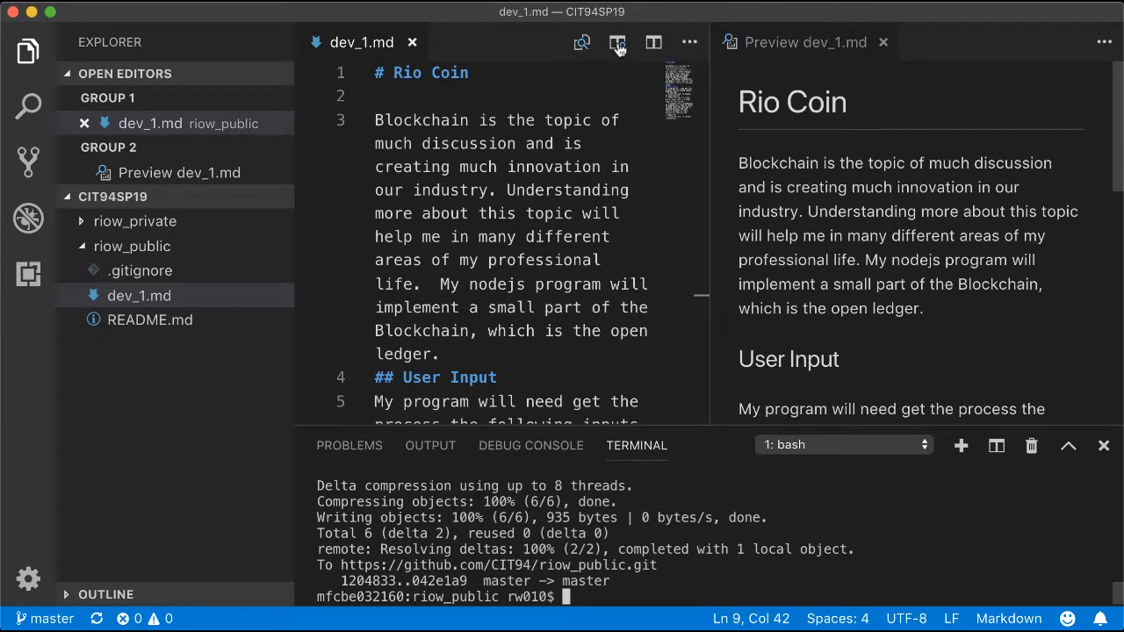
mouse_move(618, 42)
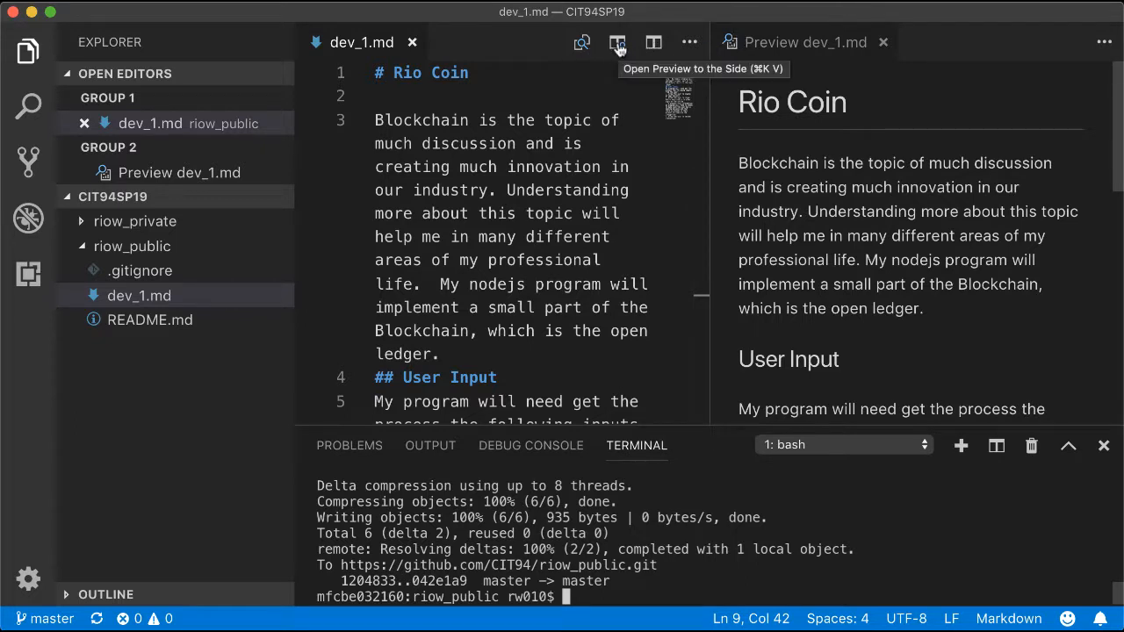
scroll("down", 3)
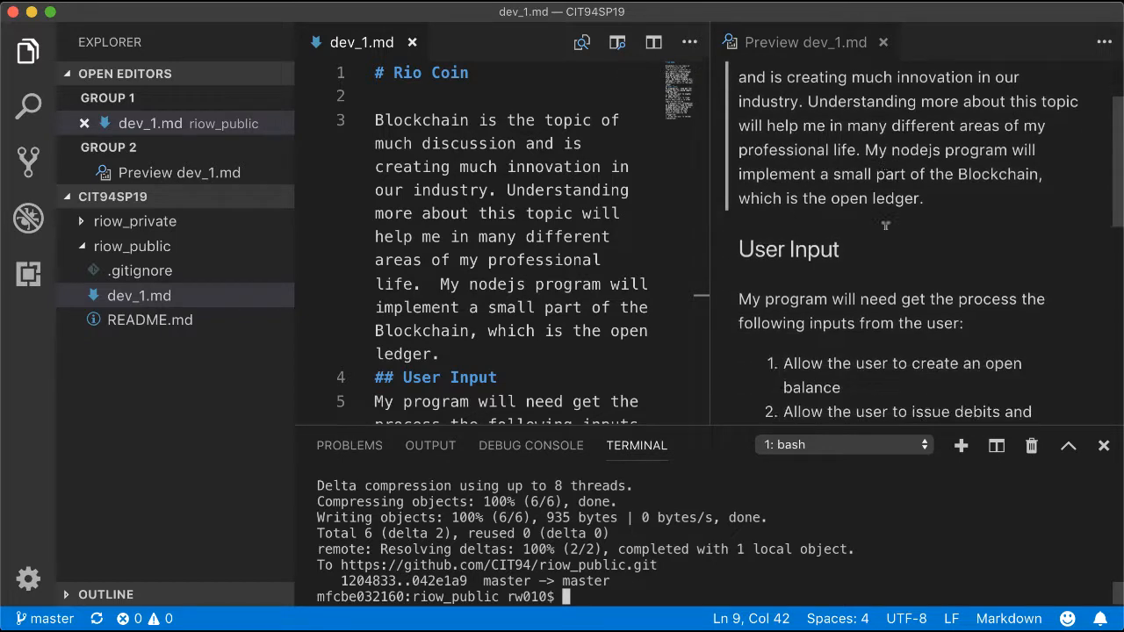
scroll("down", 3)
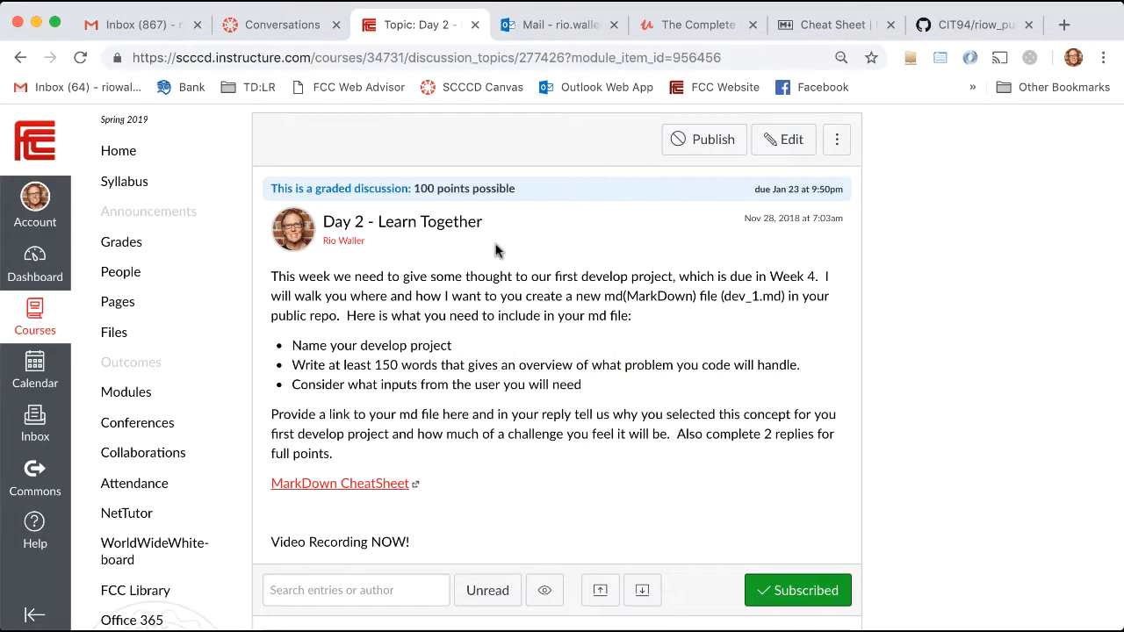
Return to the Chrome window with the Canvas Day 2 discussion.
double_click(372, 344)
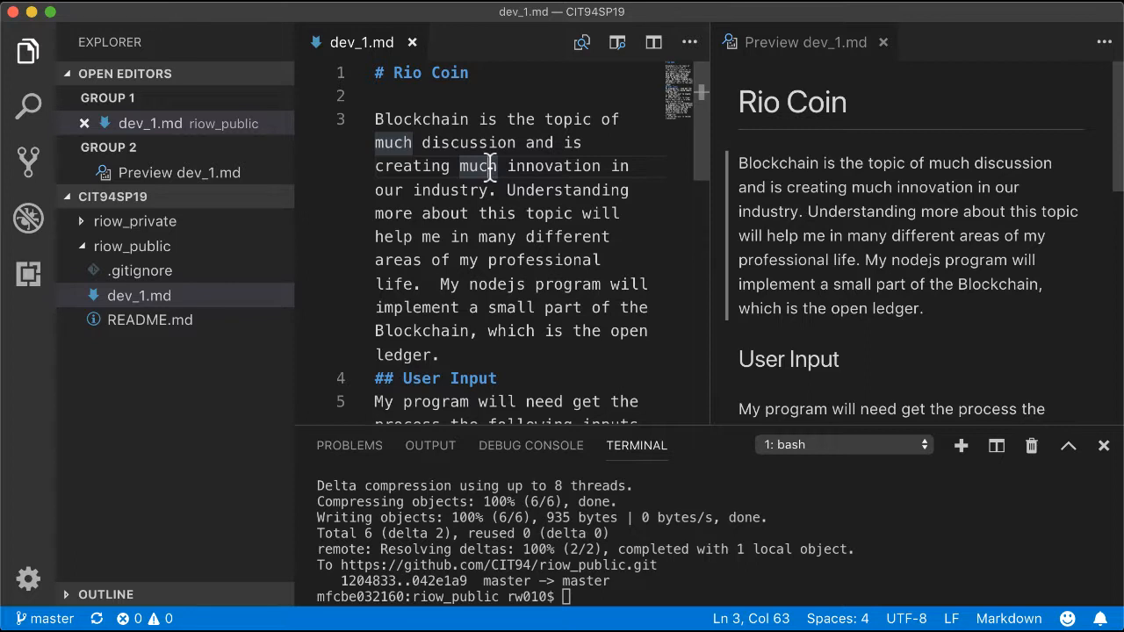
mouse_move(465, 120)
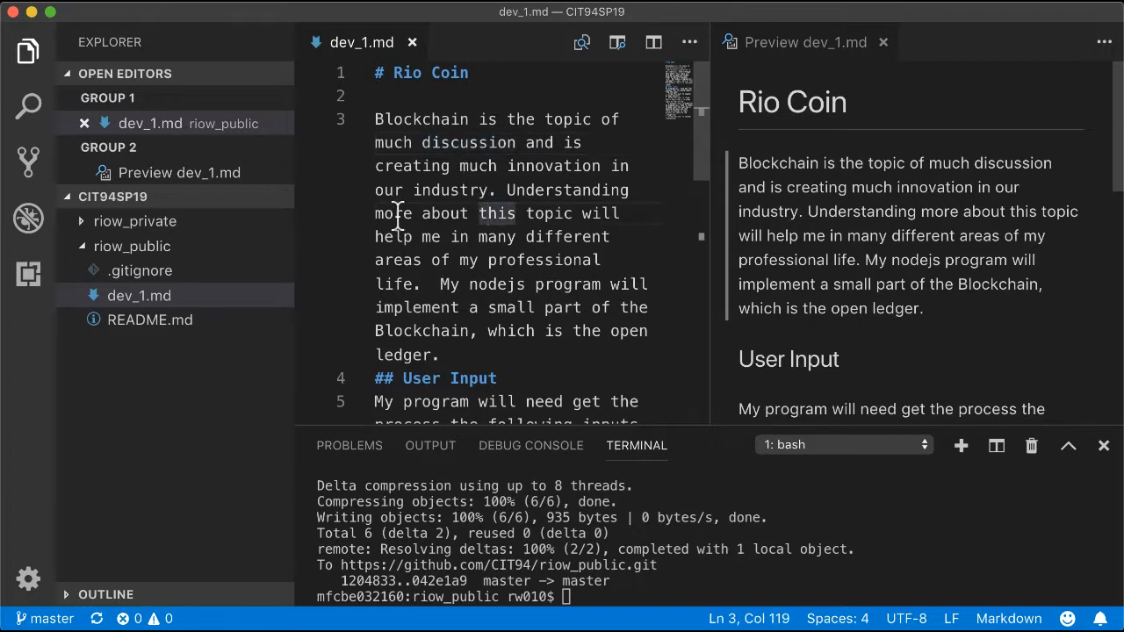
mouse_move(541, 244)
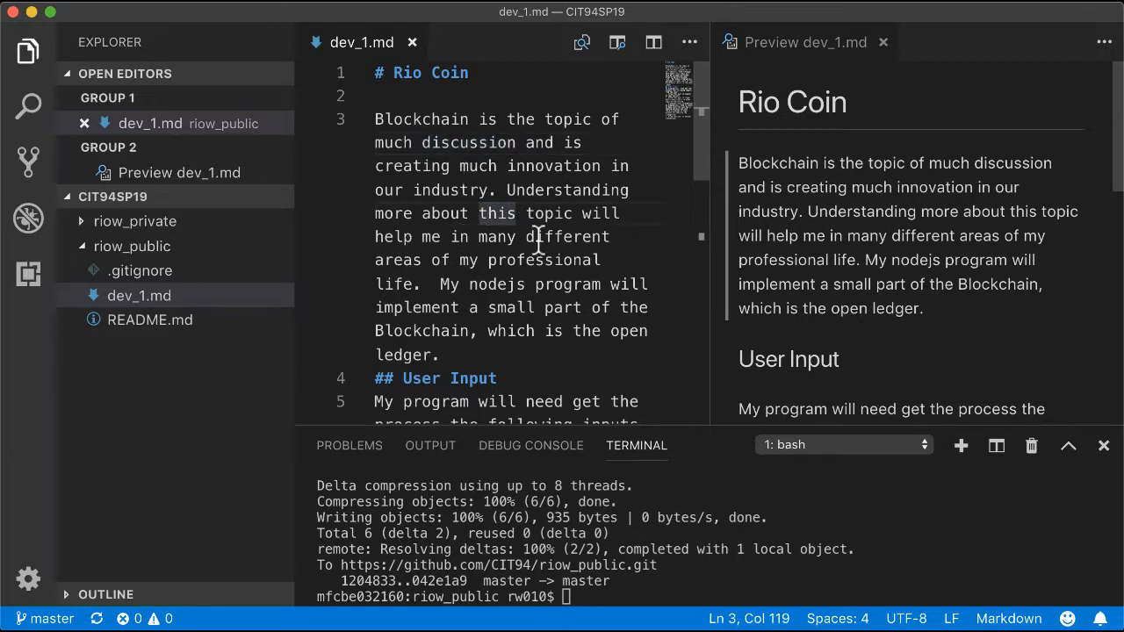
left_click(576, 307)
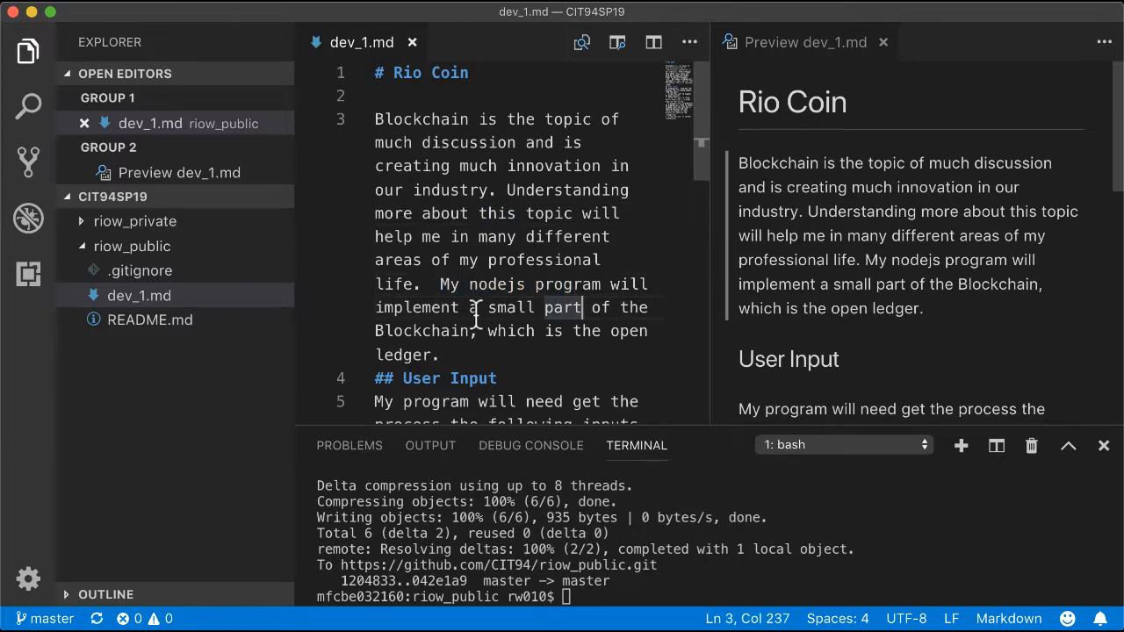
left_click(495, 236)
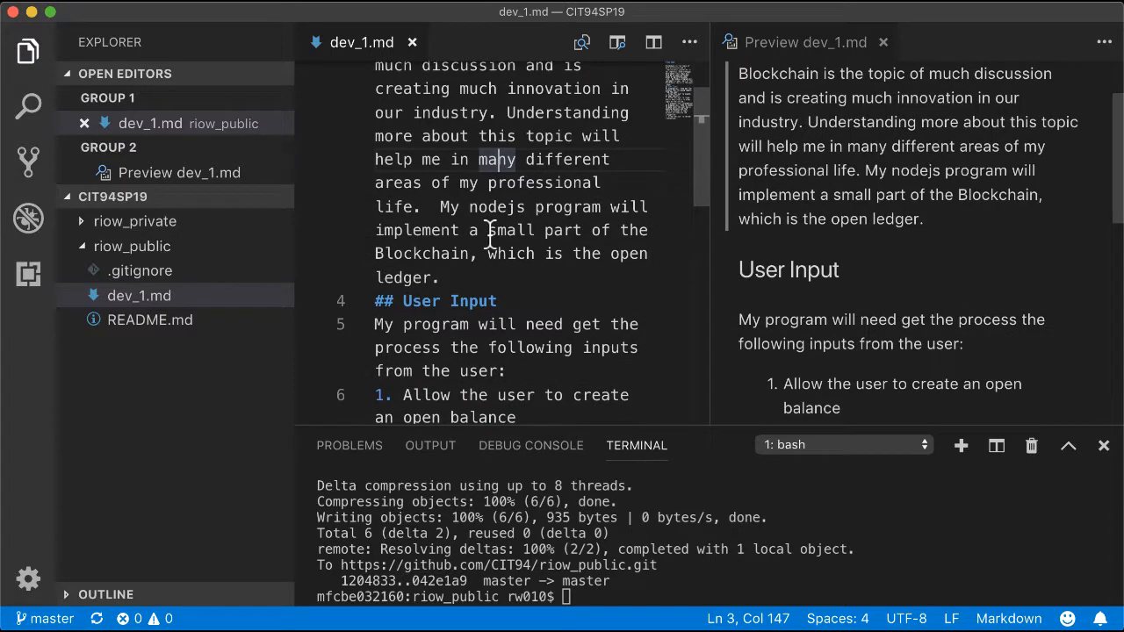
mouse_move(472, 235)
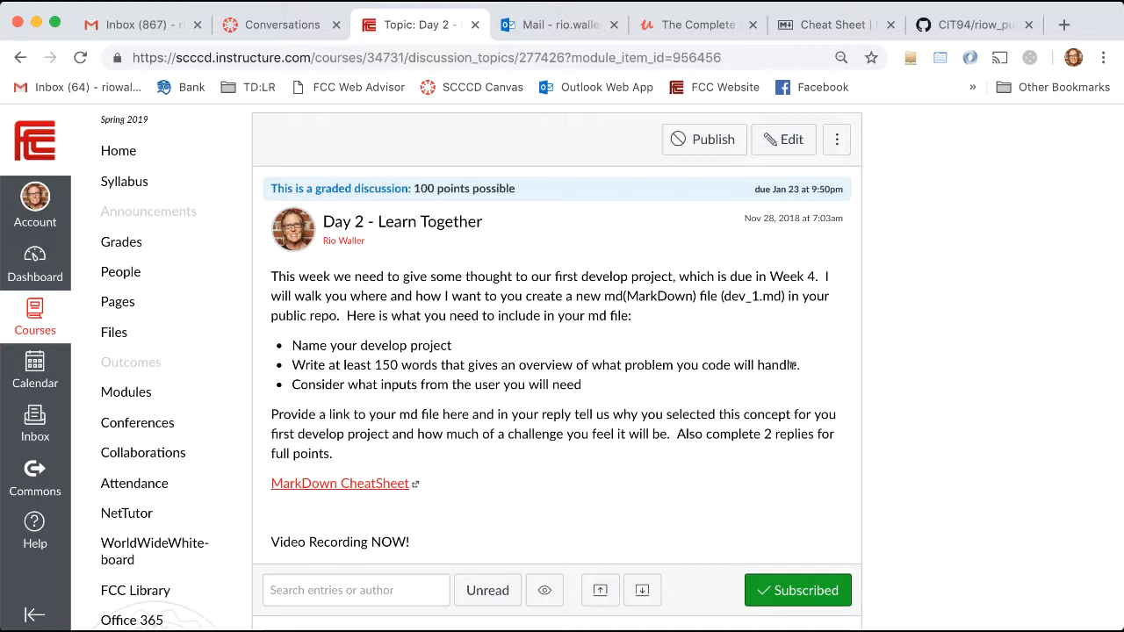
mouse_move(553, 382)
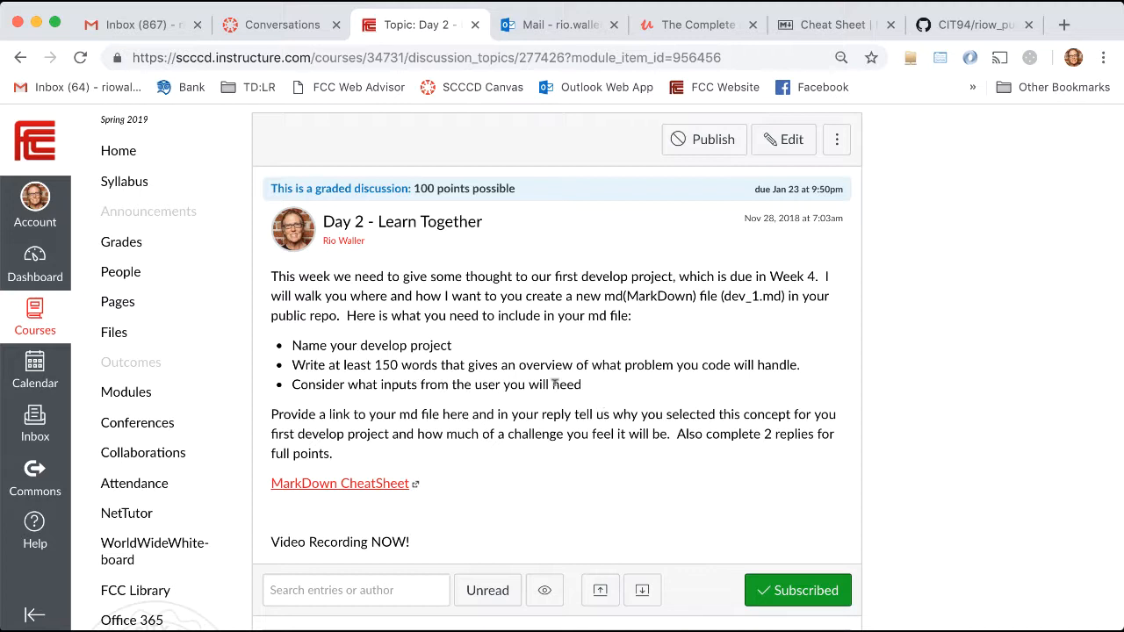
mouse_move(423, 400)
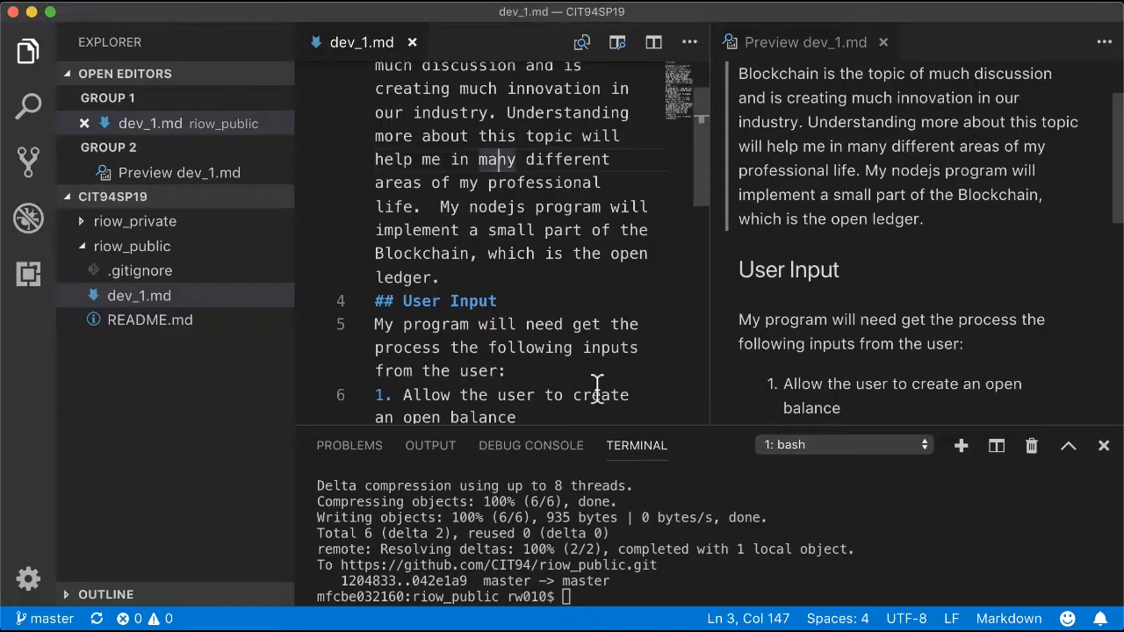
scroll("down", 3)
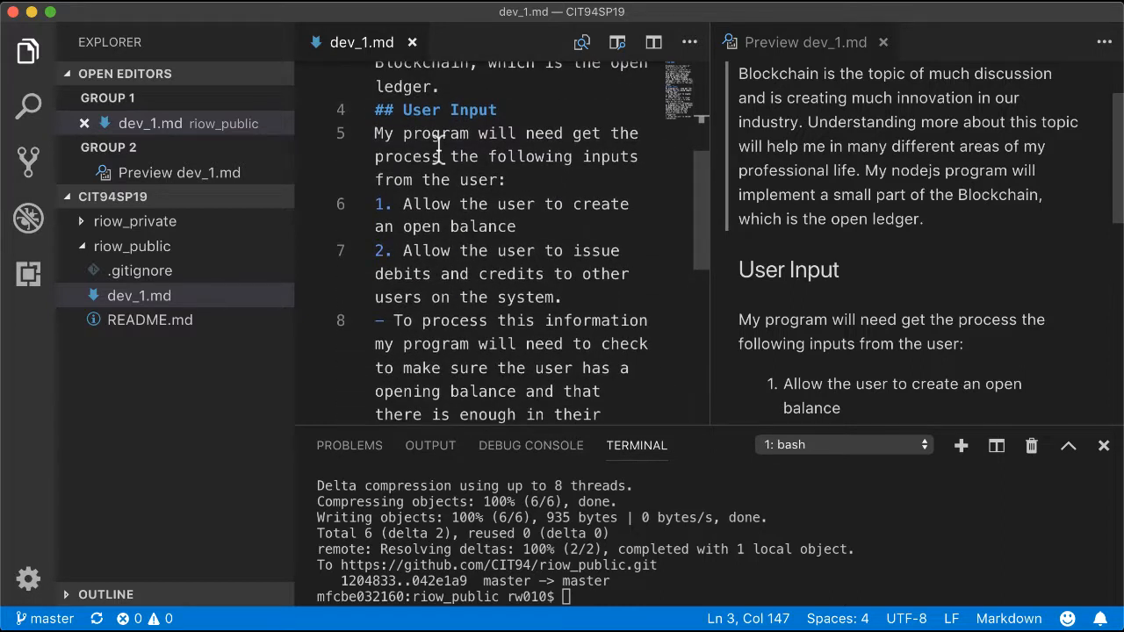
left_click_drag(406, 204, 527, 227)
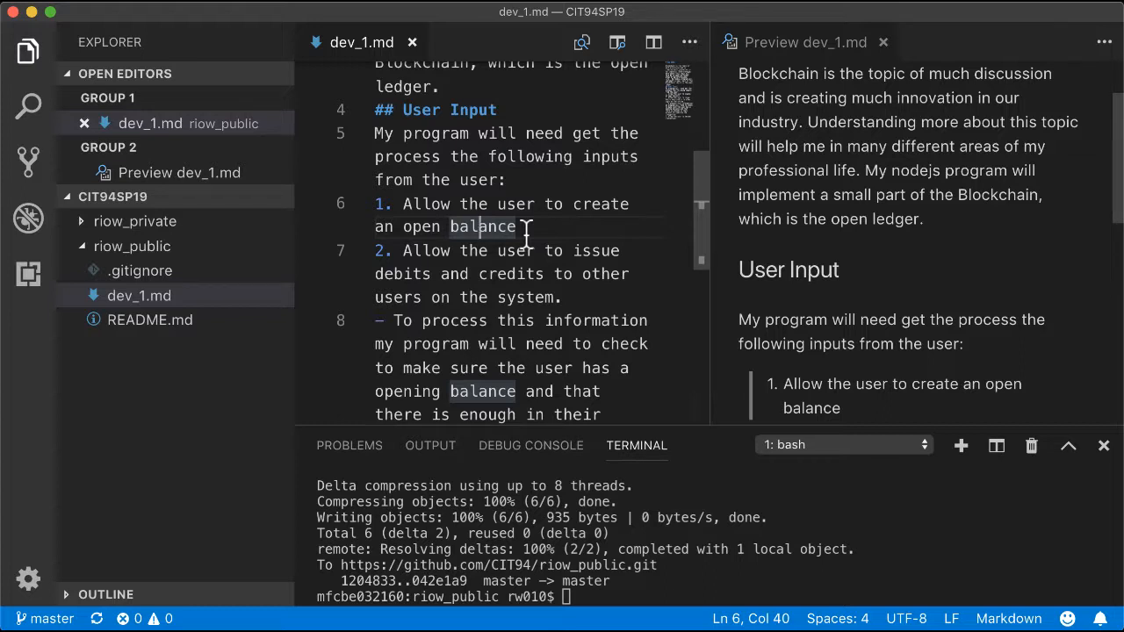
mouse_move(389, 249)
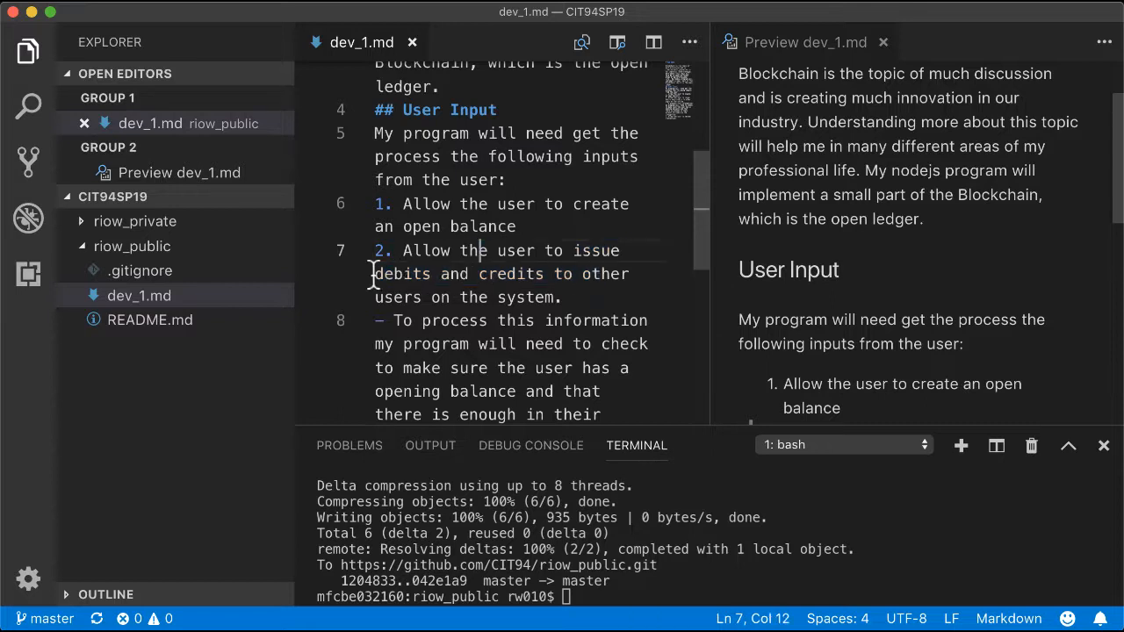
mouse_move(495, 290)
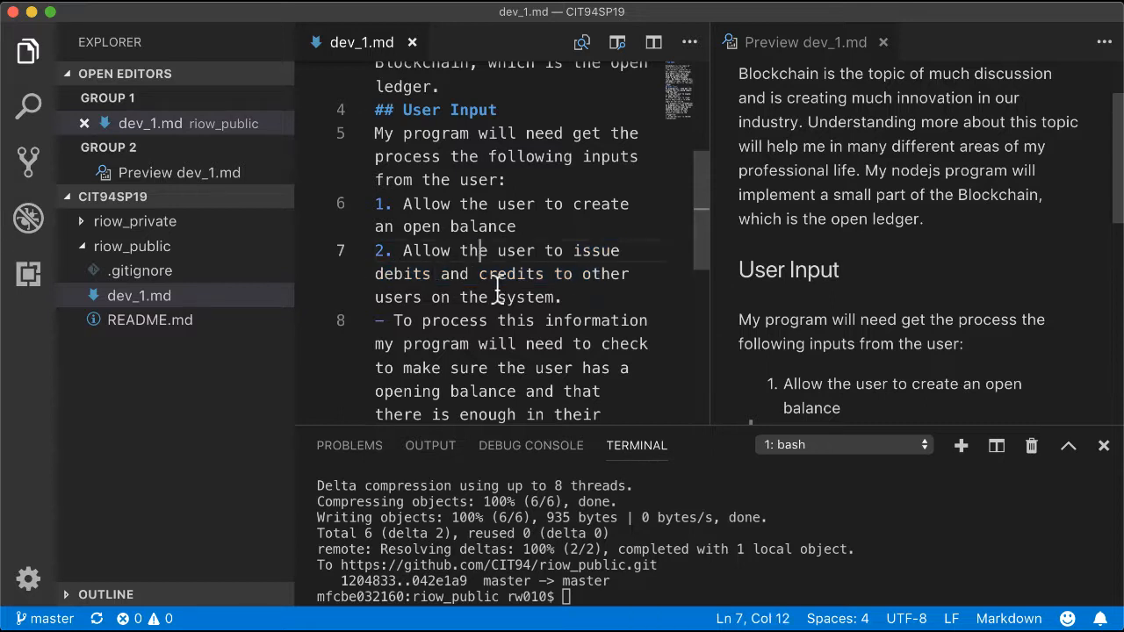
double_click(509, 274)
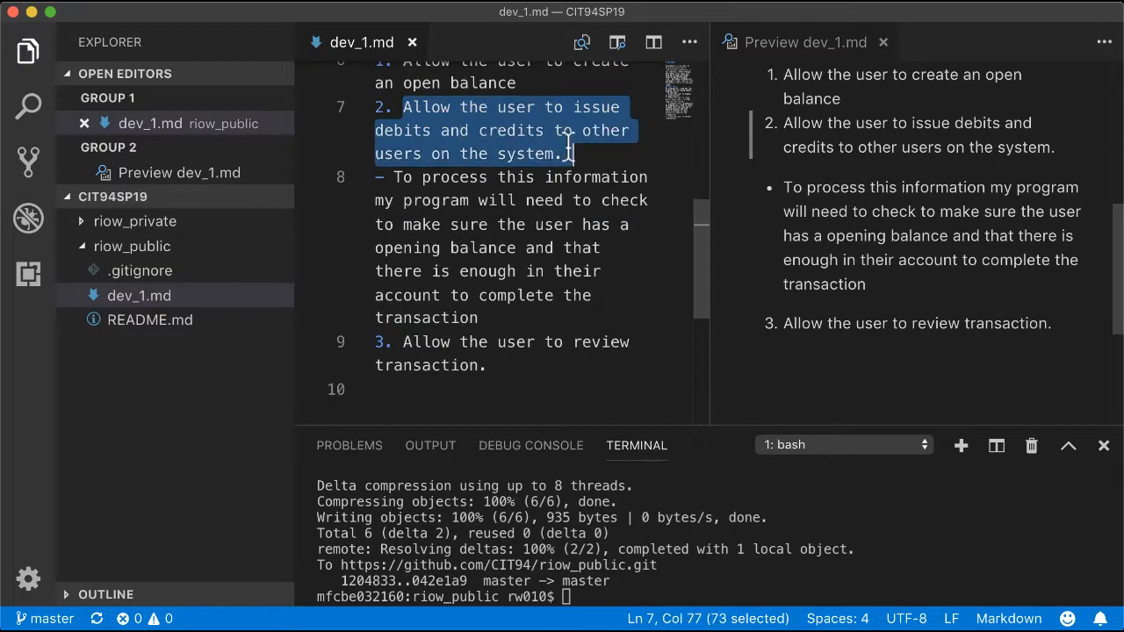
Read through the dev_1.md user input list in the editor and preview.
left_click(570, 155)
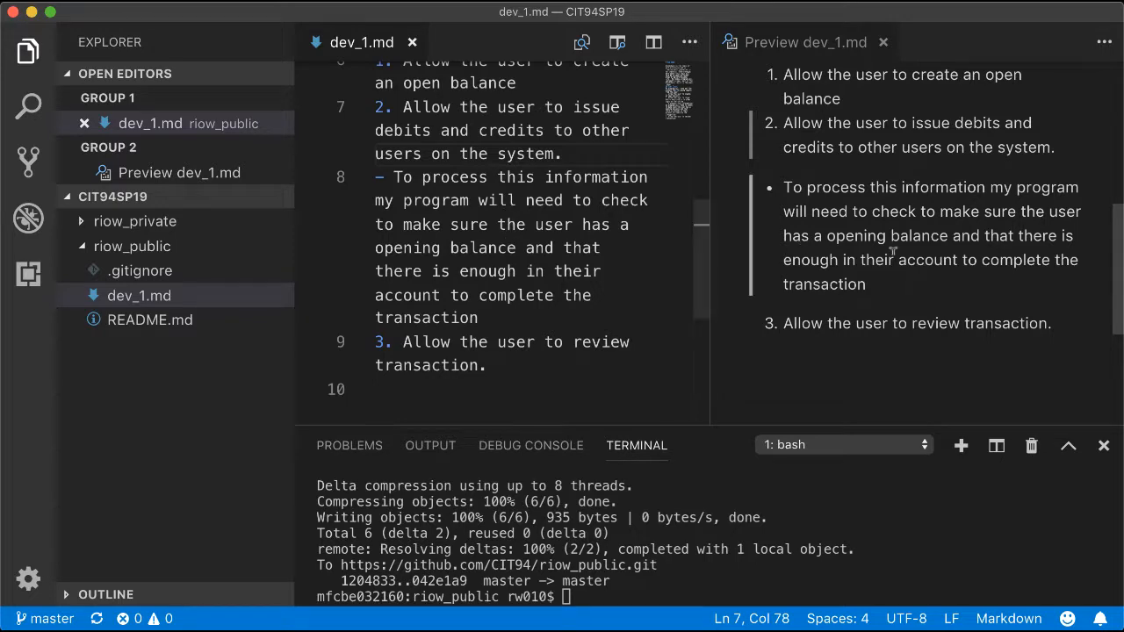
scroll("up", 3)
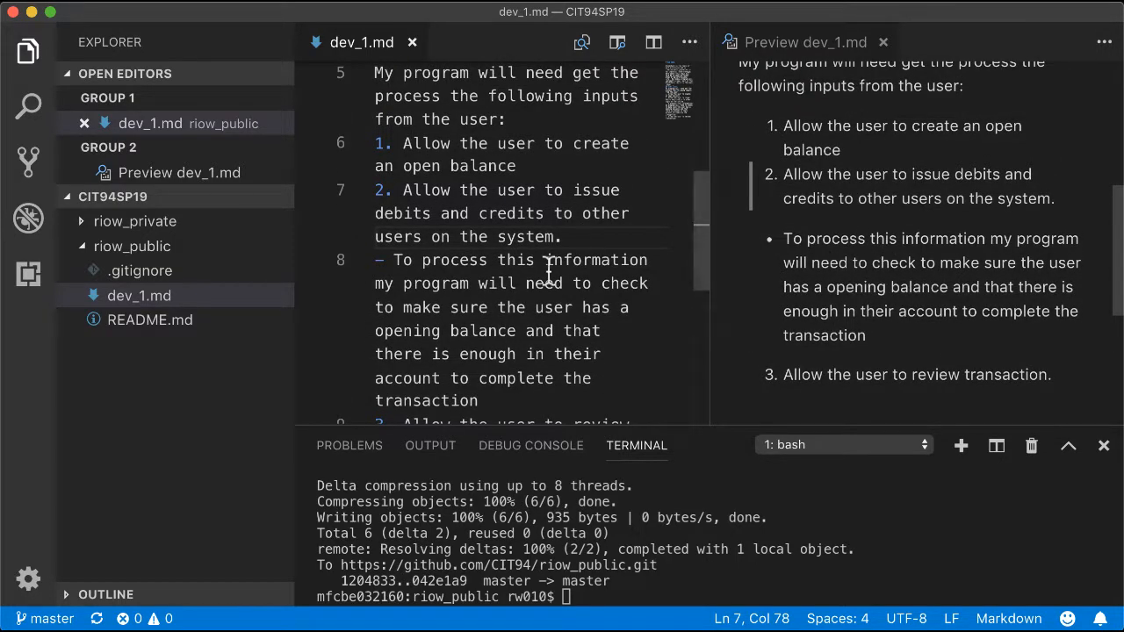
scroll("down", 3)
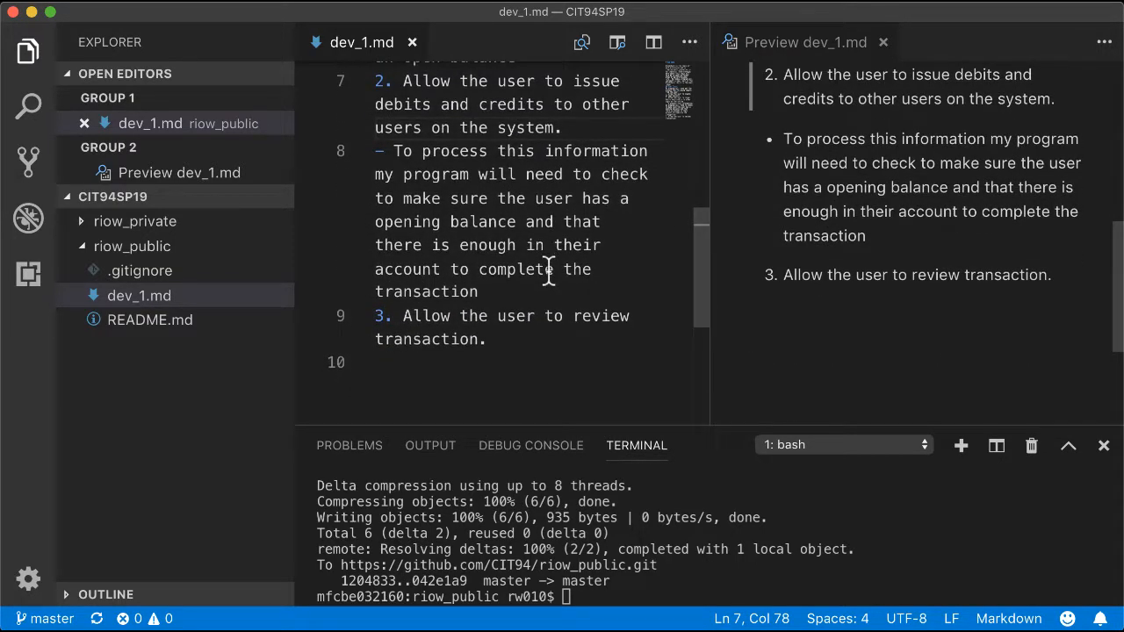
mouse_move(580, 192)
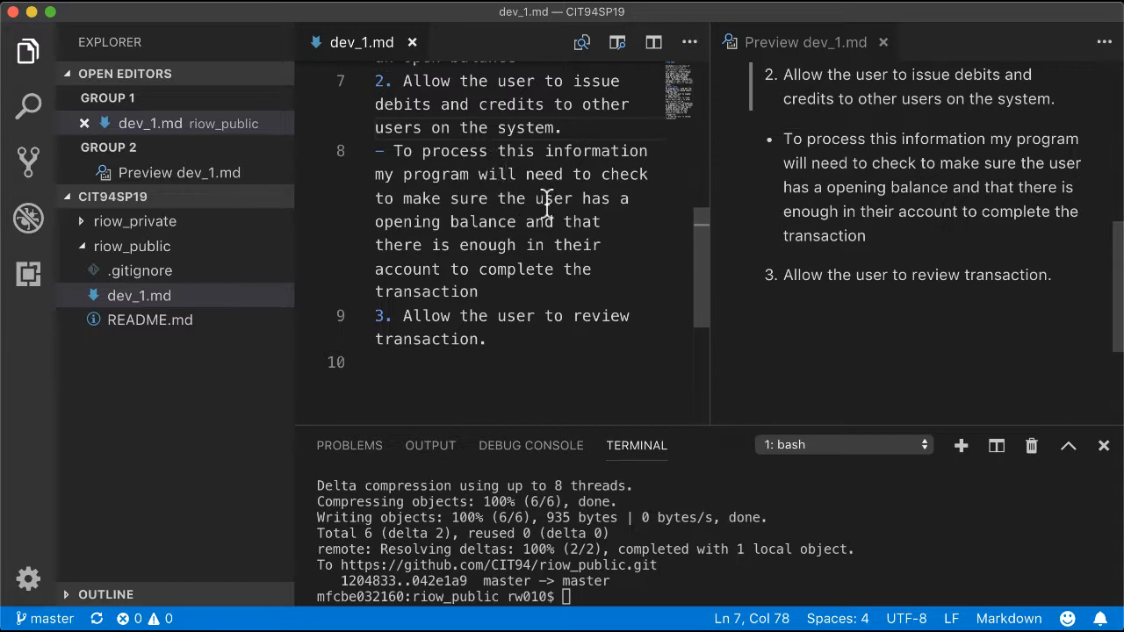
mouse_move(393, 228)
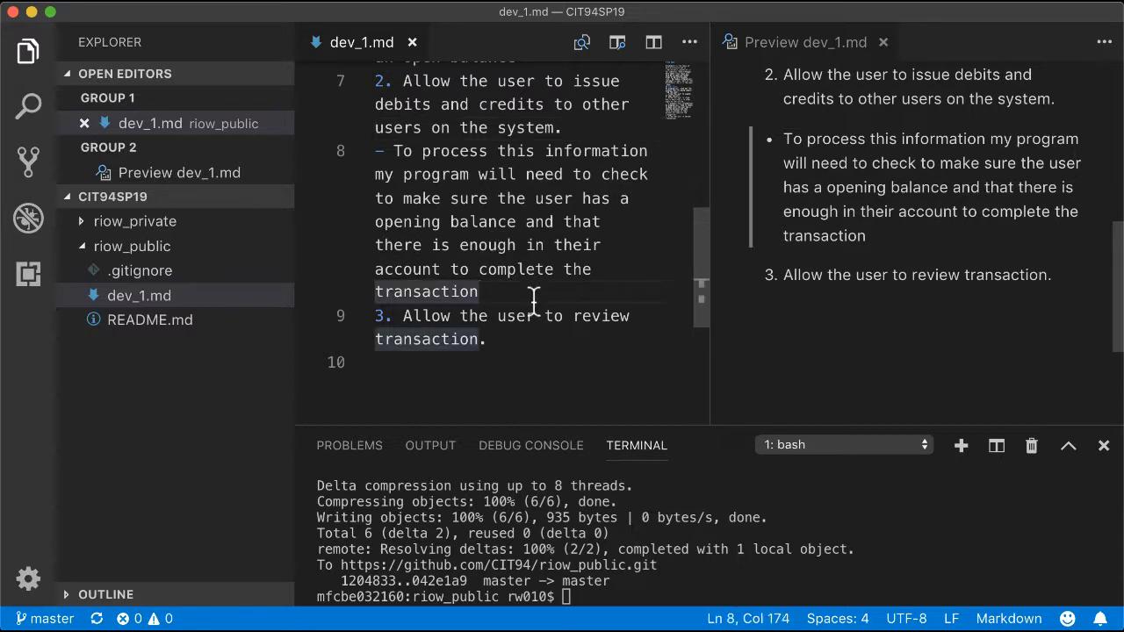
mouse_move(449, 222)
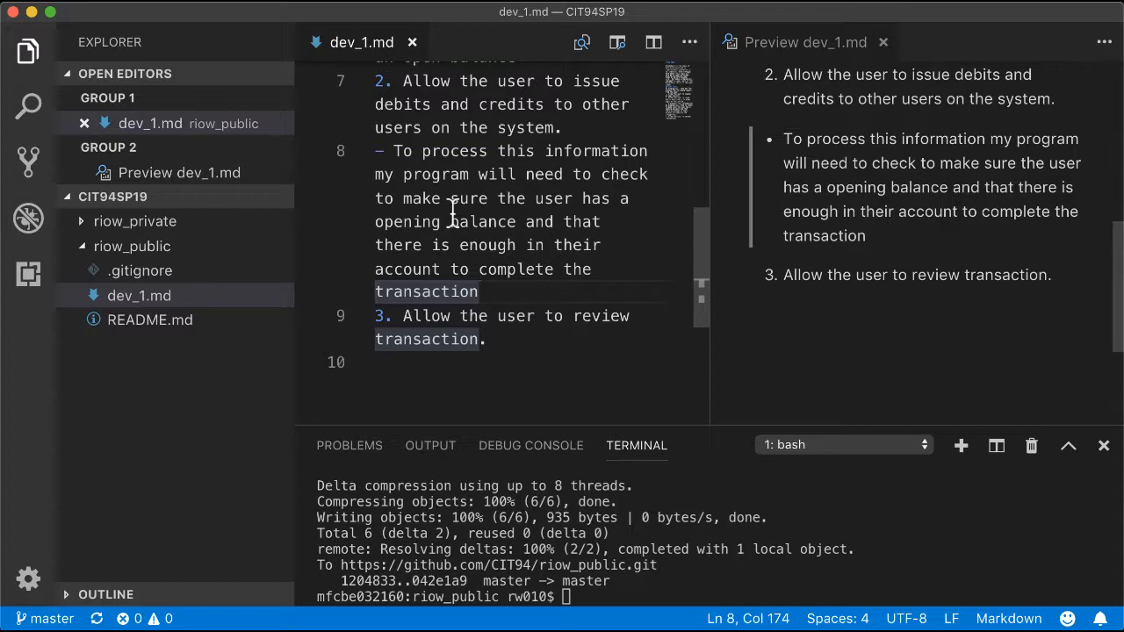
left_click(446, 221)
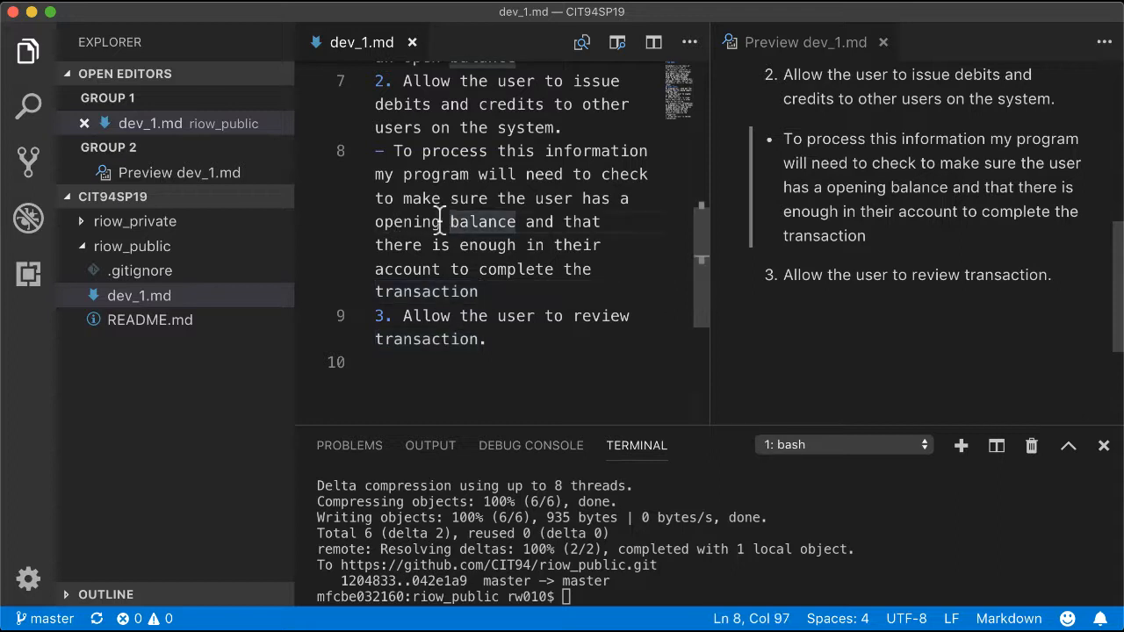
Scroll back through the Canvas Day 2 discussion requirements.
scroll("up", 3)
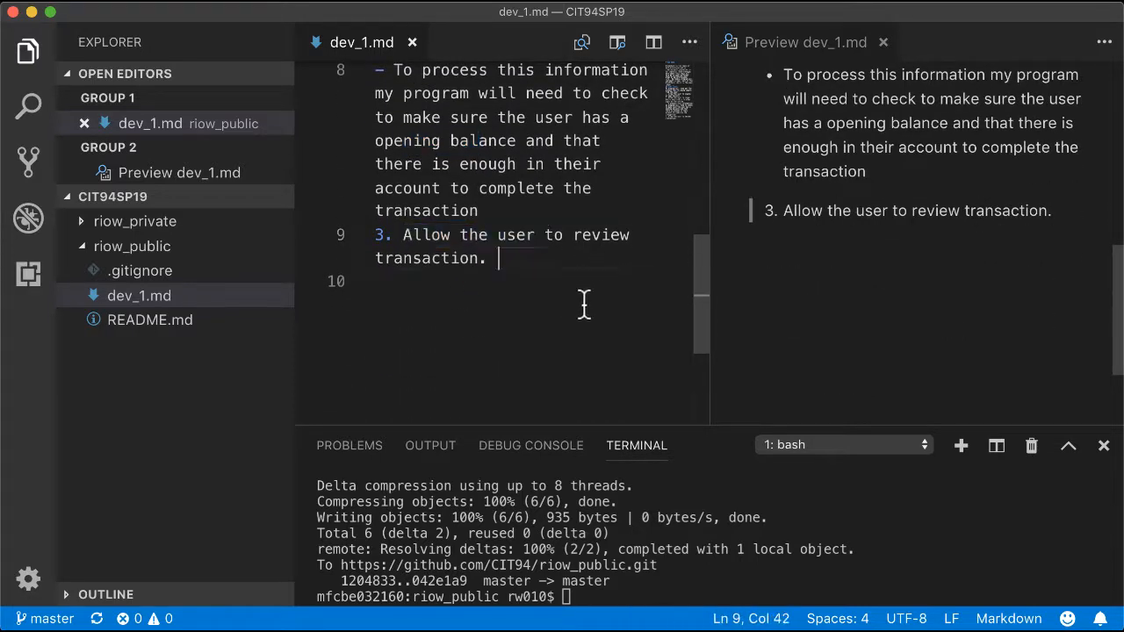
scroll("up", 3)
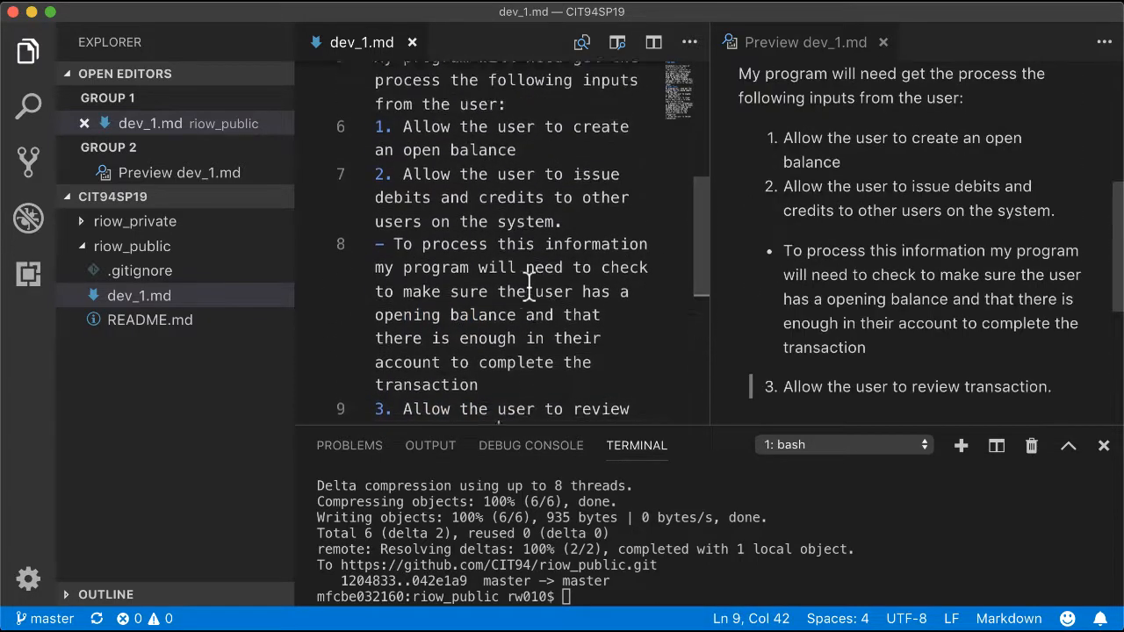
scroll("up", 3)
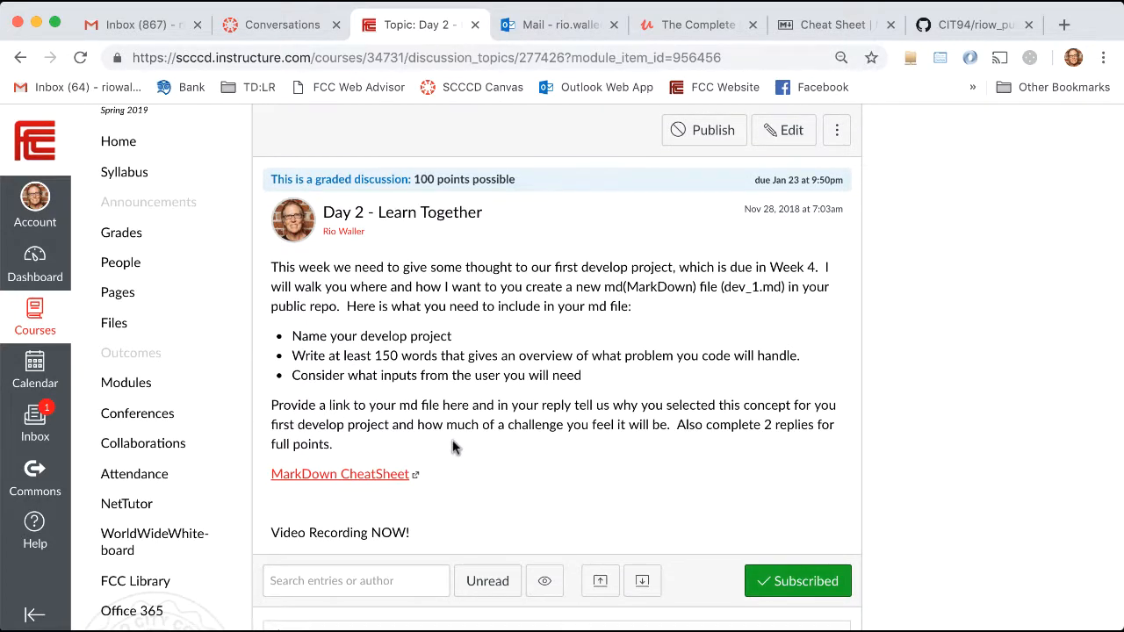
scroll("down", 3)
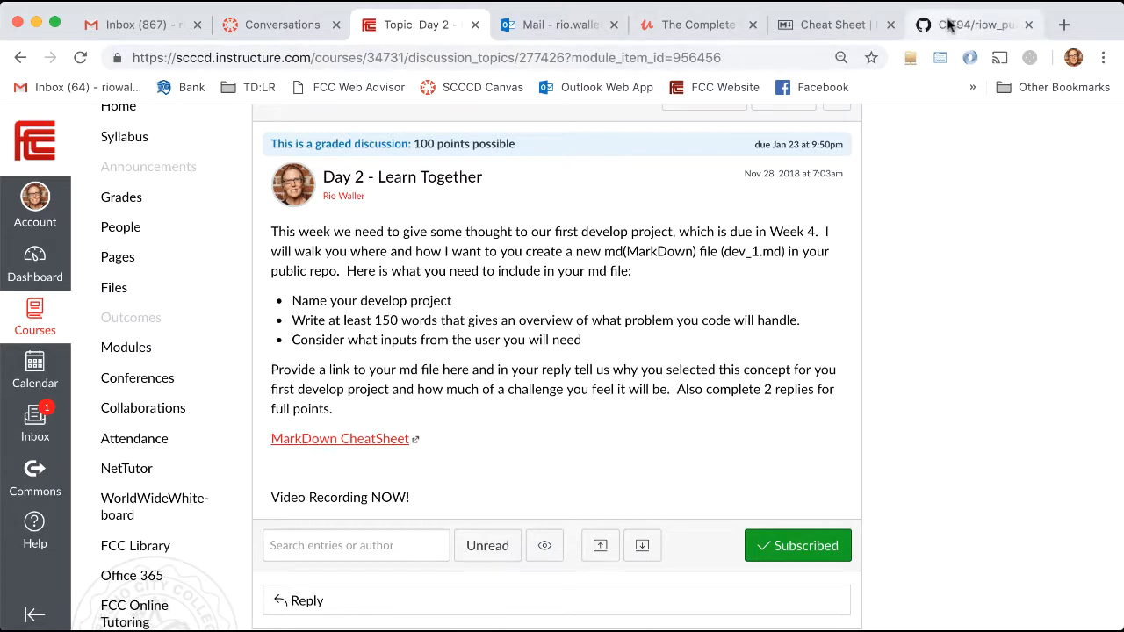
Check the riow_public GitHub repository listing dev_1.md, then return to VS Code.
left_click(974, 24)
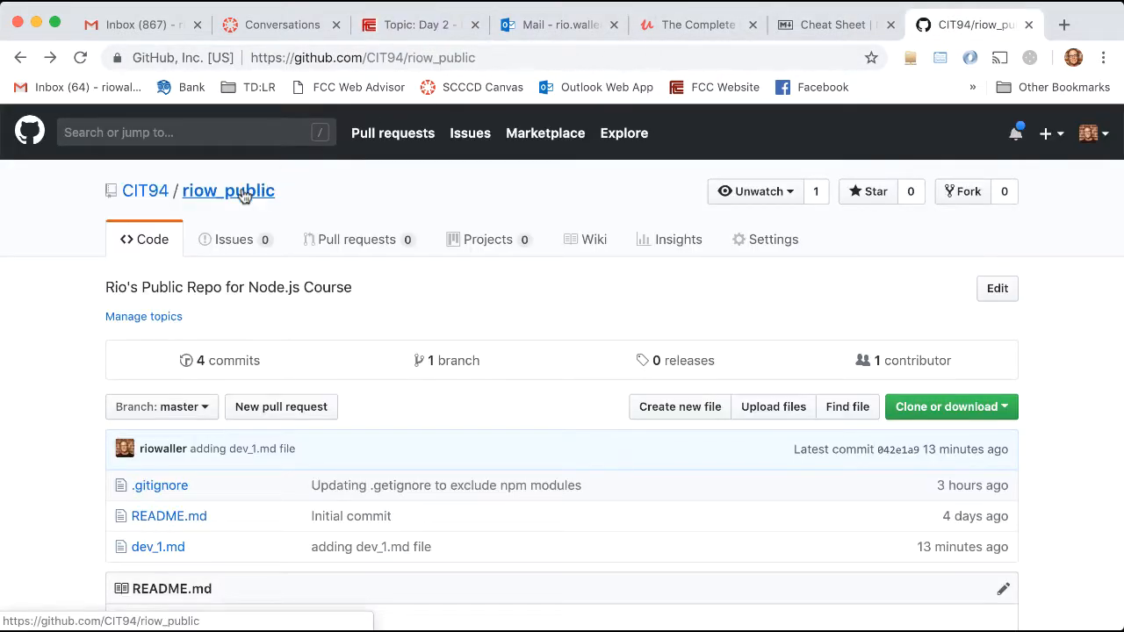
mouse_move(536, 370)
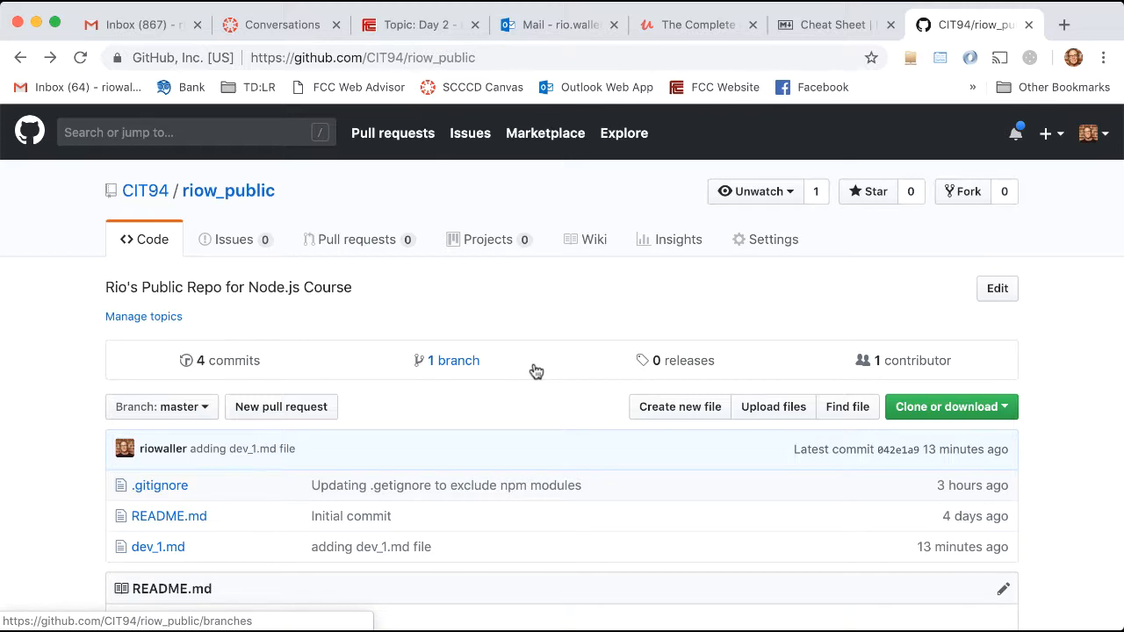
key("alt+tab")
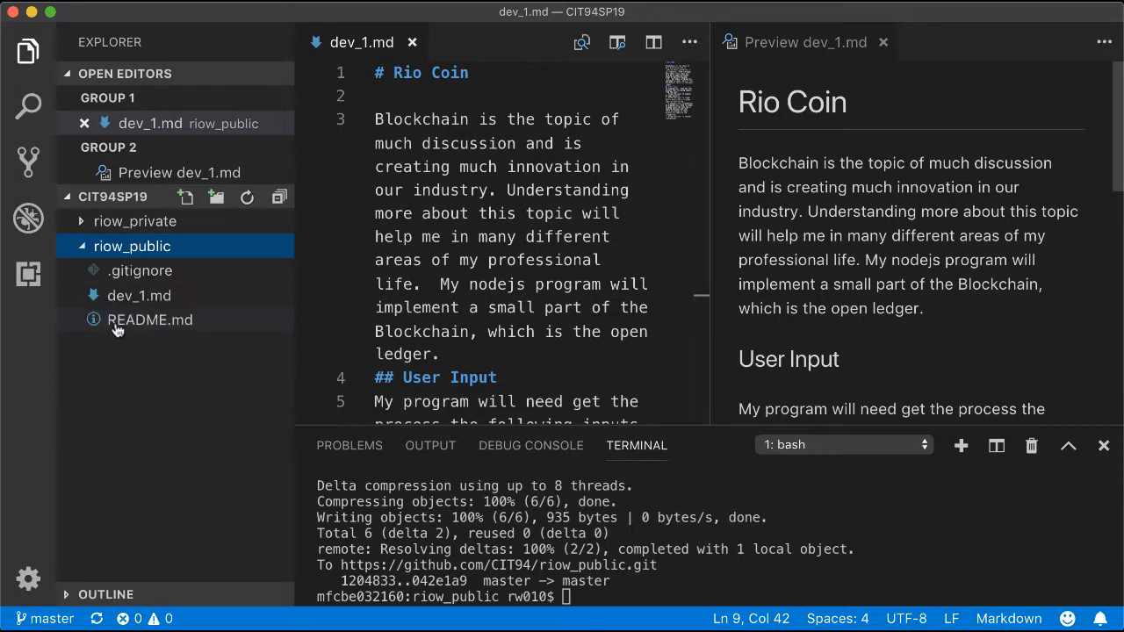
mouse_move(149, 319)
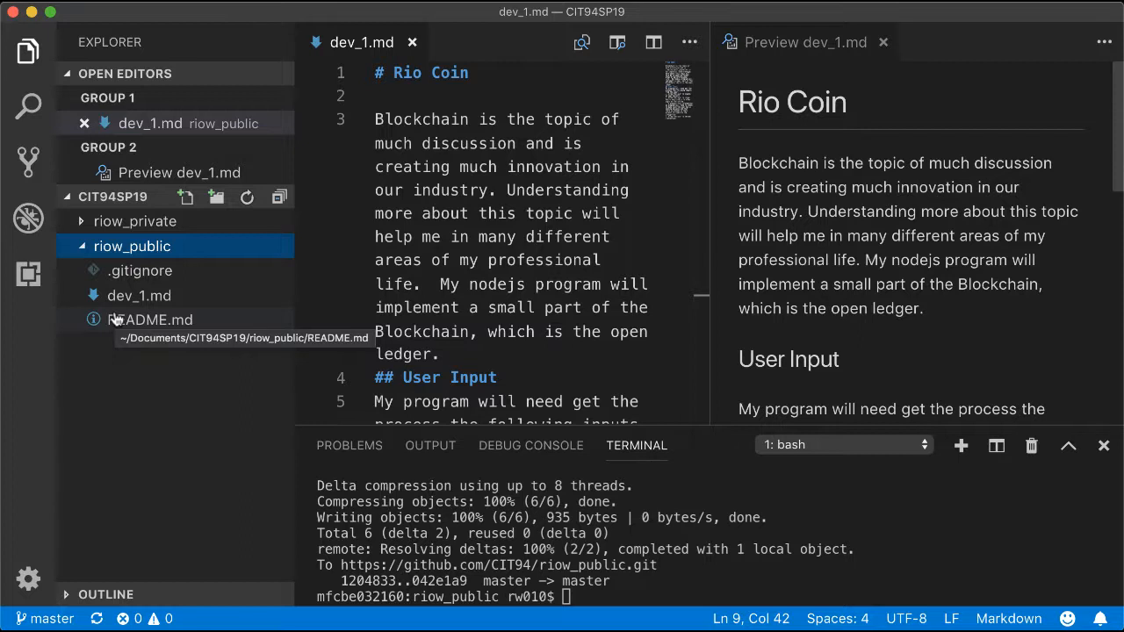
mouse_move(149, 324)
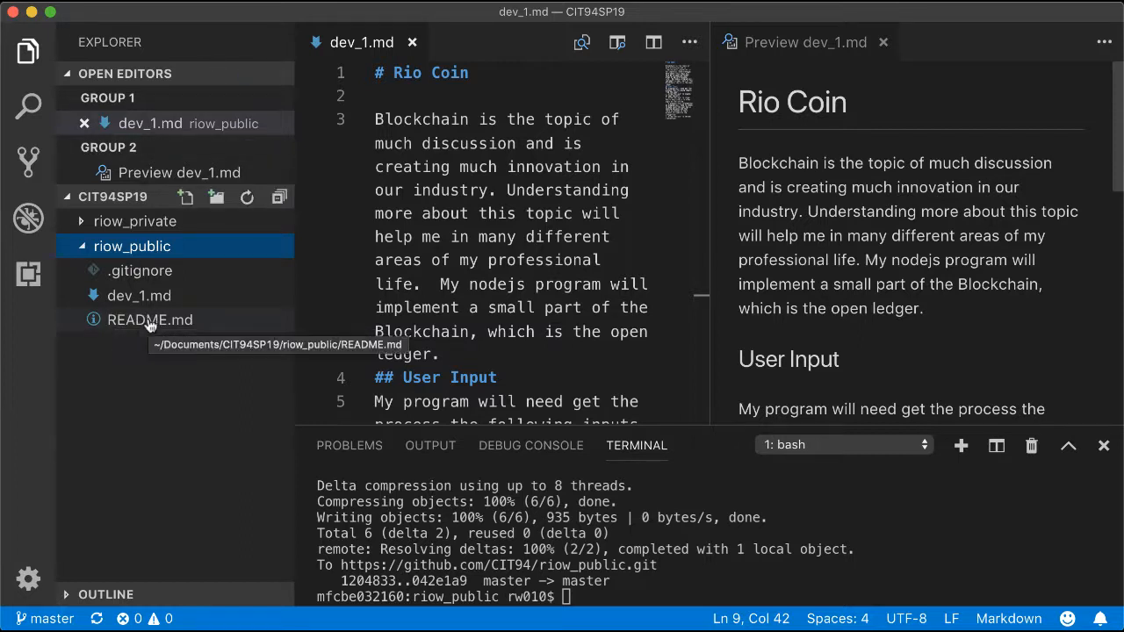
Select dev_1.md in the riow_public folder of the Explorer sidebar.
left_click(139, 295)
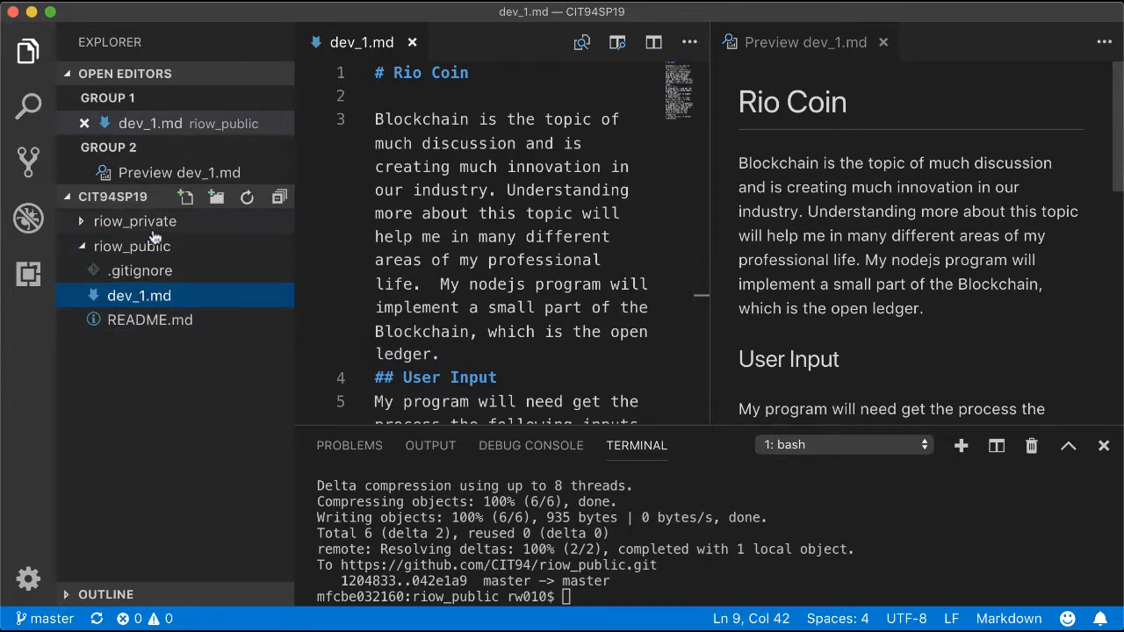
mouse_move(132, 254)
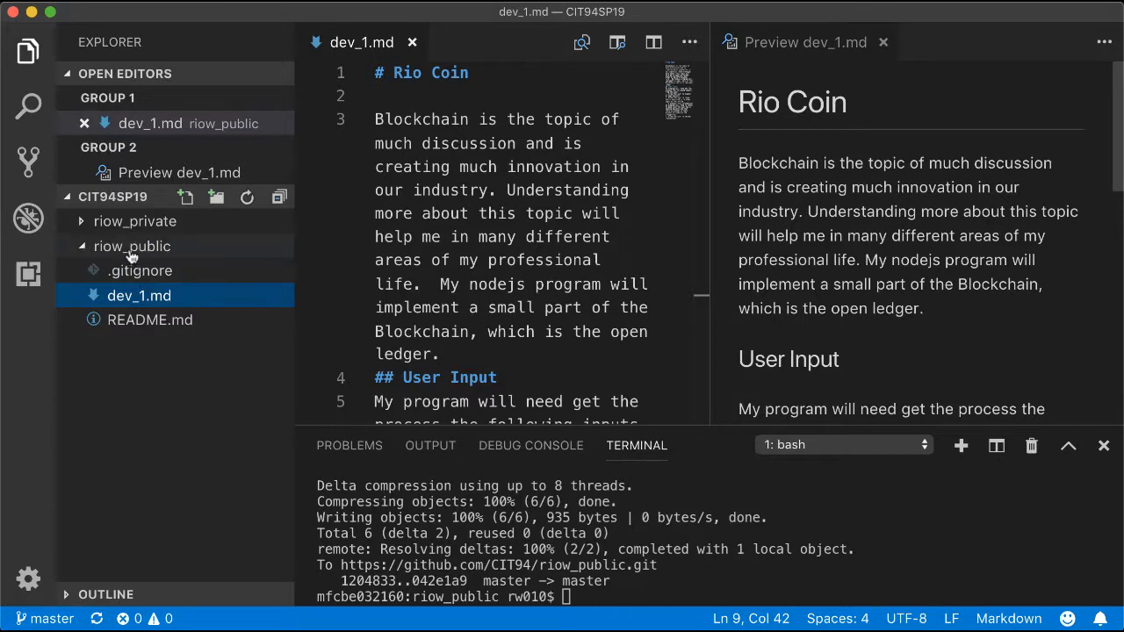
mouse_move(132, 245)
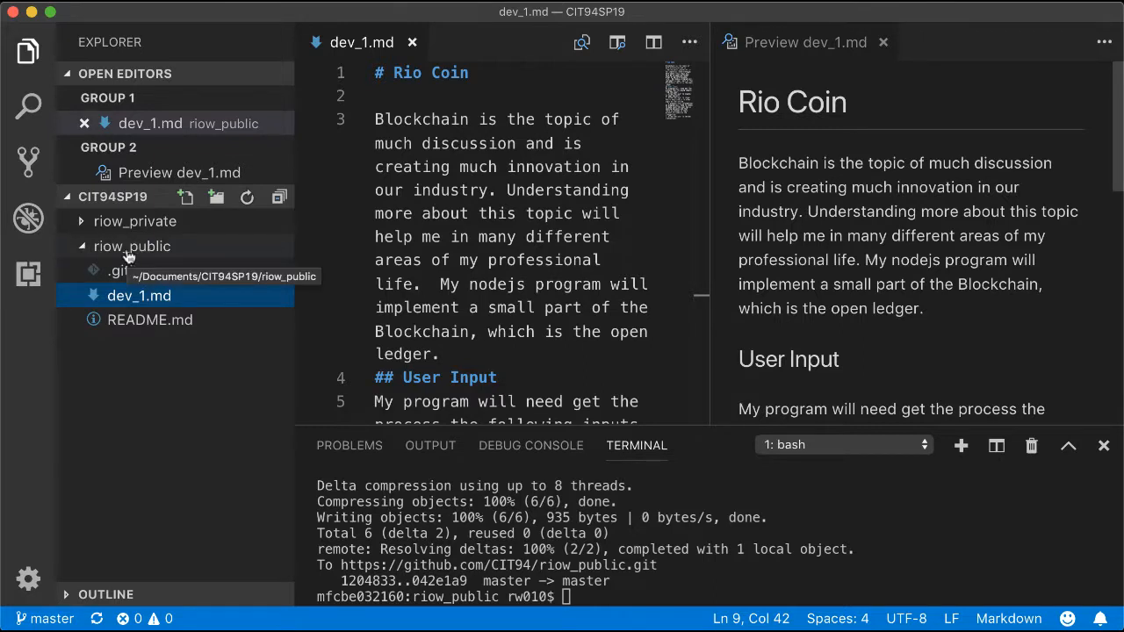
mouse_move(139, 295)
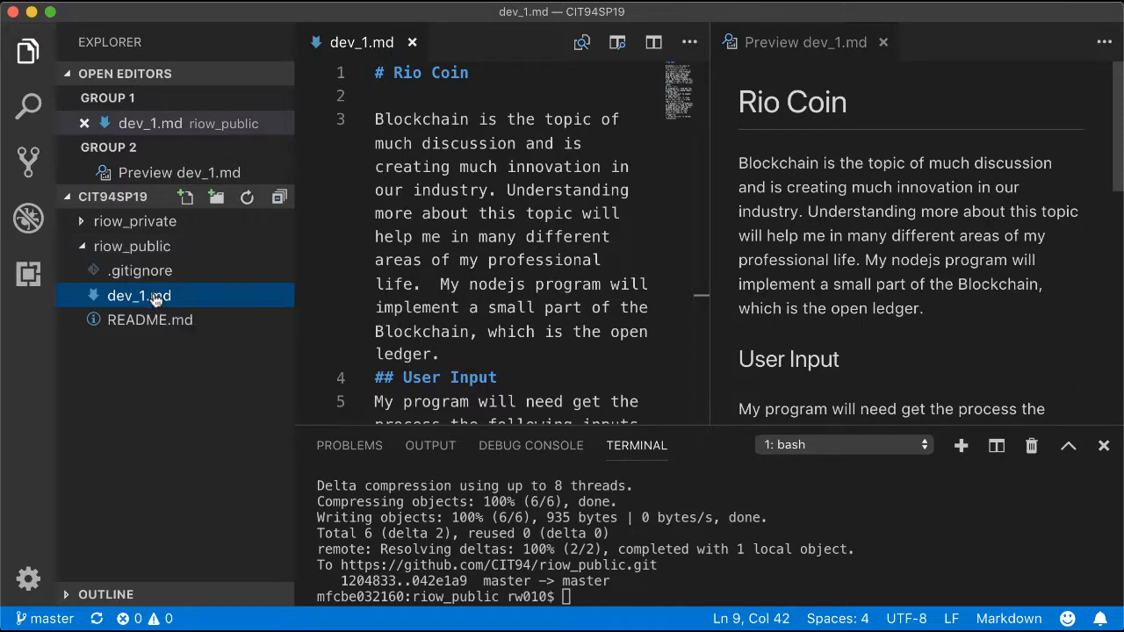
mouse_move(123, 295)
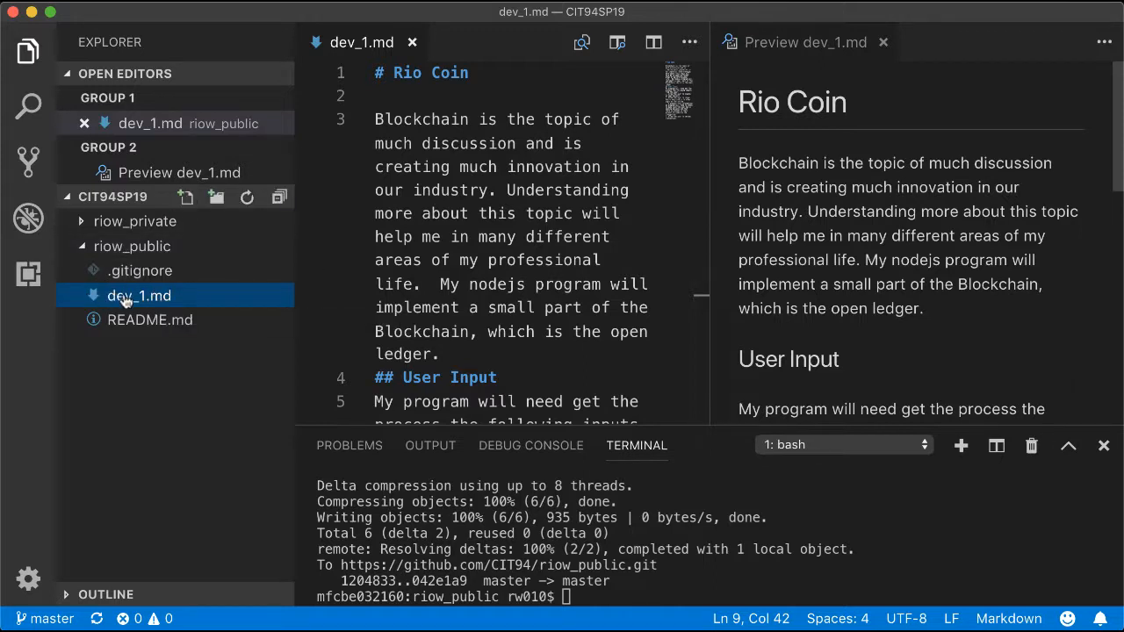
mouse_move(139, 295)
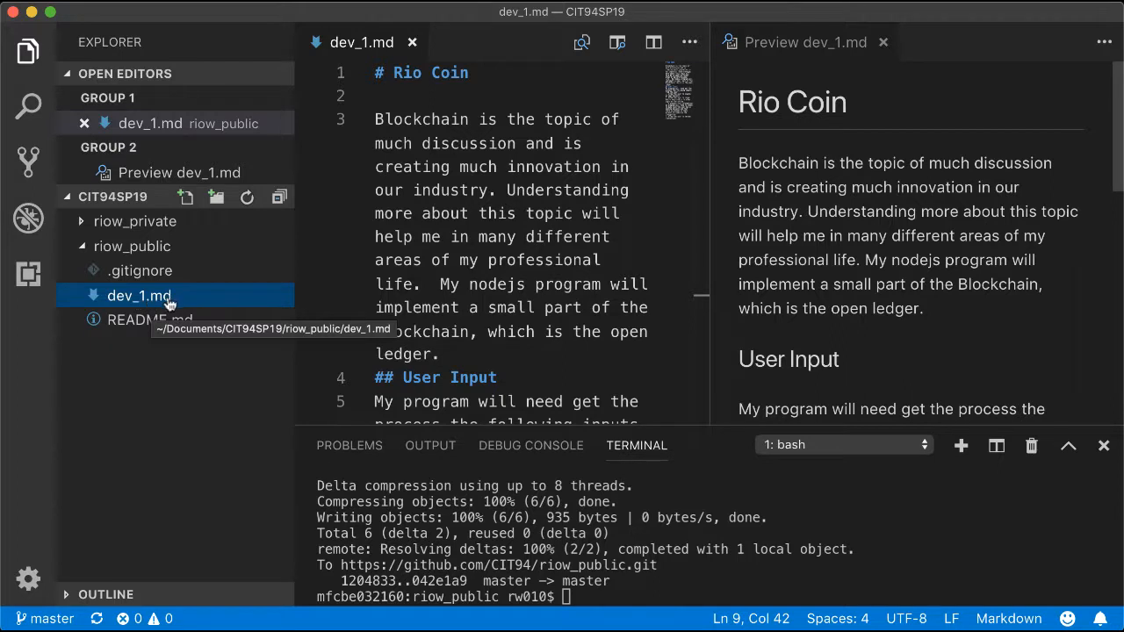
mouse_move(693, 530)
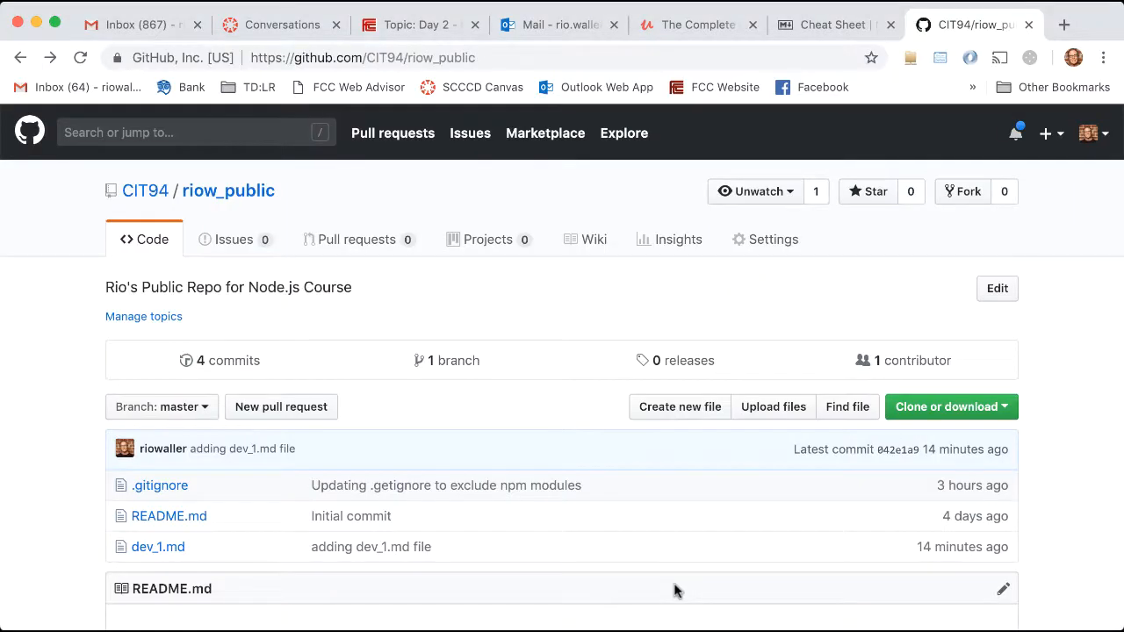
mouse_move(160, 484)
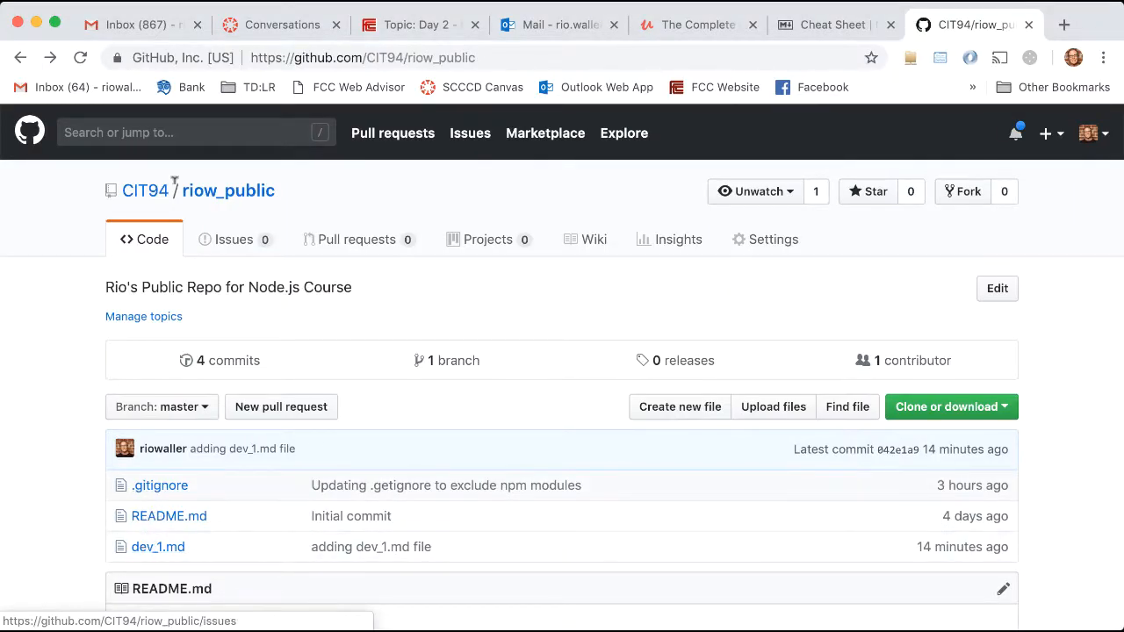
mouse_move(228, 189)
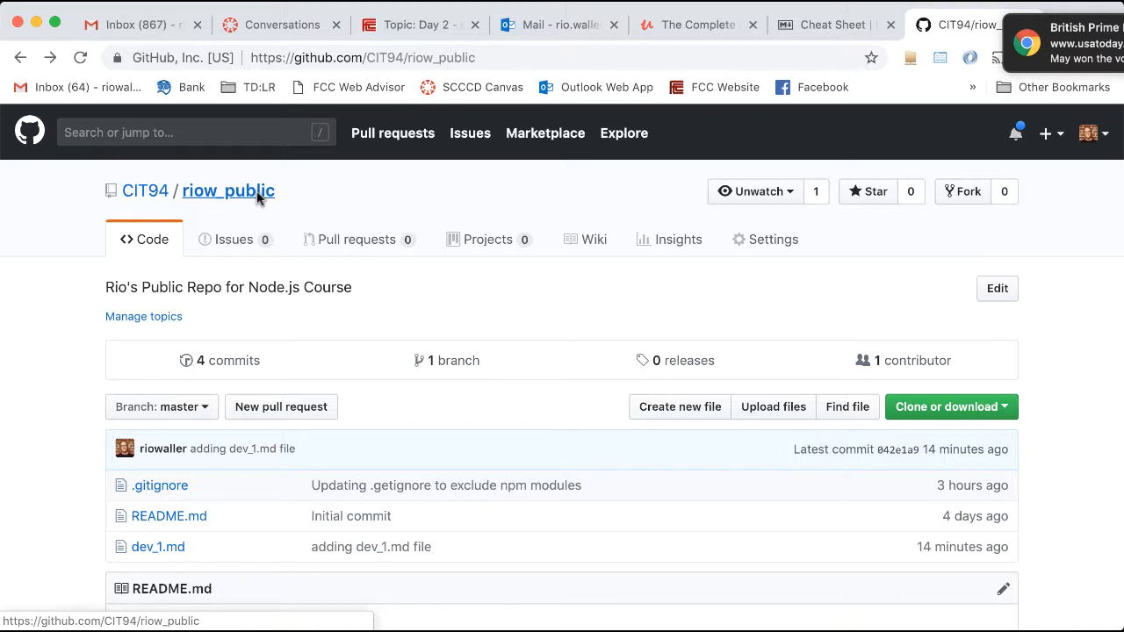
mouse_move(217, 356)
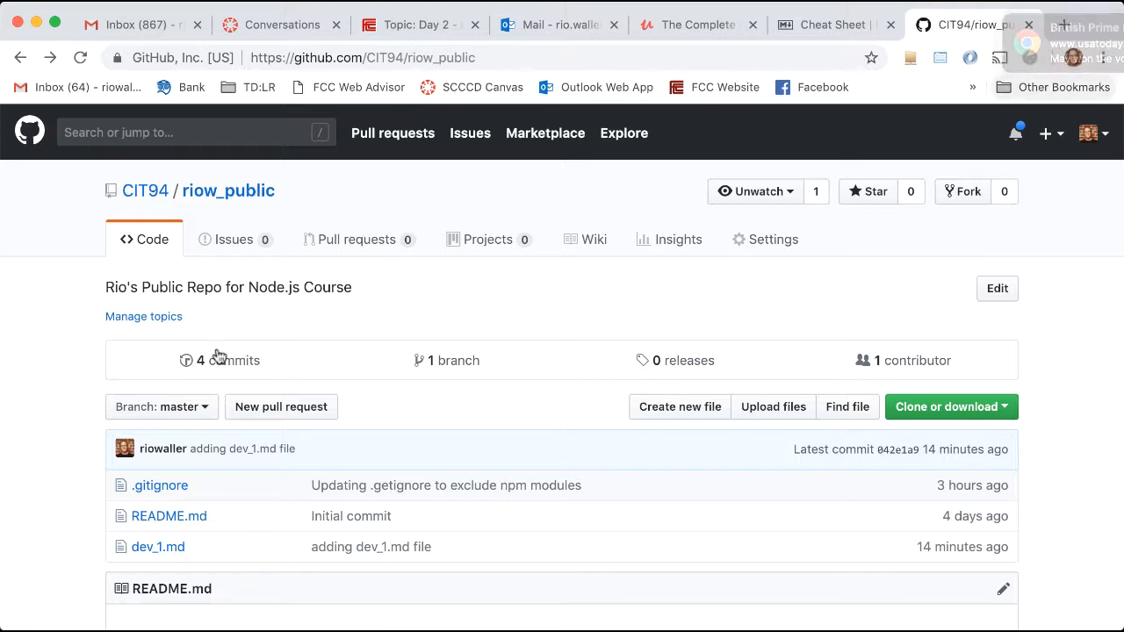
mouse_move(226, 360)
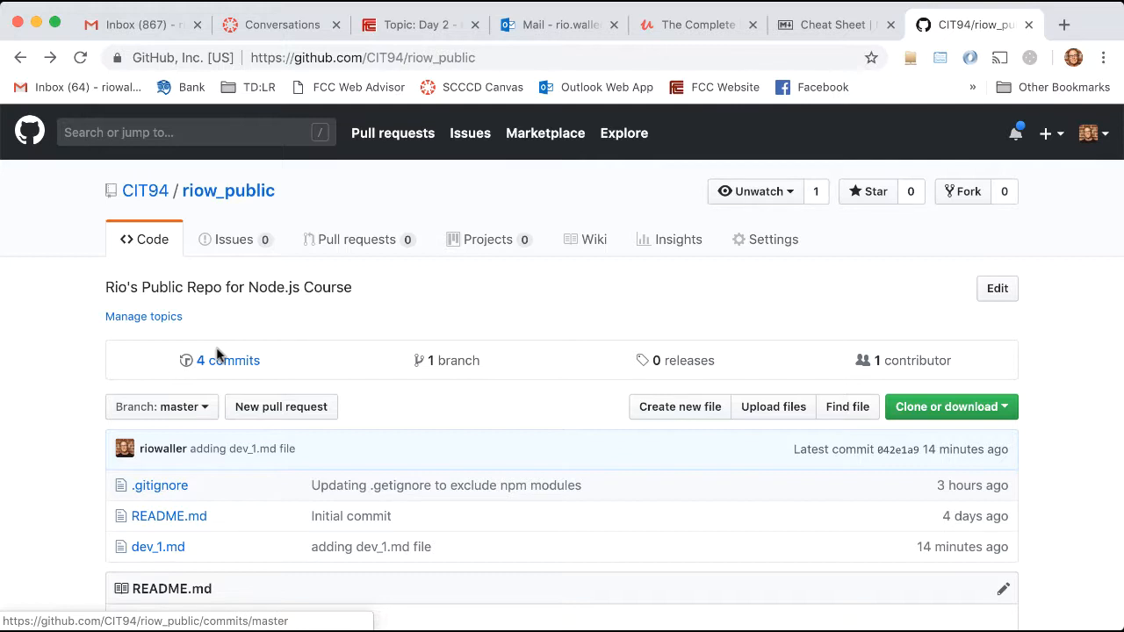
mouse_move(495, 388)
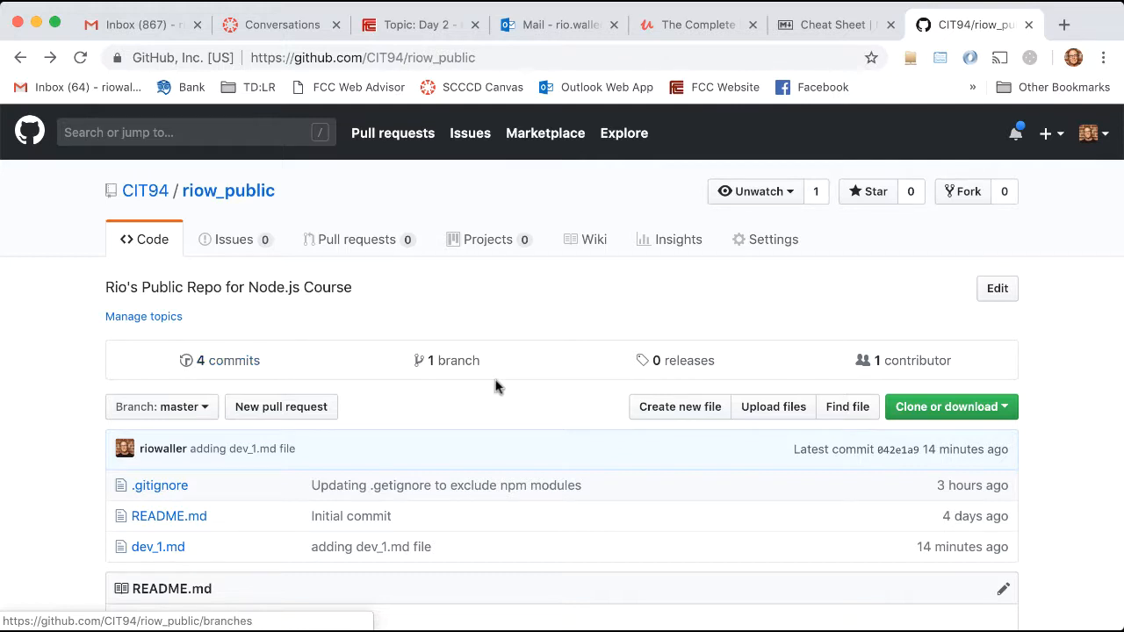
mouse_move(421, 24)
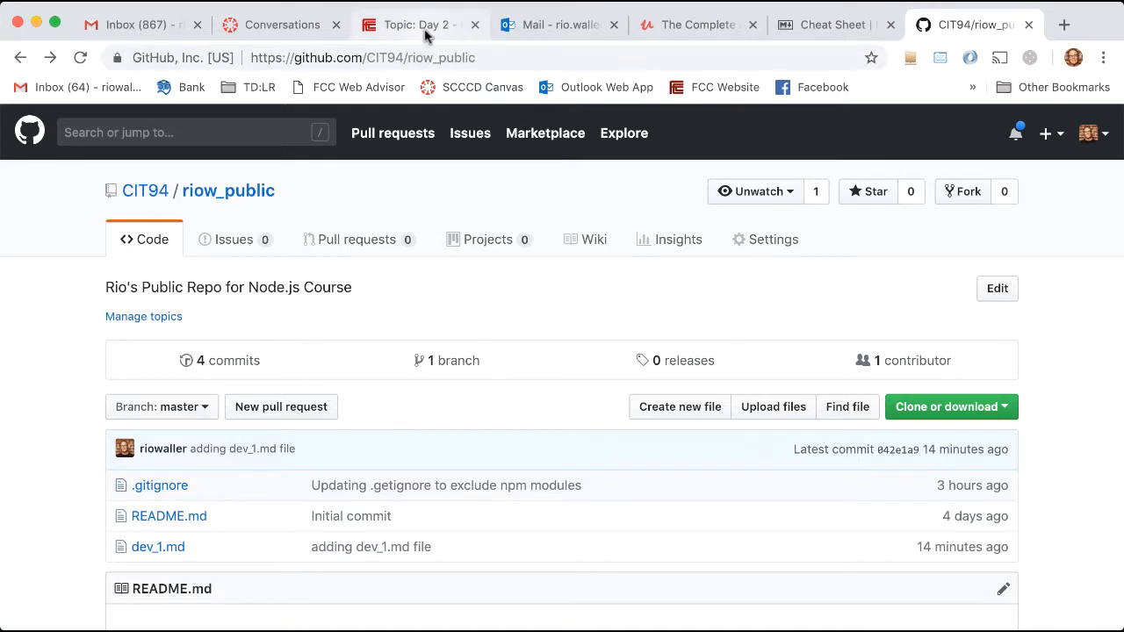
Return to the Canvas 'Topic: Day 2' discussion and review the dev_1.md public-repo instructions.
left_click(412, 25)
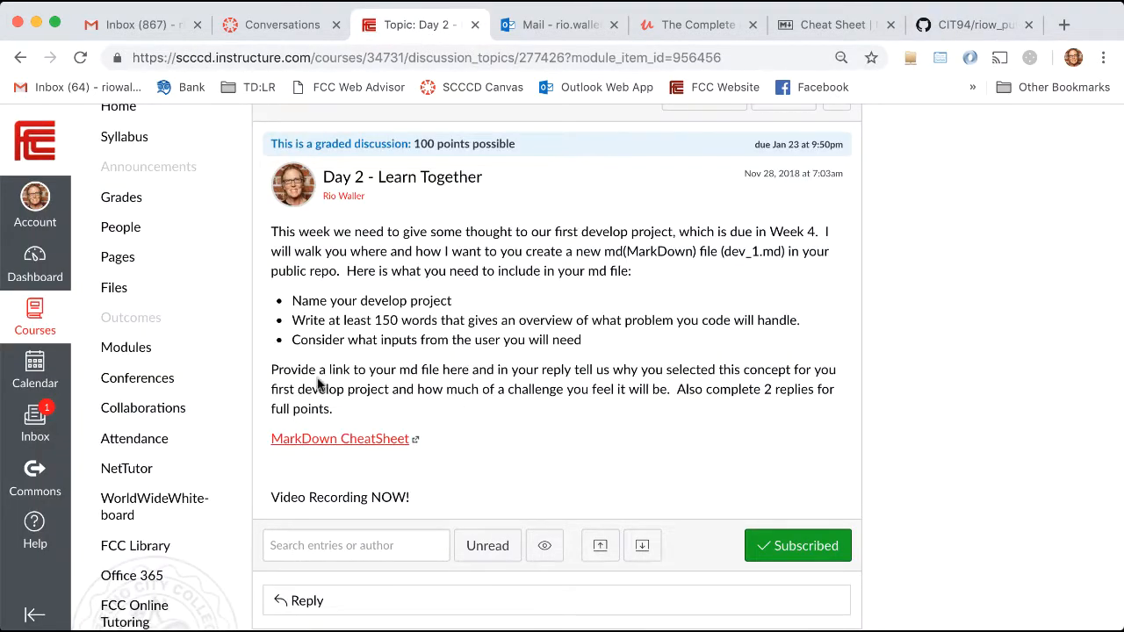
mouse_move(607, 411)
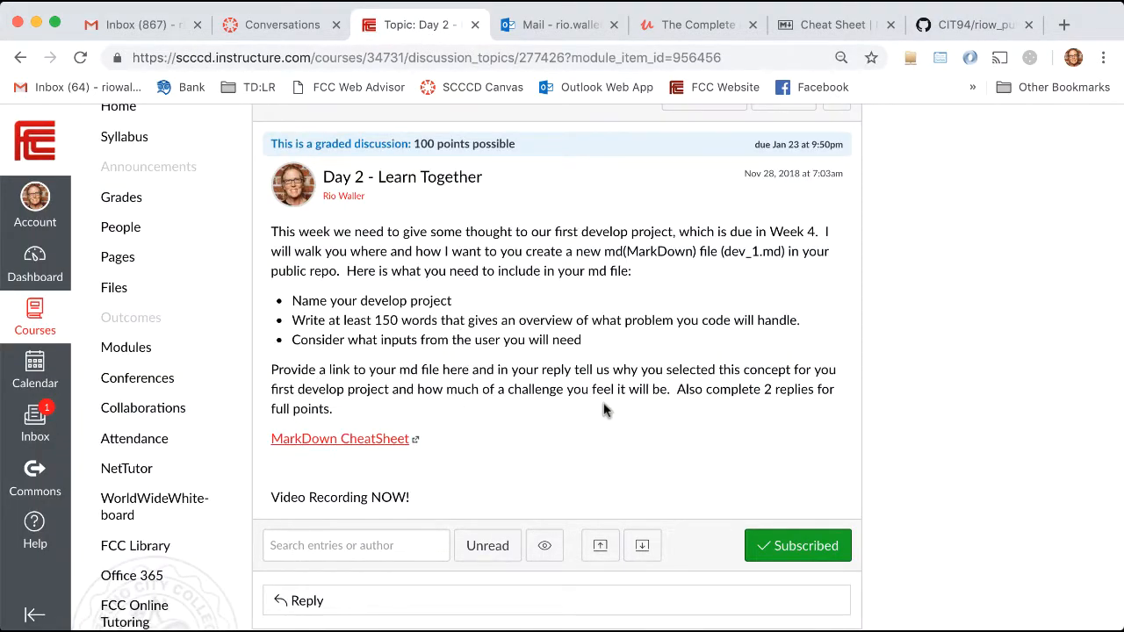
mouse_move(748, 404)
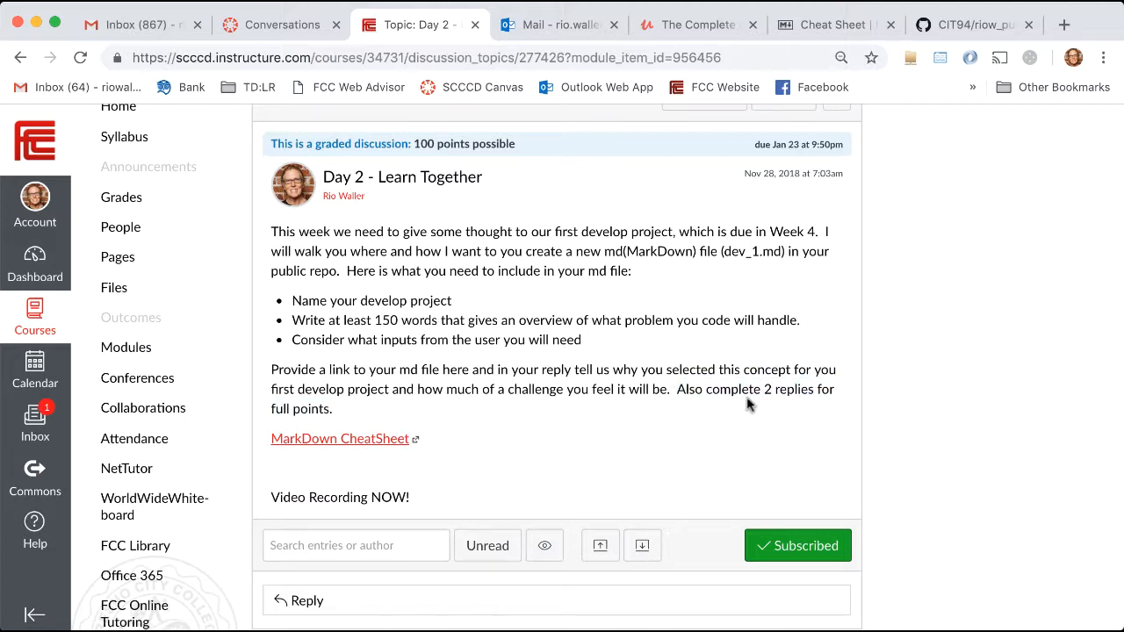
mouse_move(748, 394)
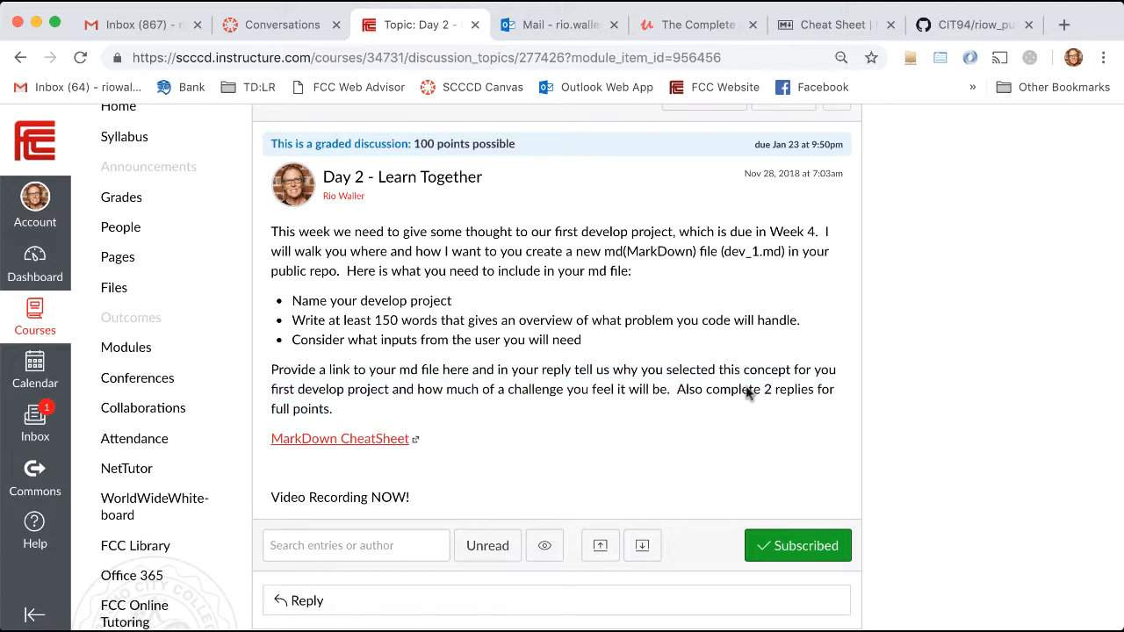
mouse_move(745, 414)
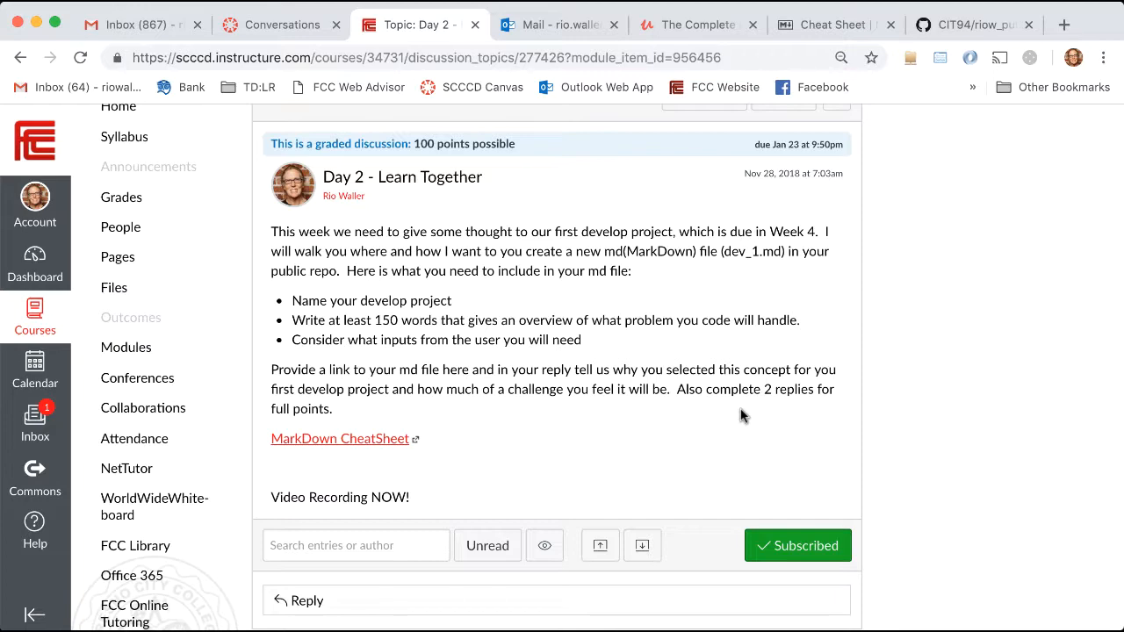
scroll("up", 3)
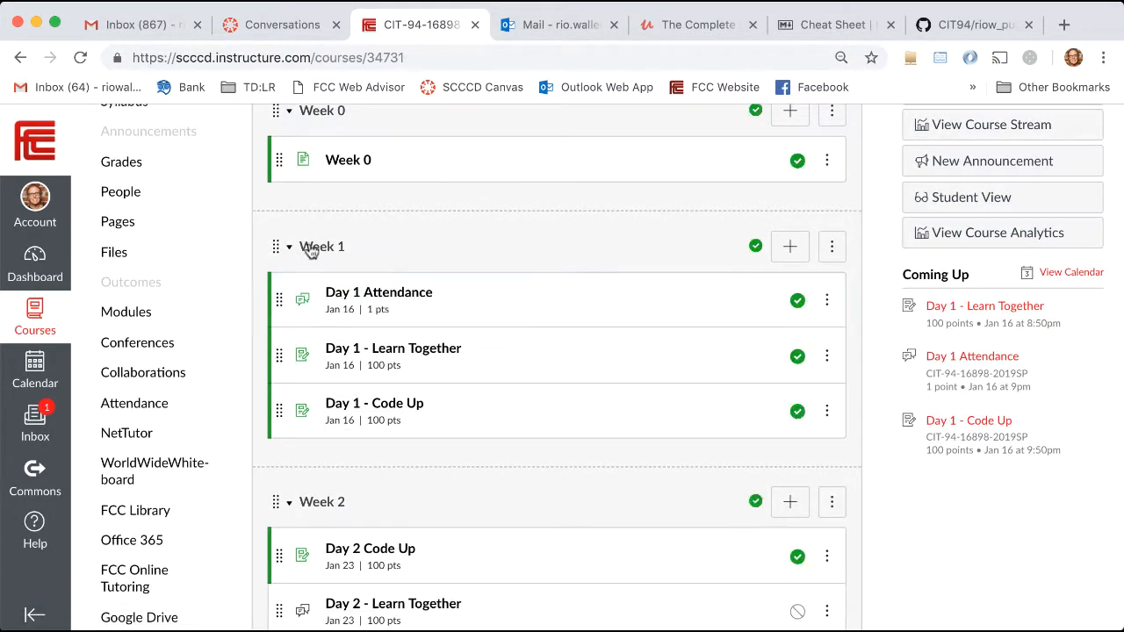
mouse_move(539, 418)
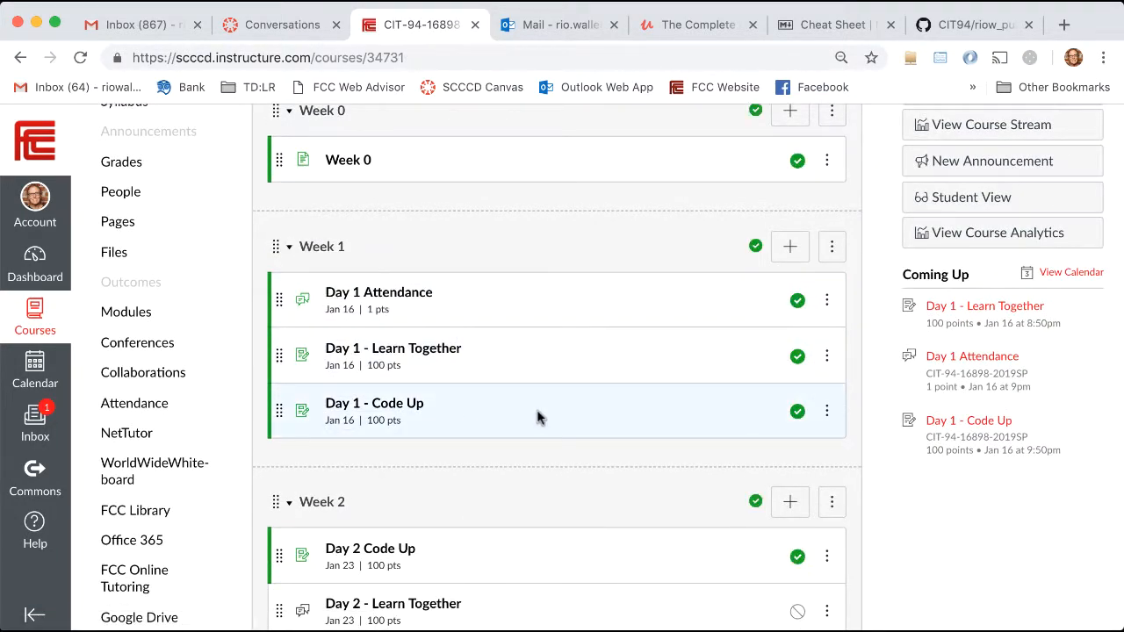
Scroll through the Modules page reviewing Week 0 to Week 5 Code Up and Learn Together items.
scroll("down", 3)
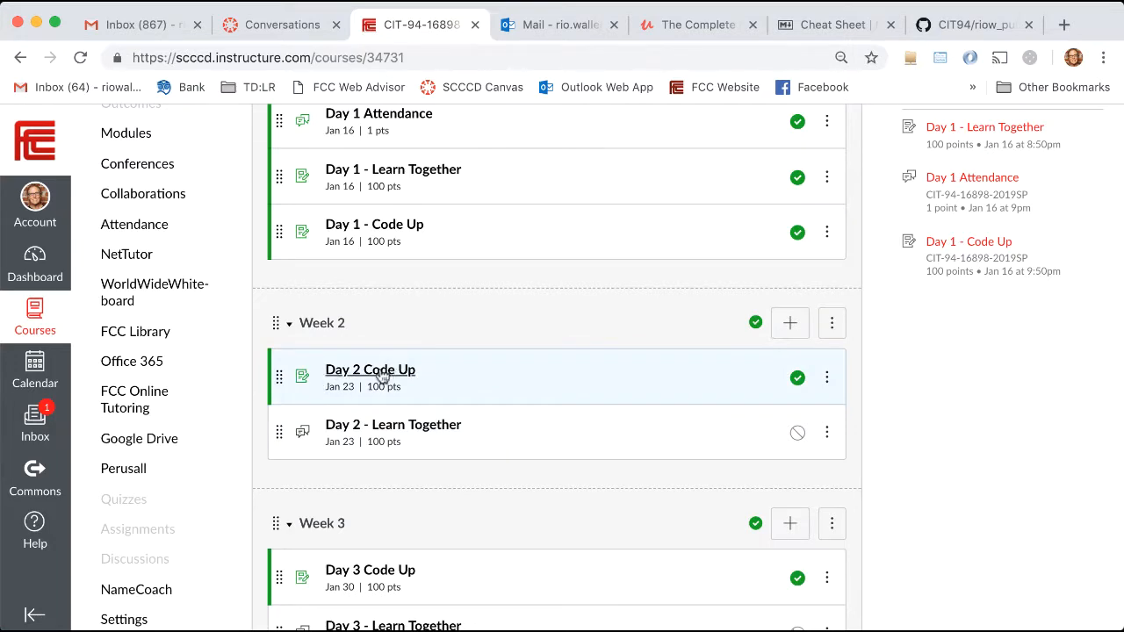
scroll("up", 3)
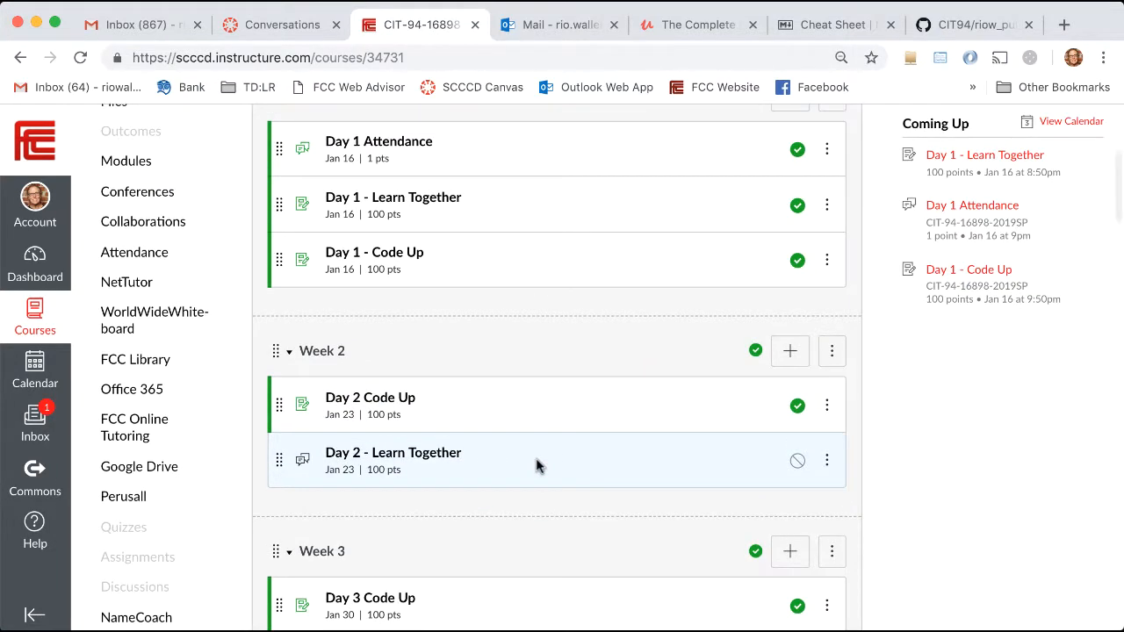
scroll("down", 3)
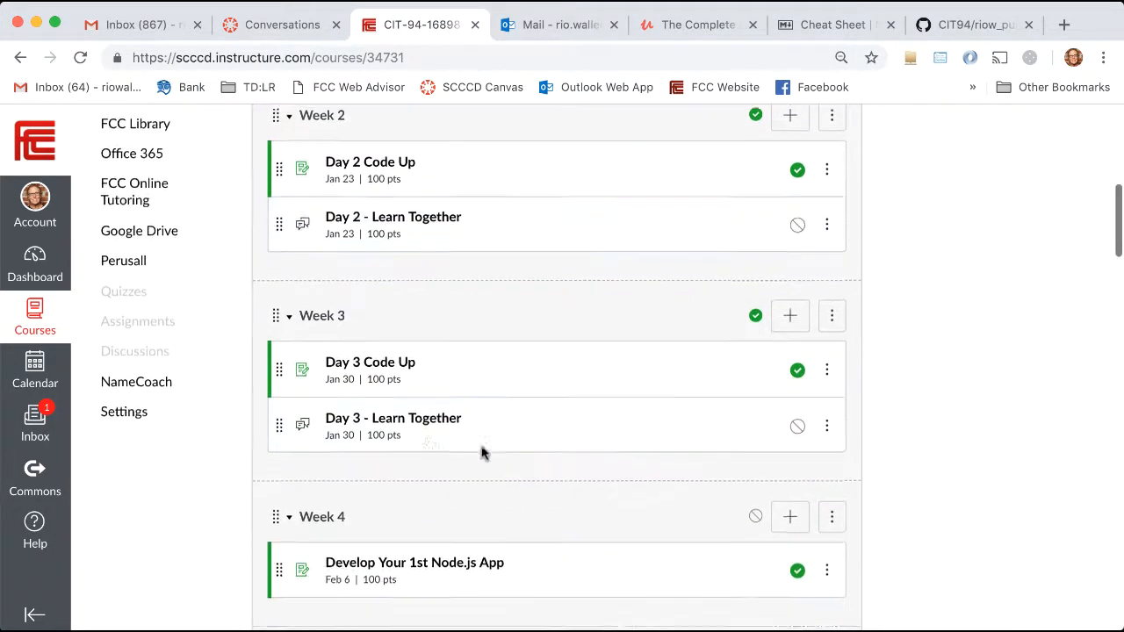
scroll("down", 3)
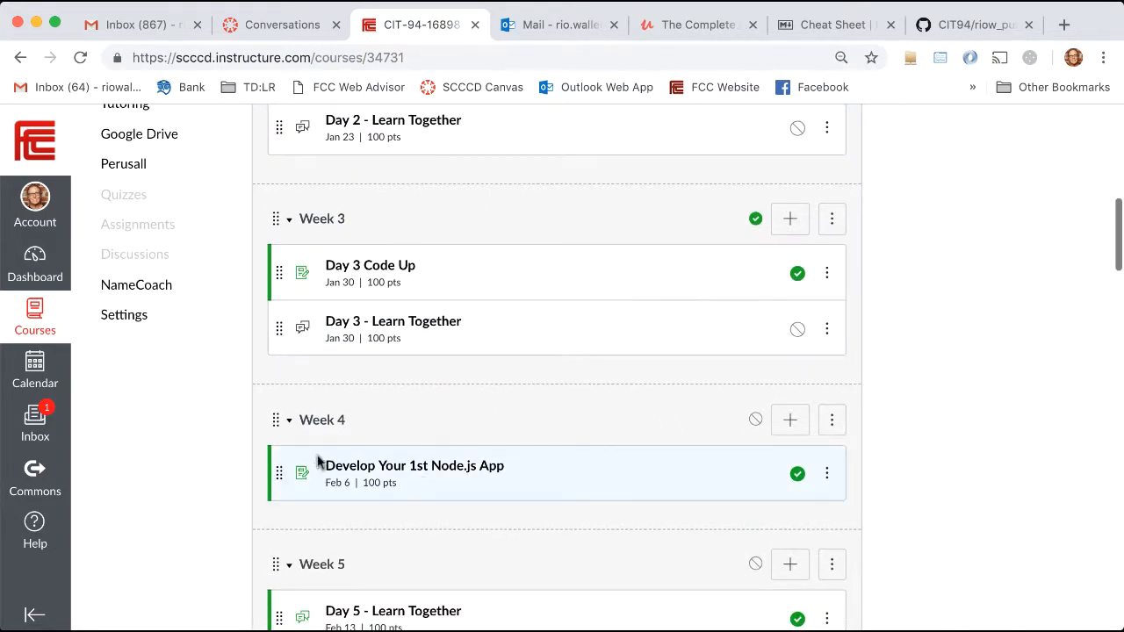
mouse_move(576, 488)
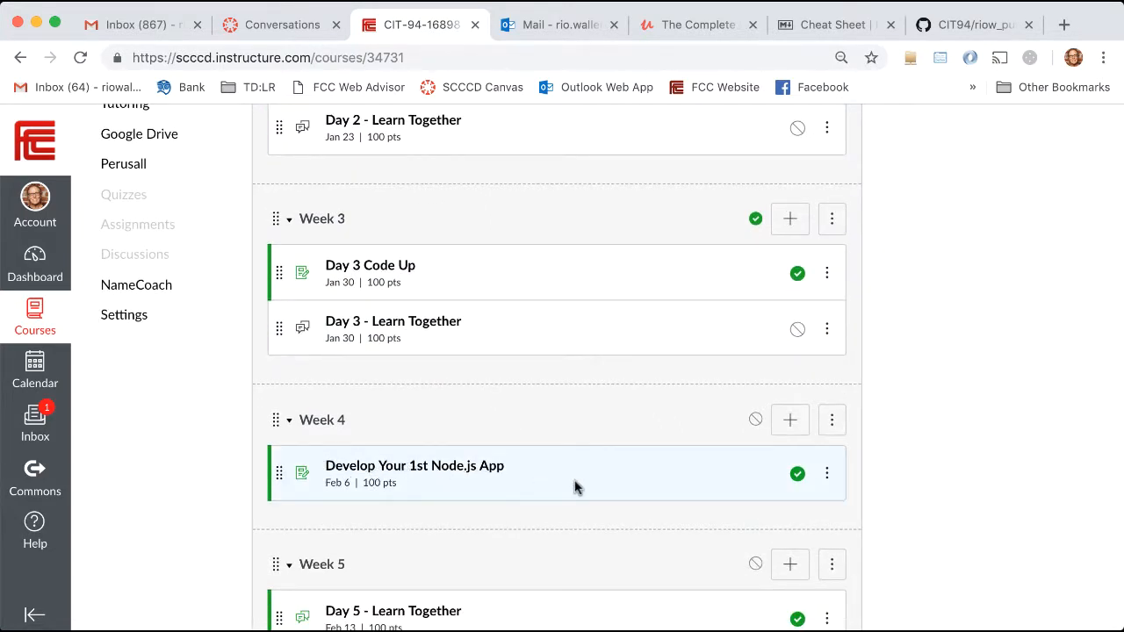
scroll("up", 3)
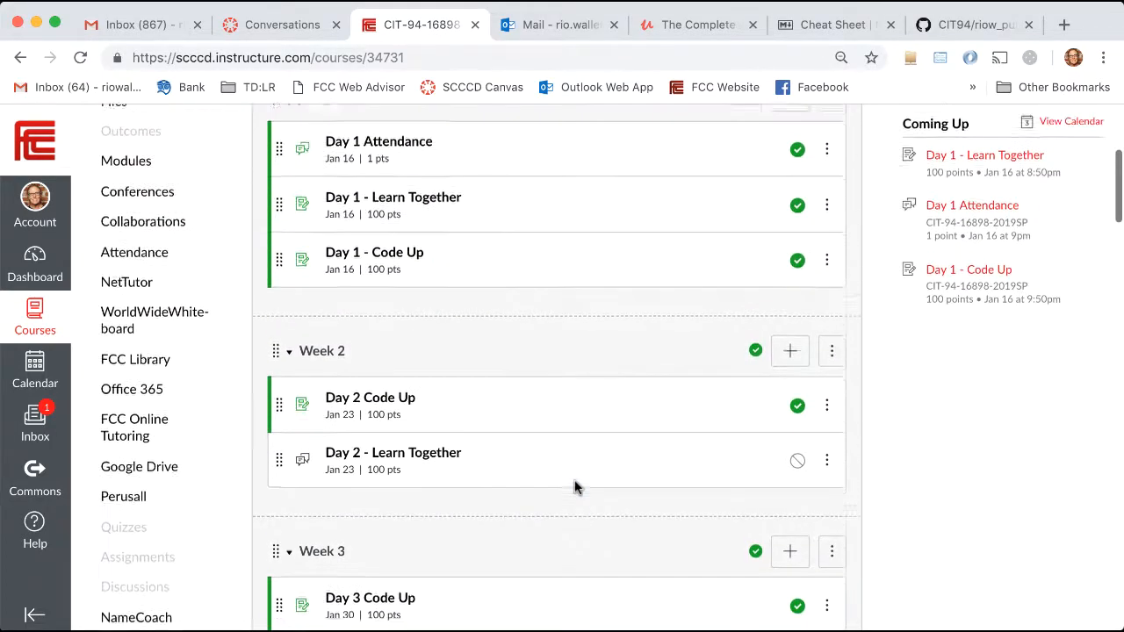
scroll("up", 3)
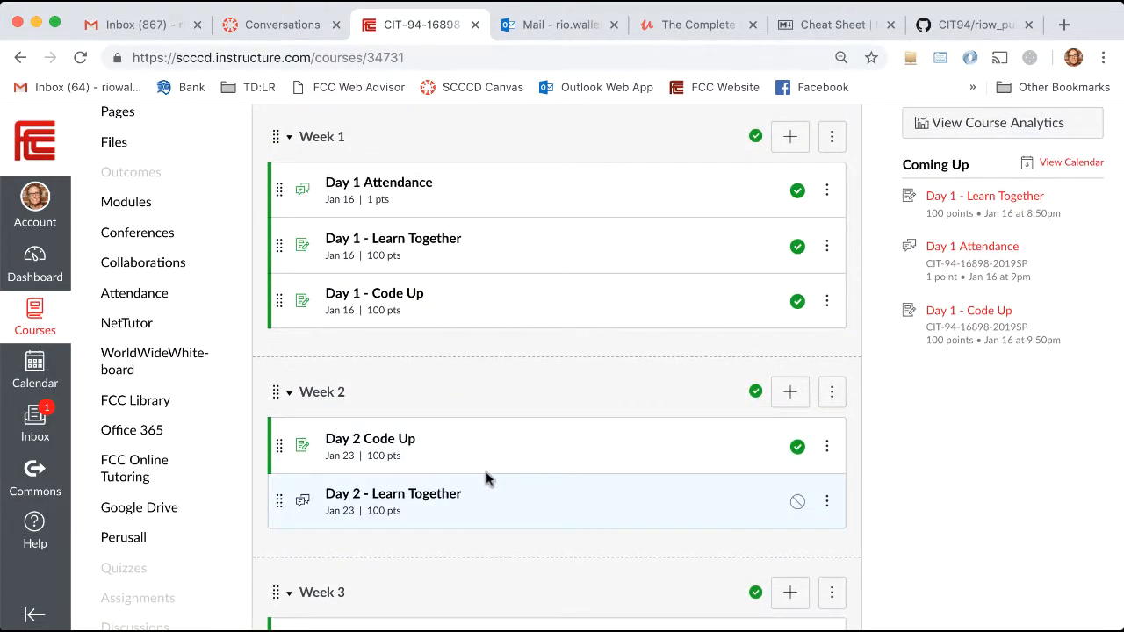
scroll("down", 3)
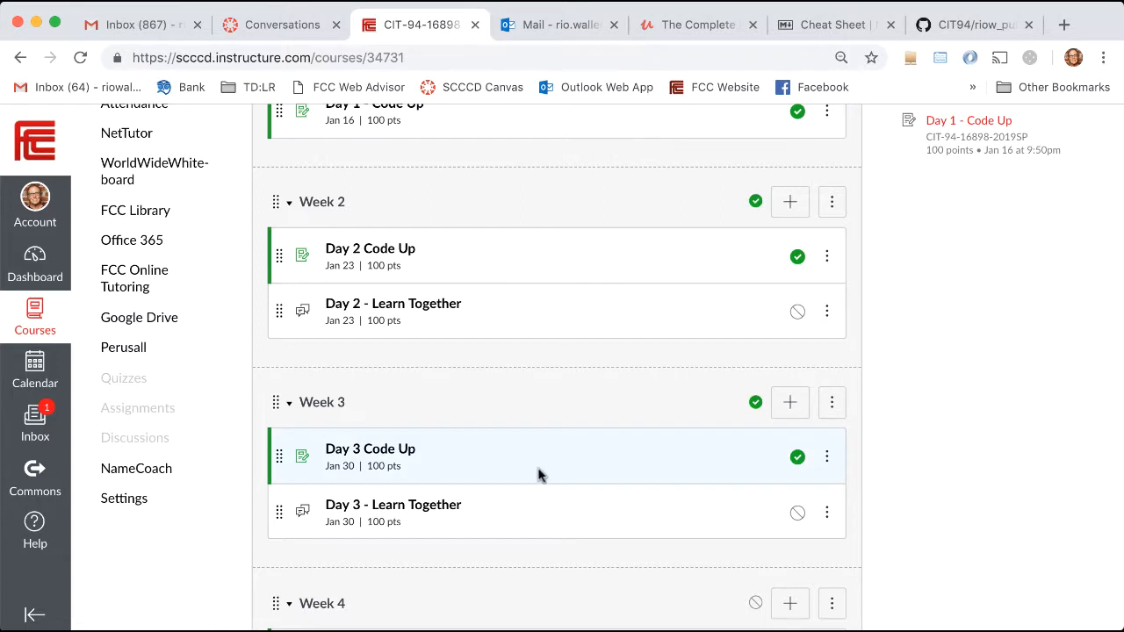
mouse_move(312, 207)
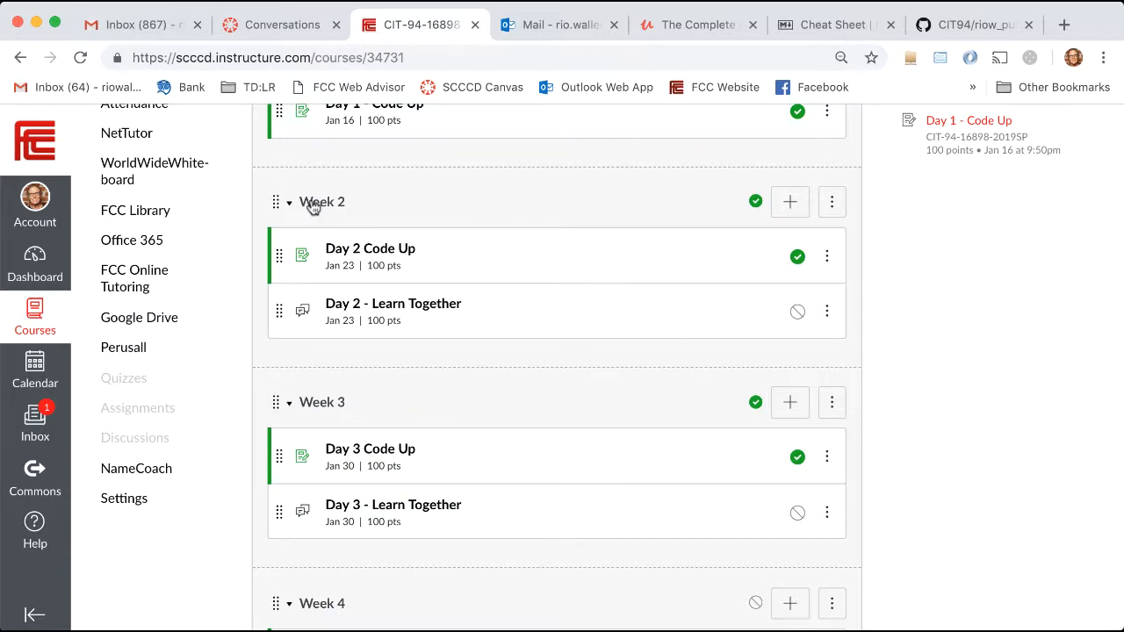
mouse_move(360, 526)
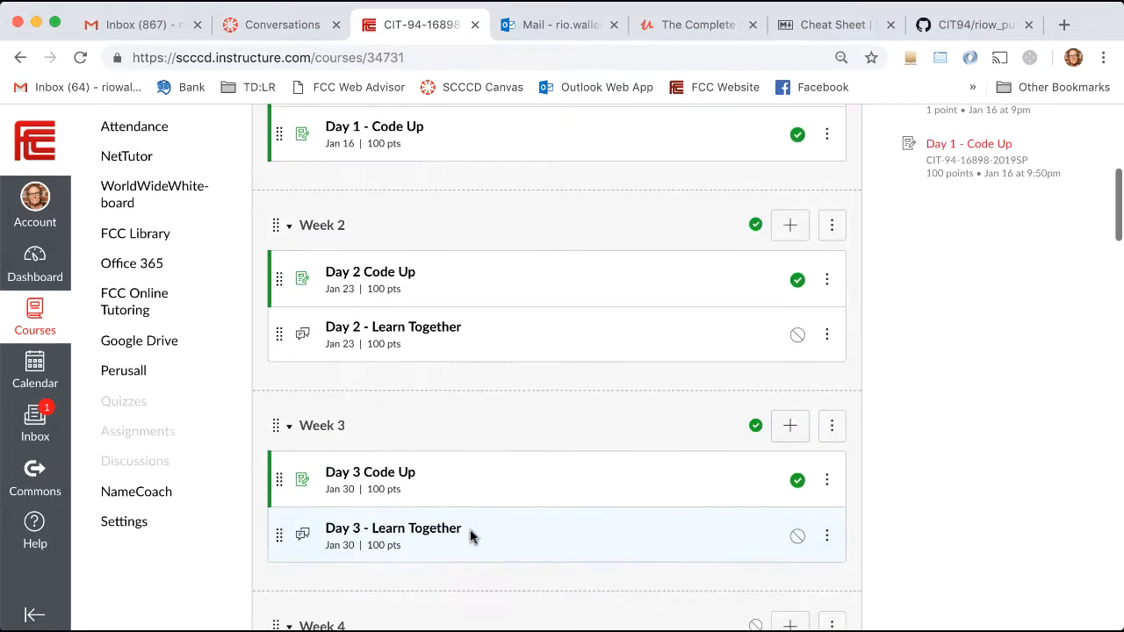
scroll("up", 3)
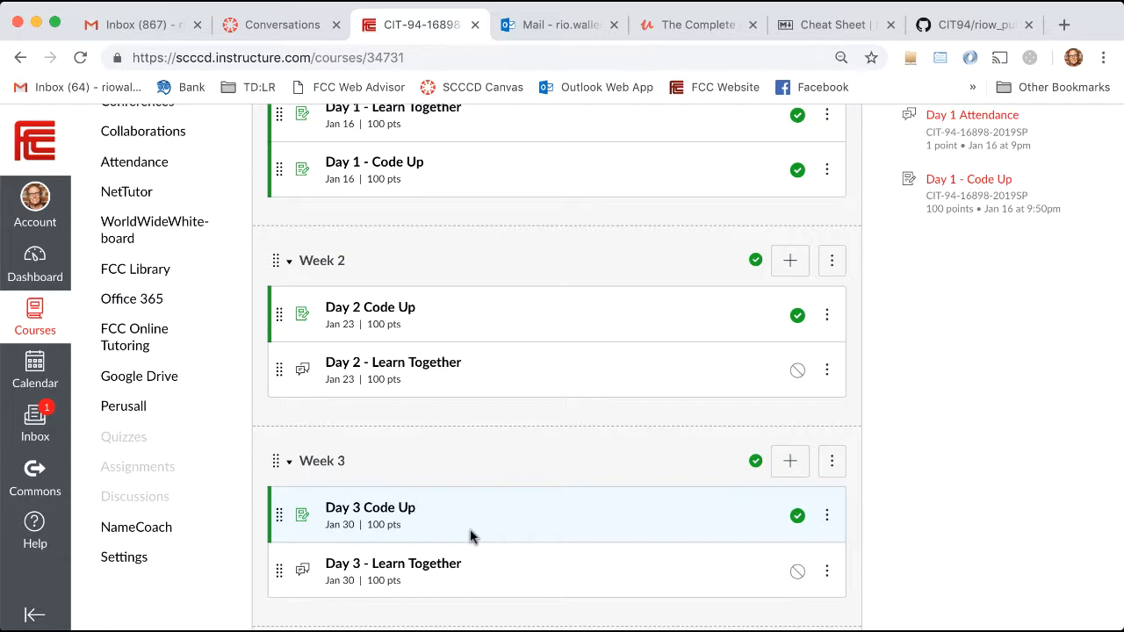
mouse_move(147, 25)
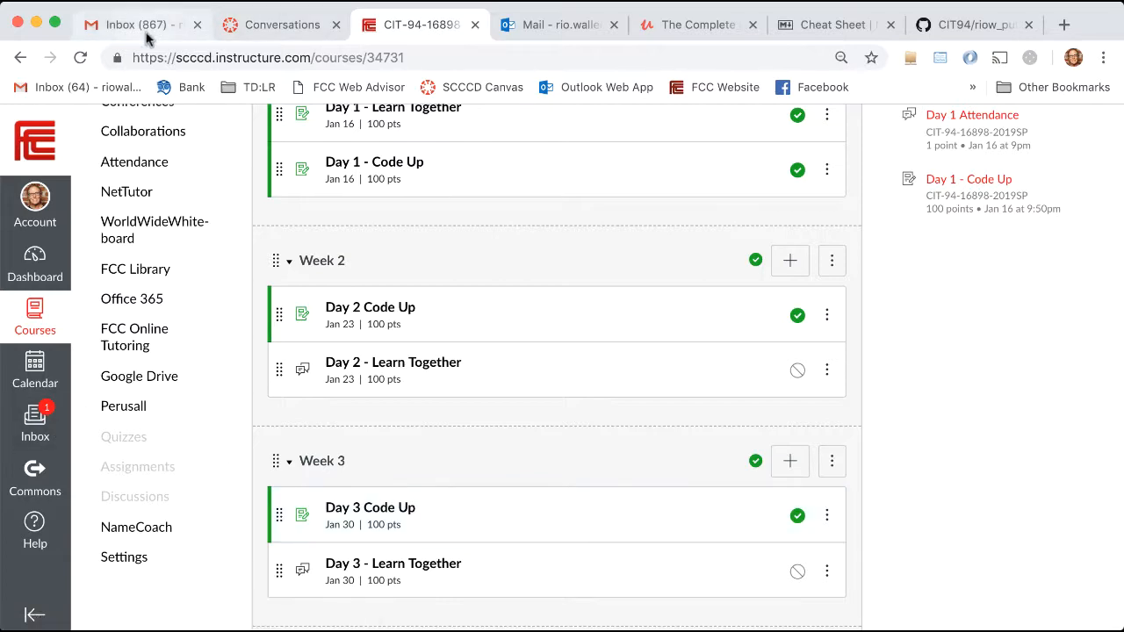
left_click(140, 25)
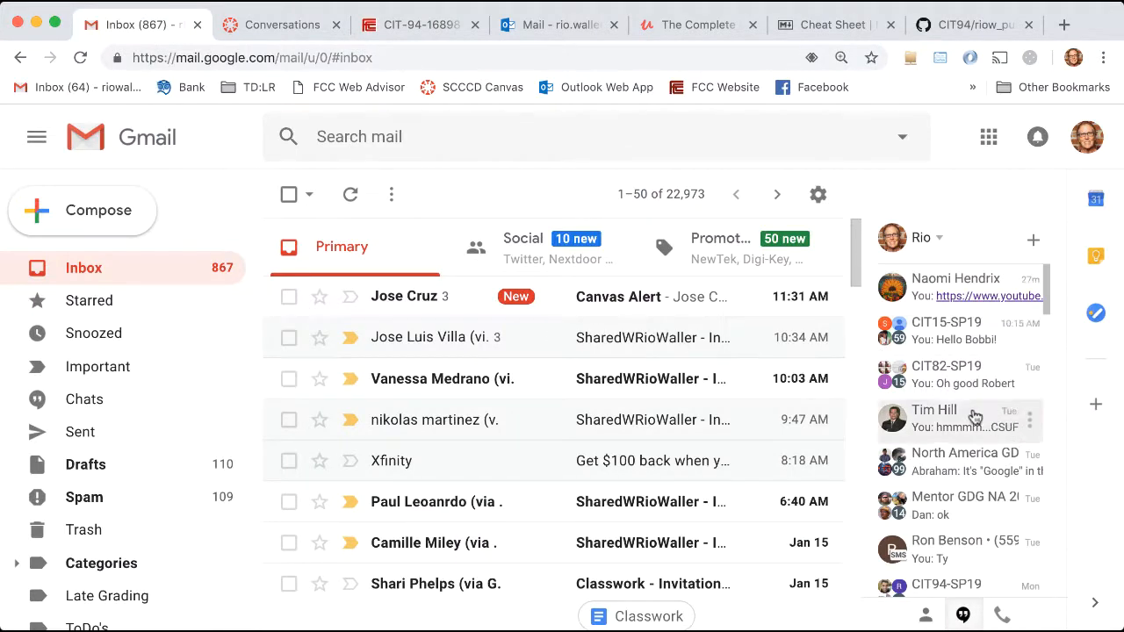
scroll("down", 3)
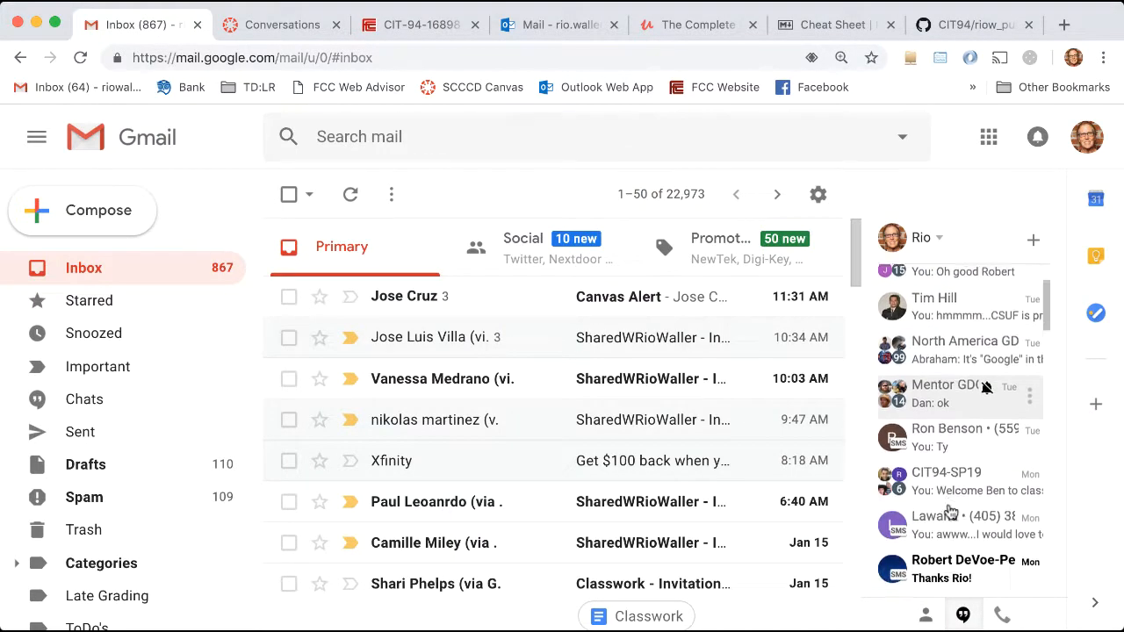
left_click(946, 481)
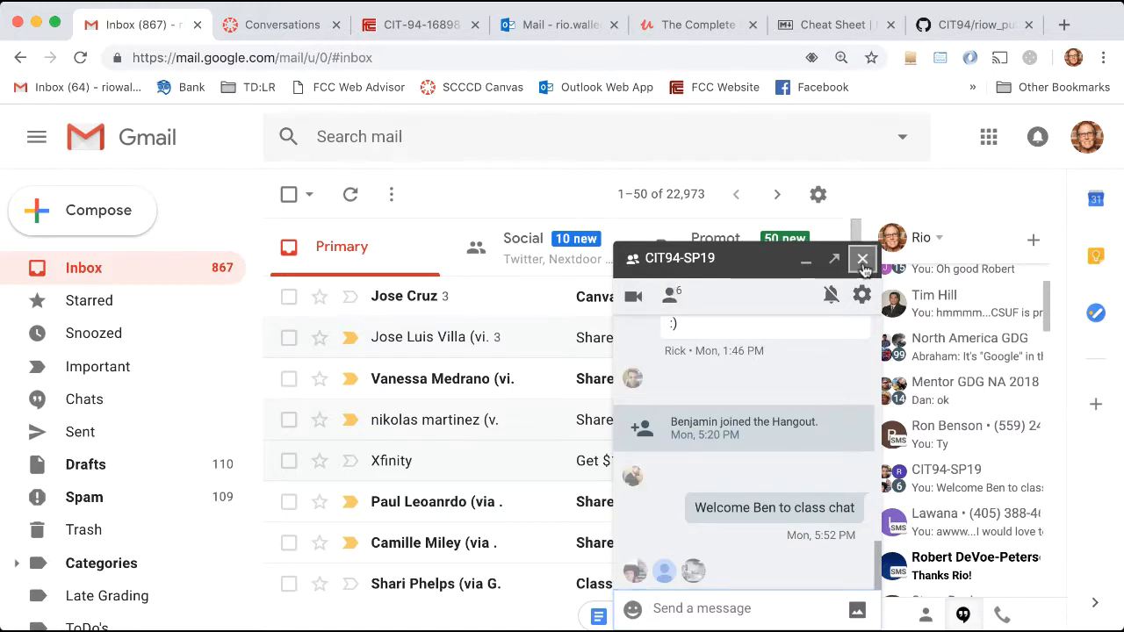
left_click(860, 260)
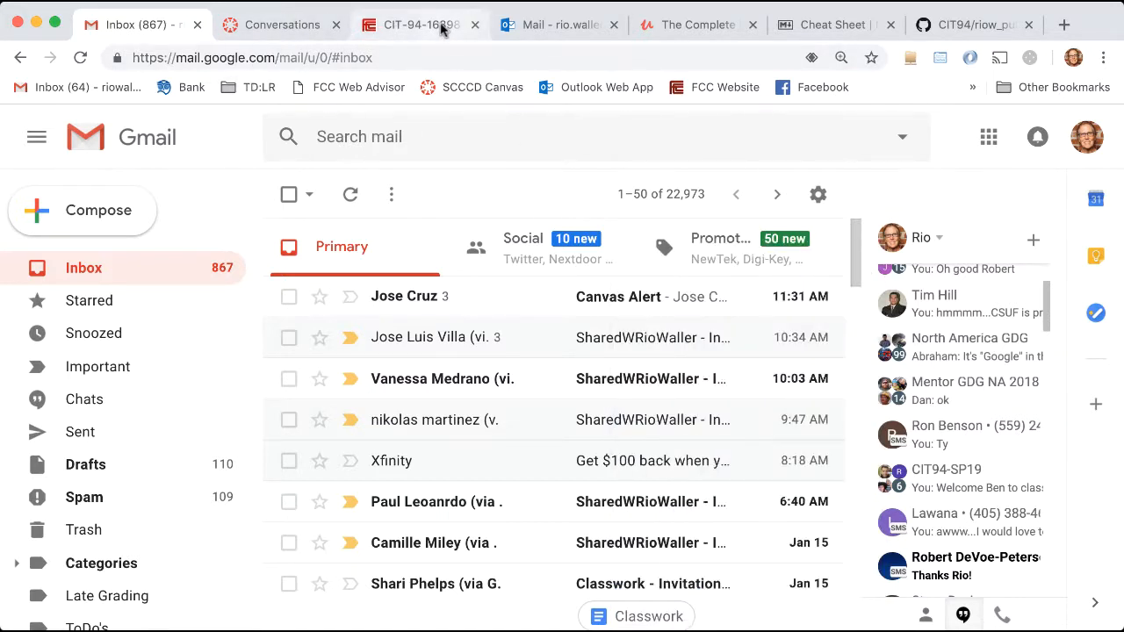
mouse_move(420, 25)
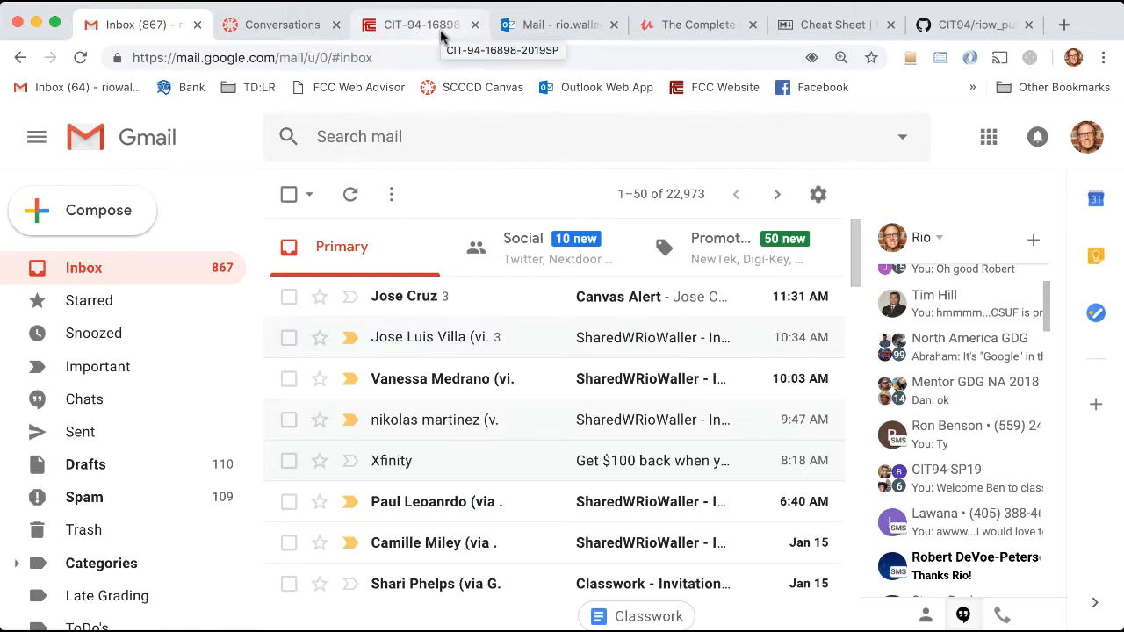
left_click(420, 25)
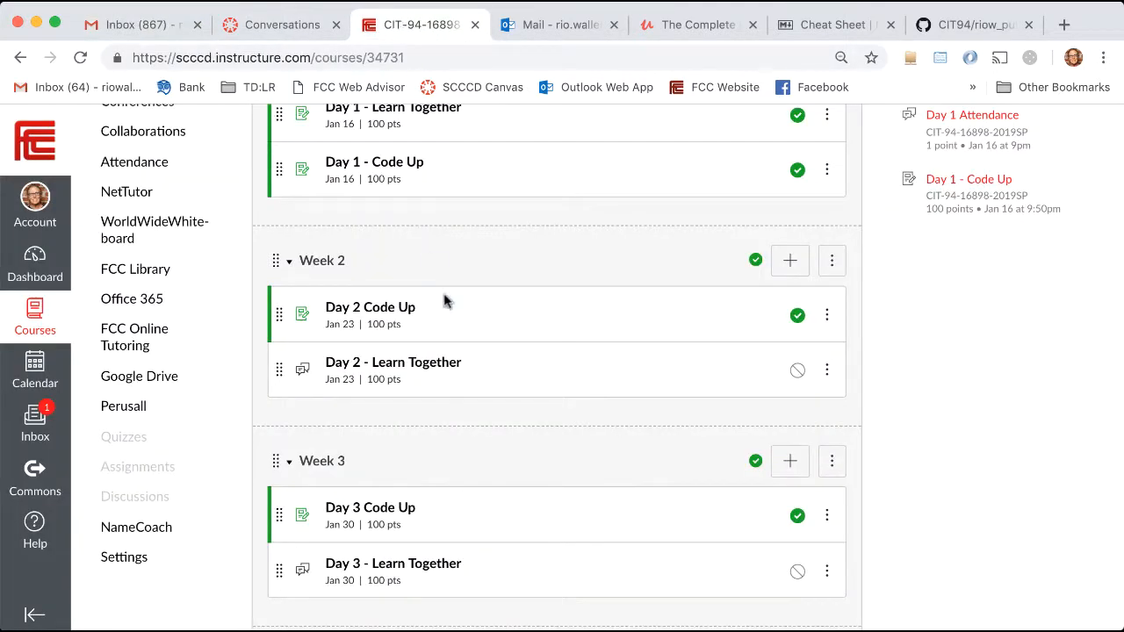
scroll("up", 3)
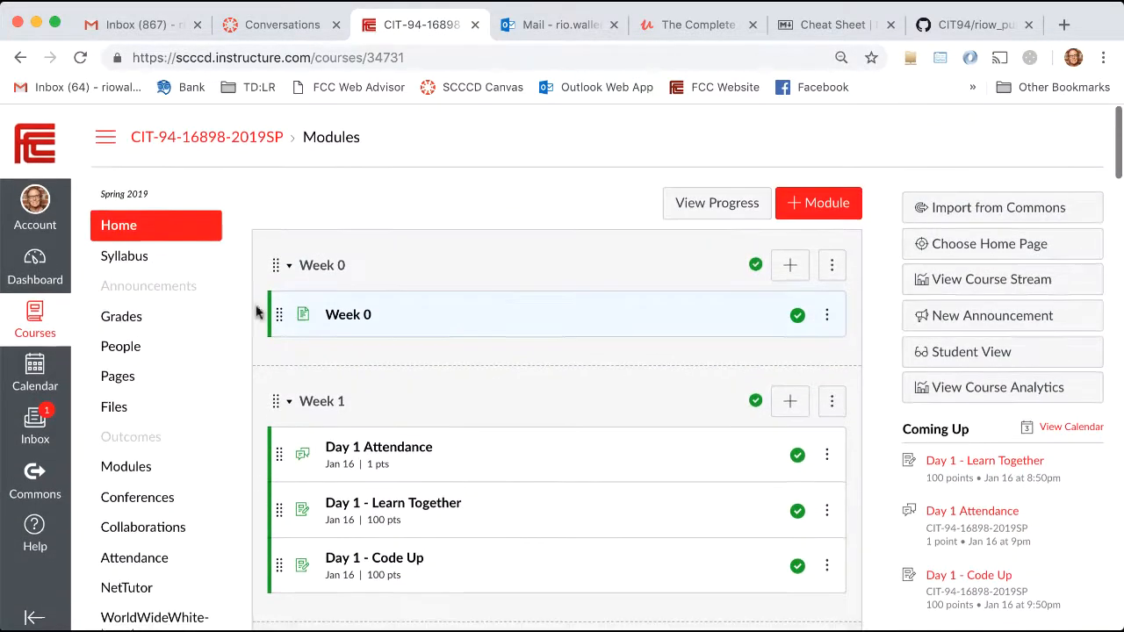